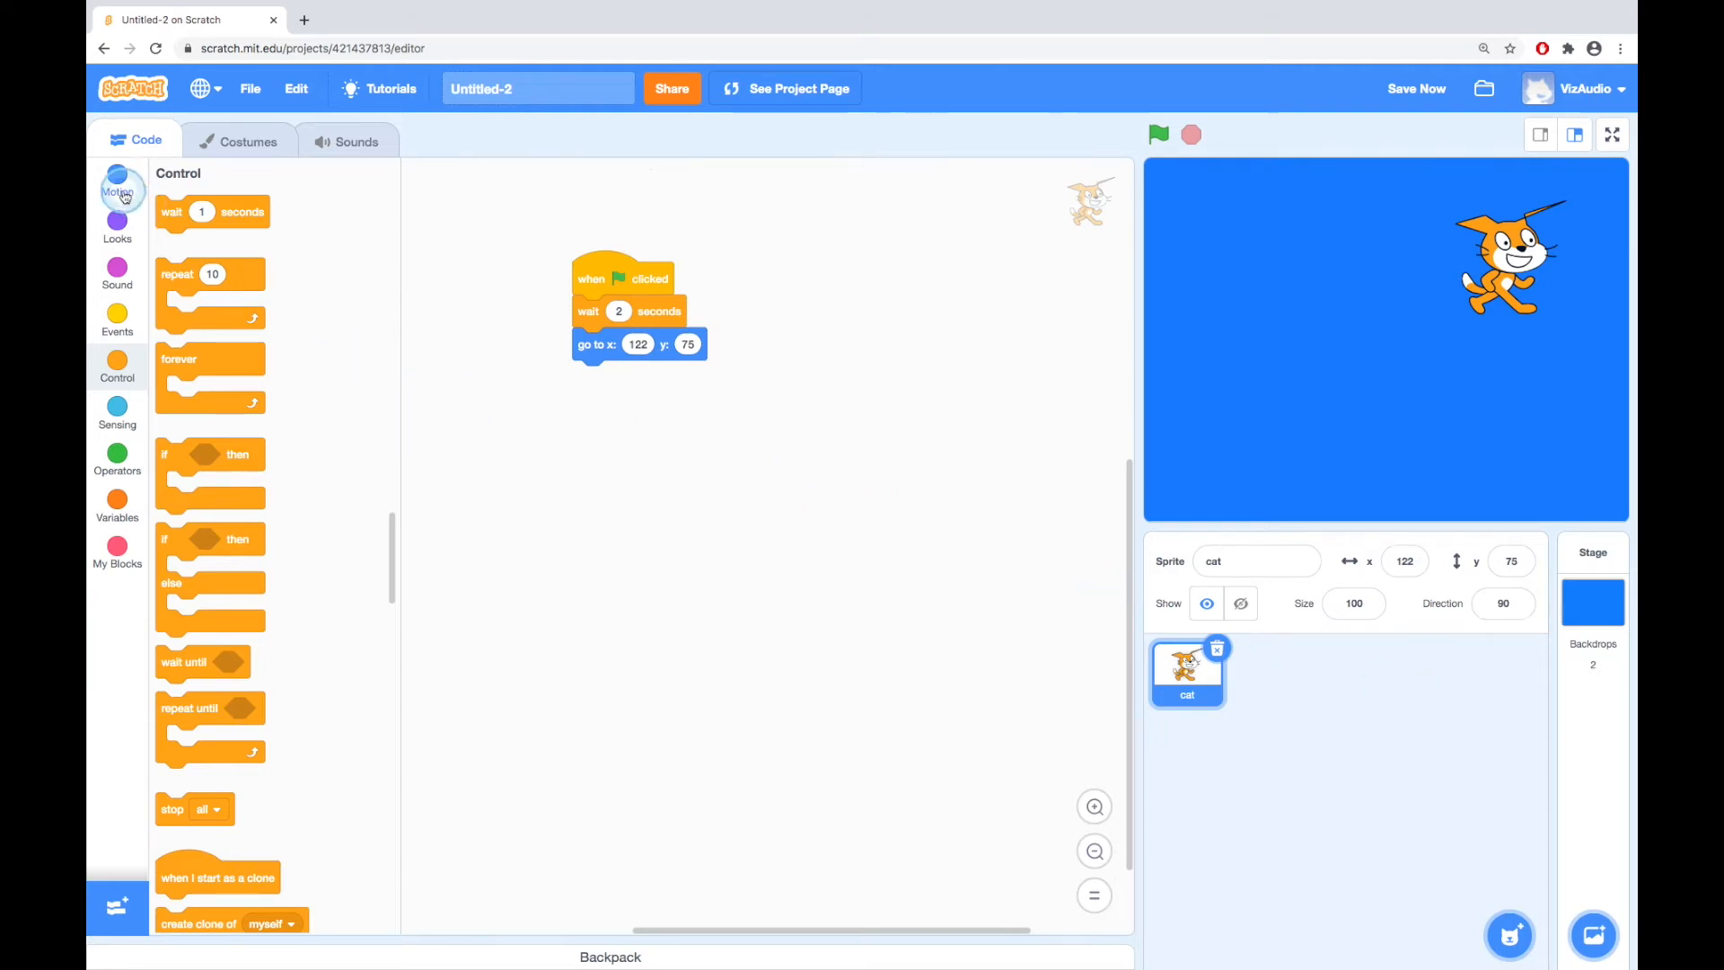
- Attach 'go to random position' under the flag hat and discard the wait and x:122 y:75 blocks
left_click(117, 181)
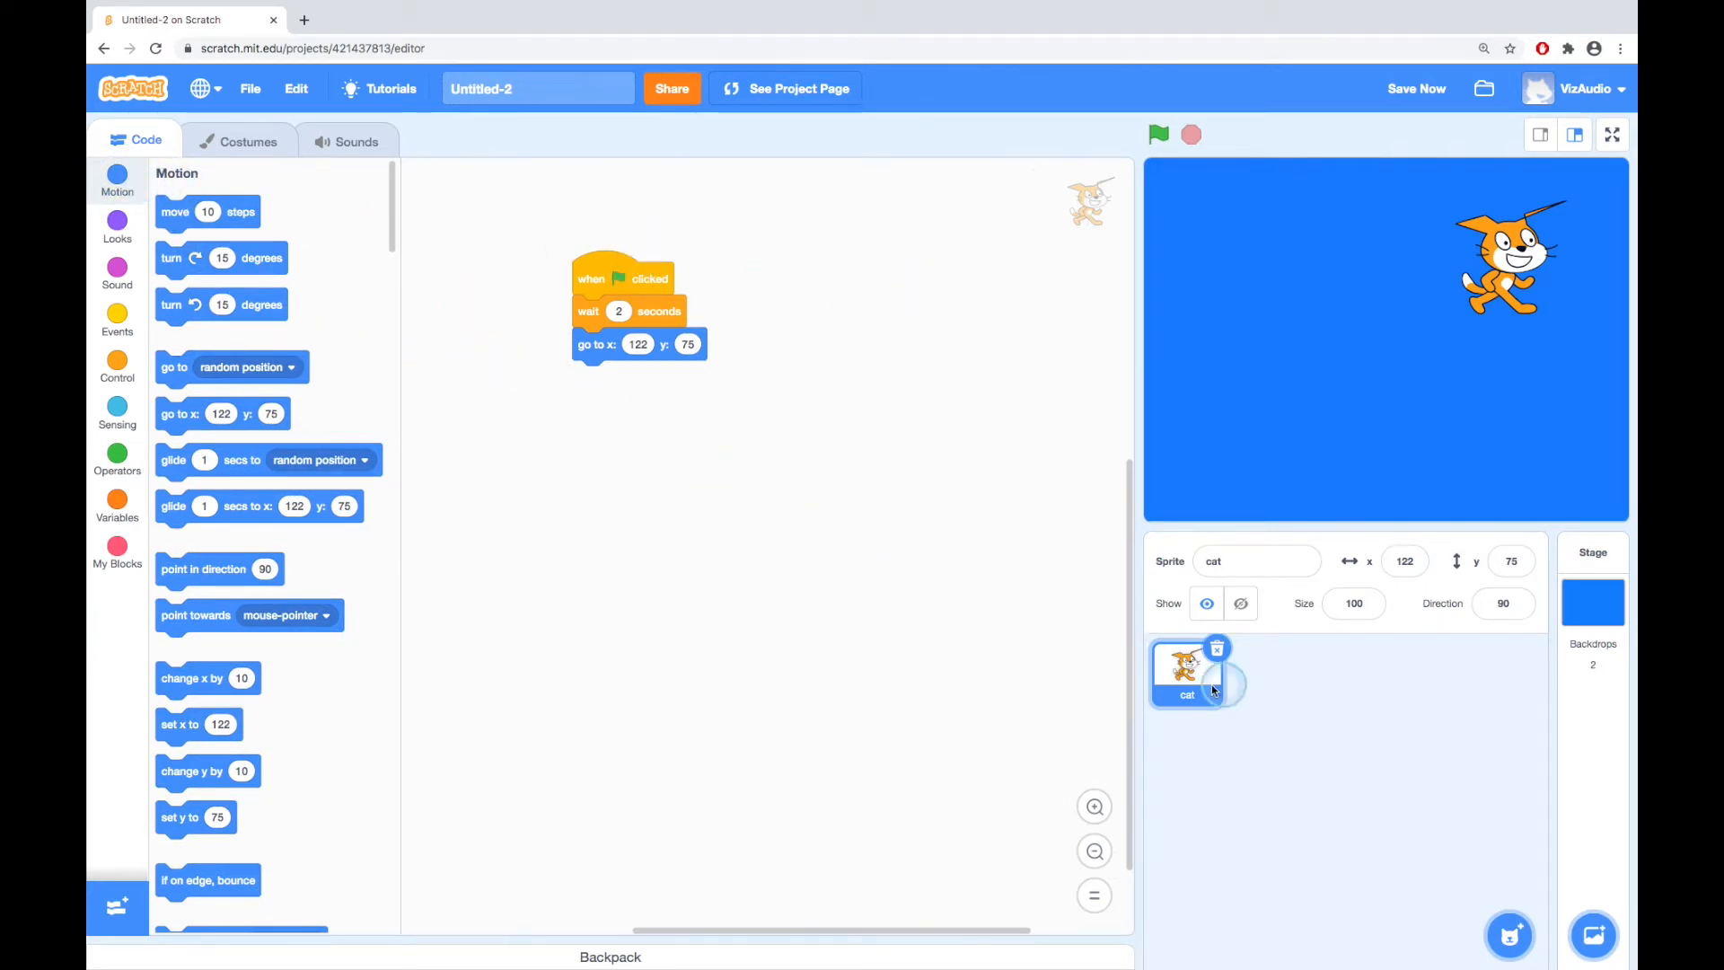
mouse_move(733, 521)
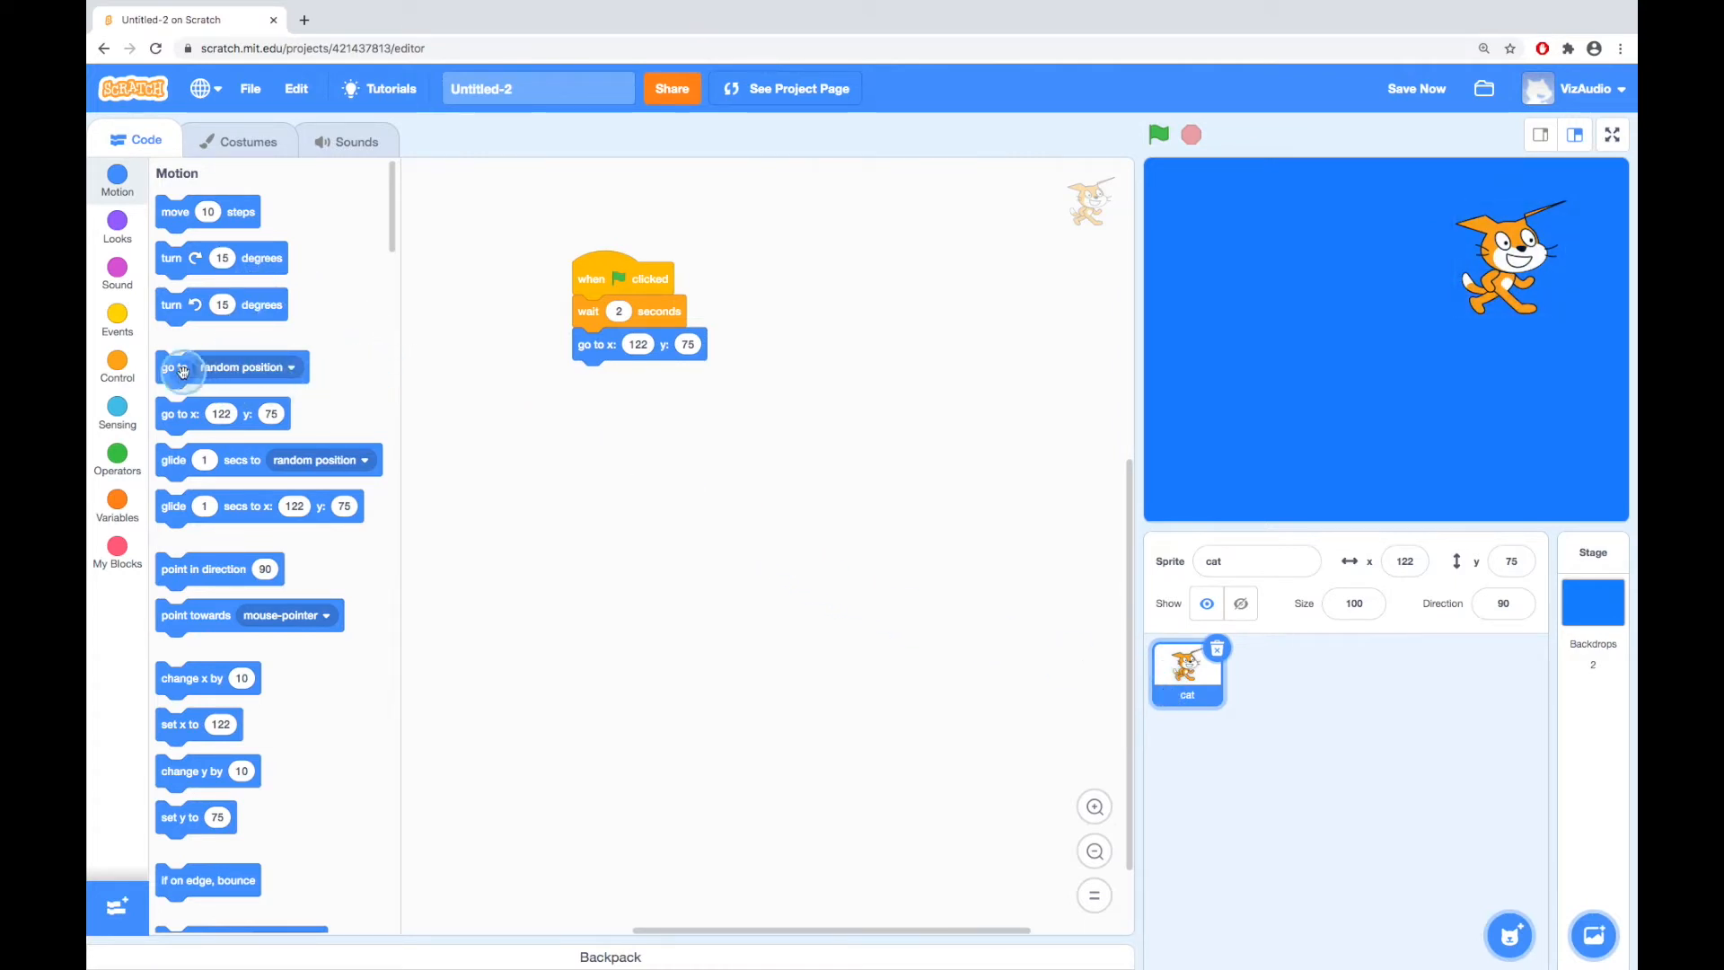
left_click_drag(231, 366, 371, 382)
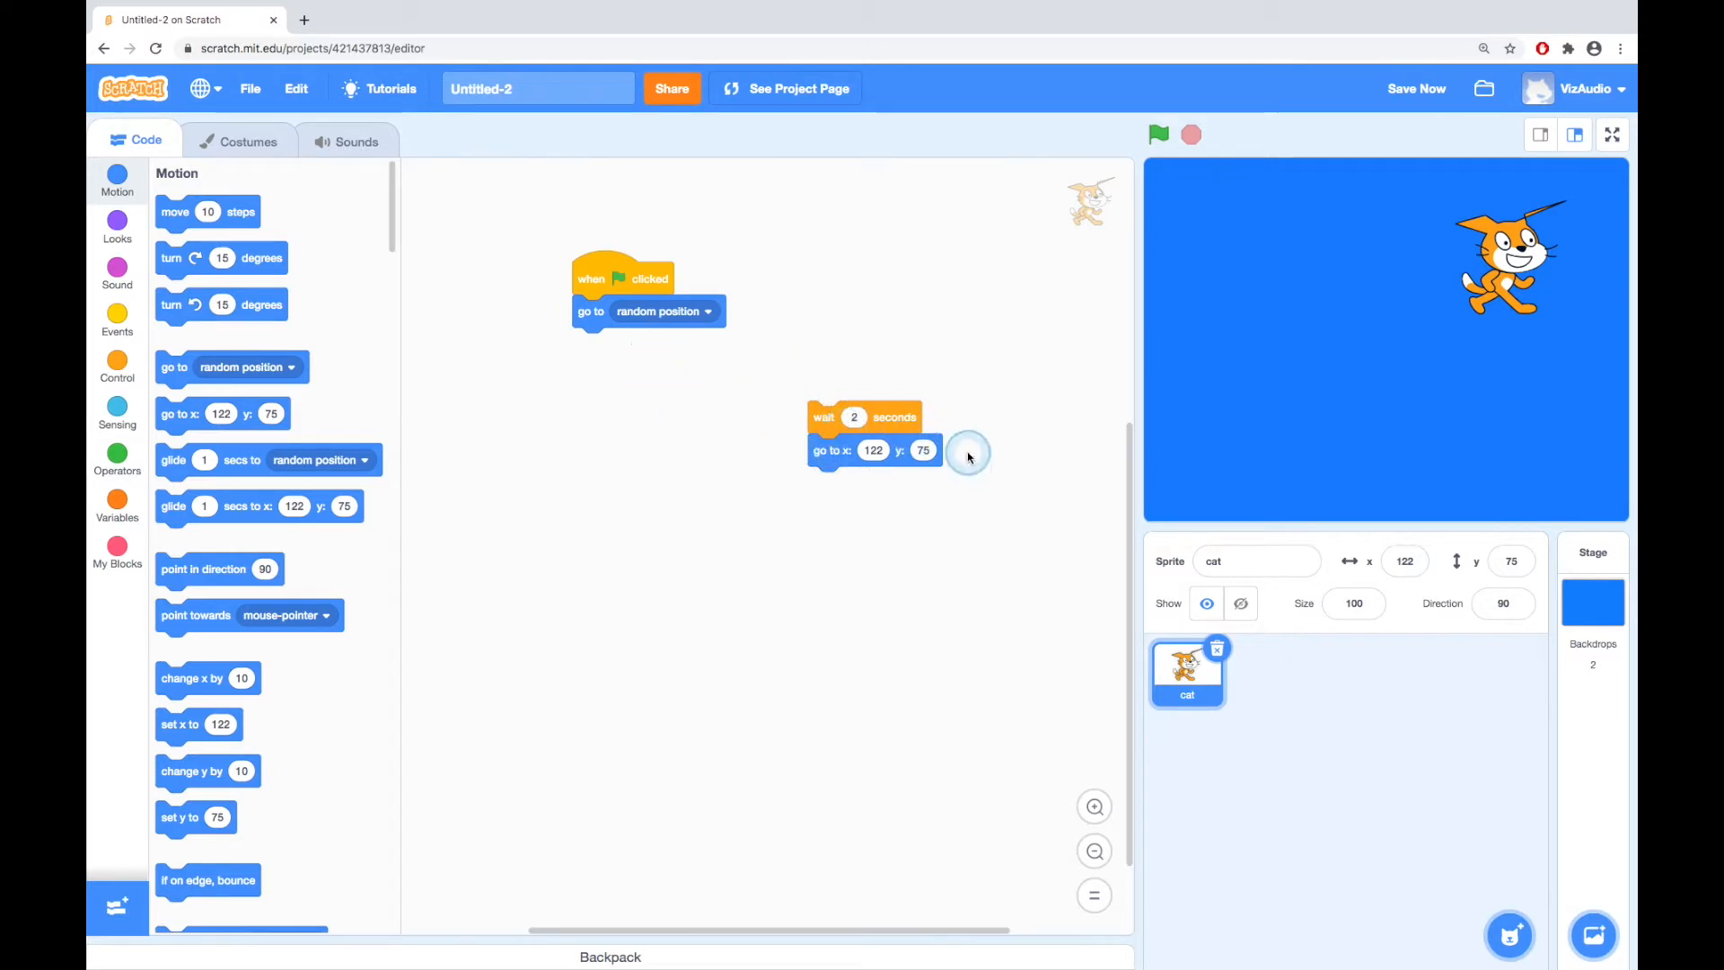
mouse_move(818, 451)
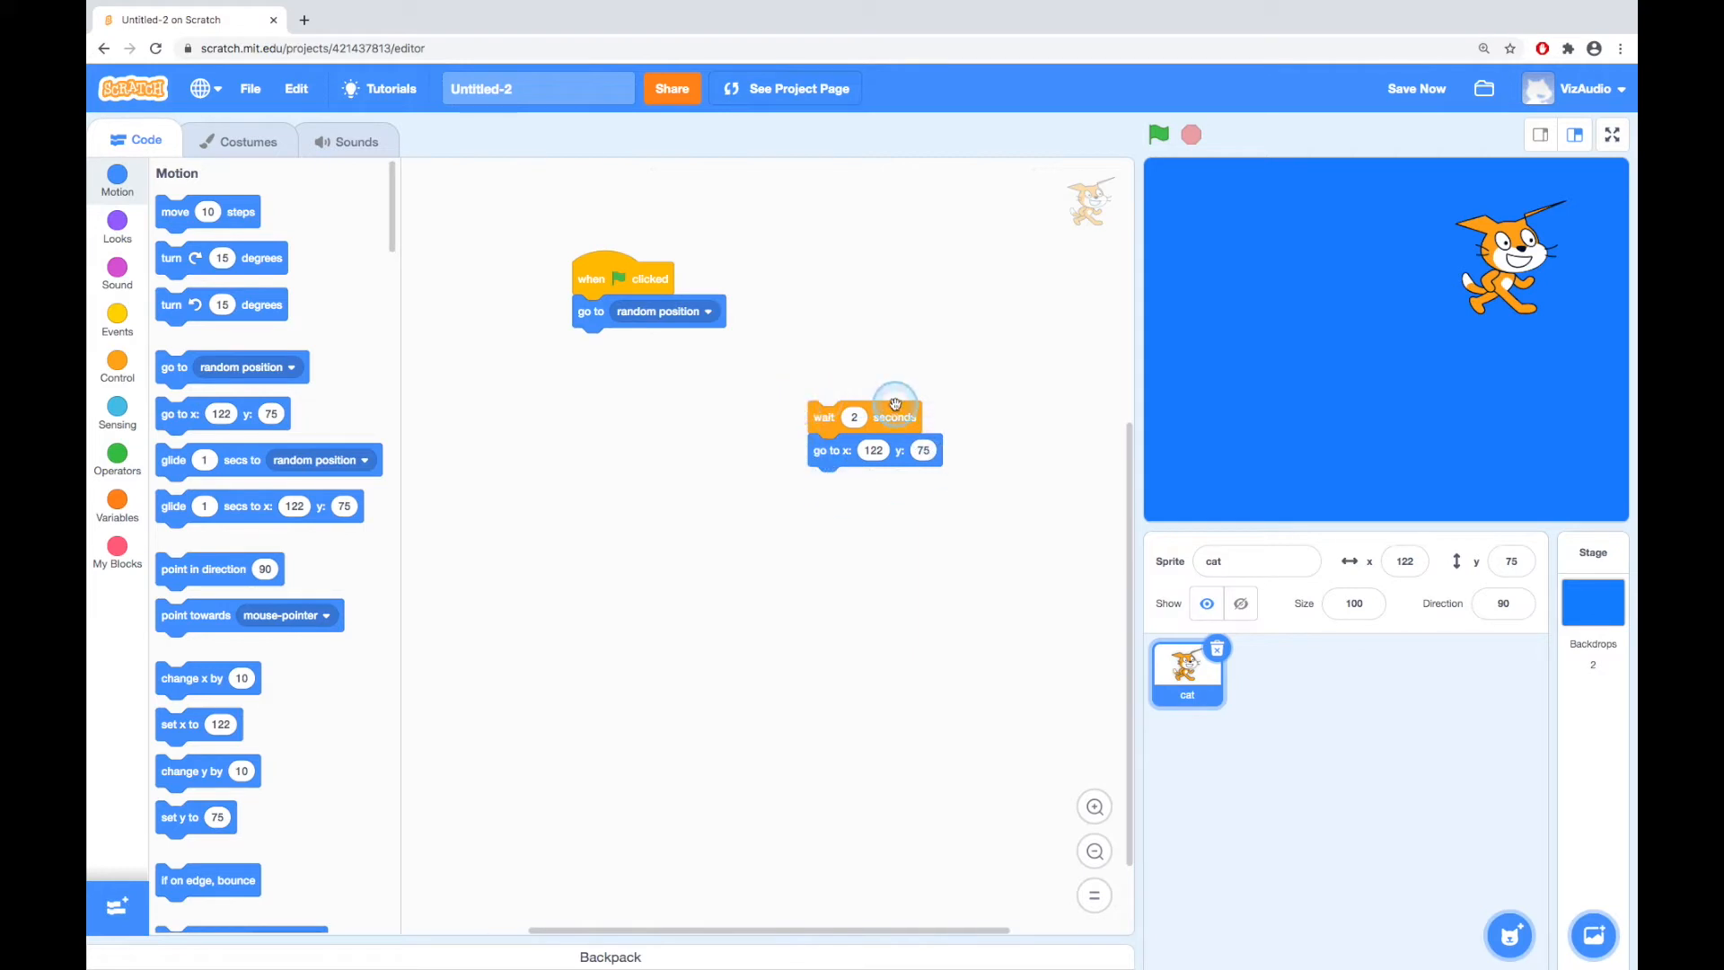
left_click_drag(822, 416, 668, 476)
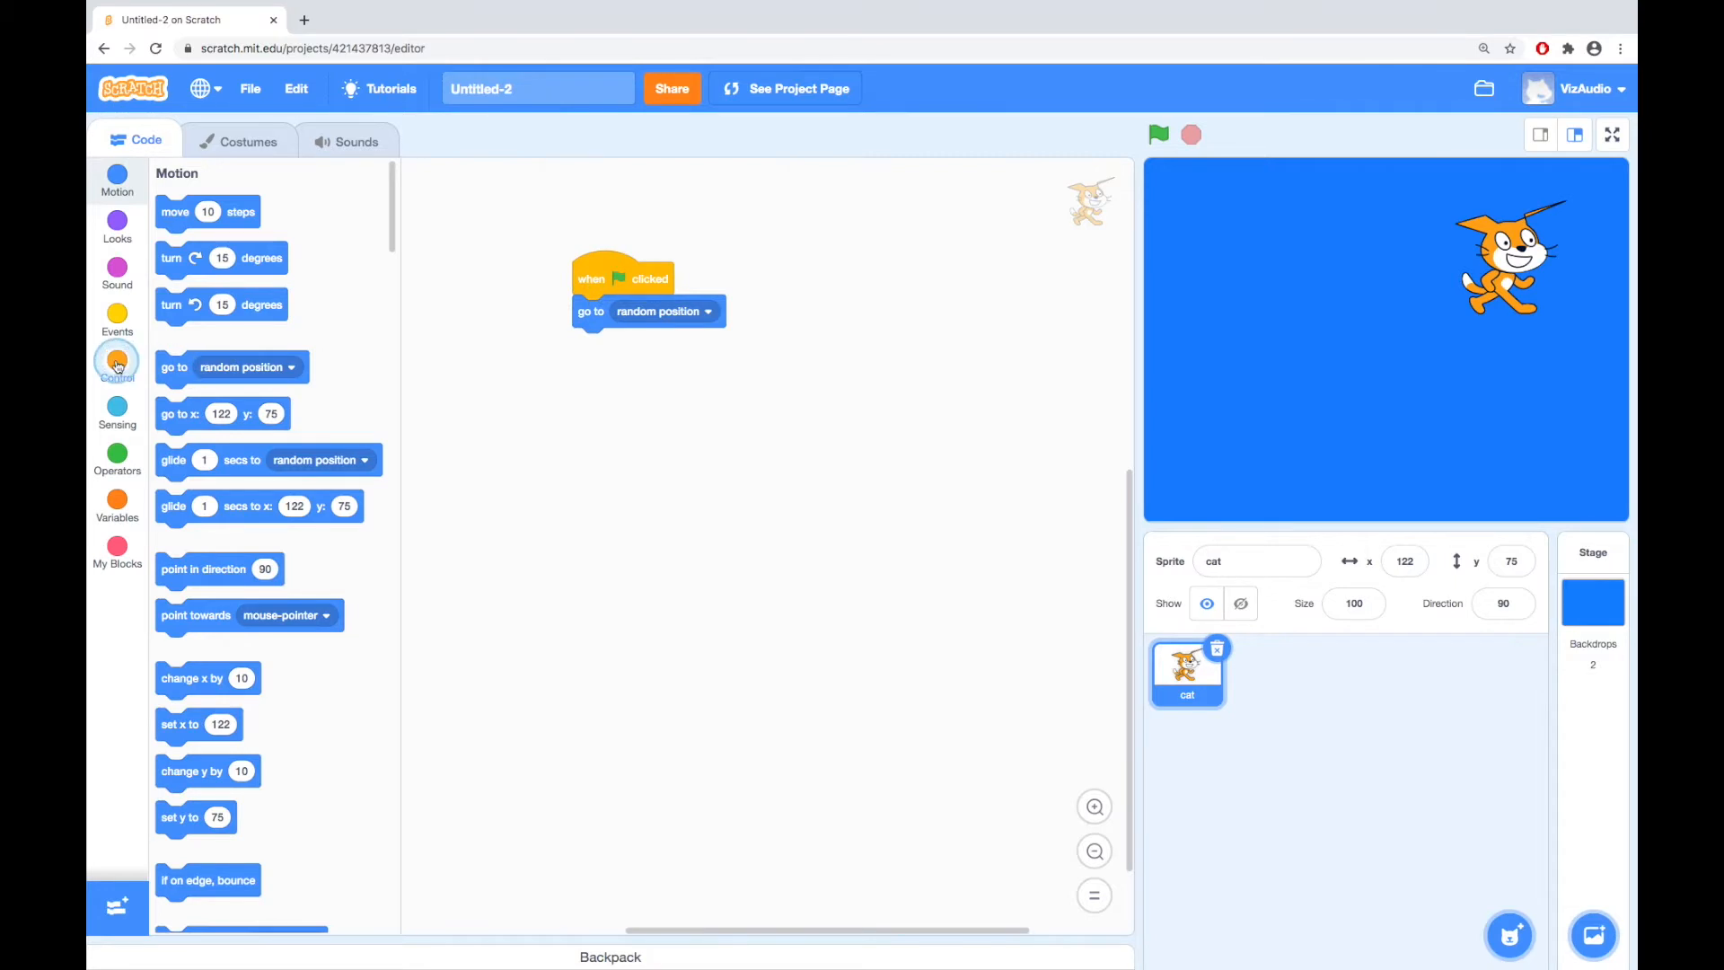
- Browse the Control blocks, then scroll the palette up to the Events blocks
left_click(117, 359)
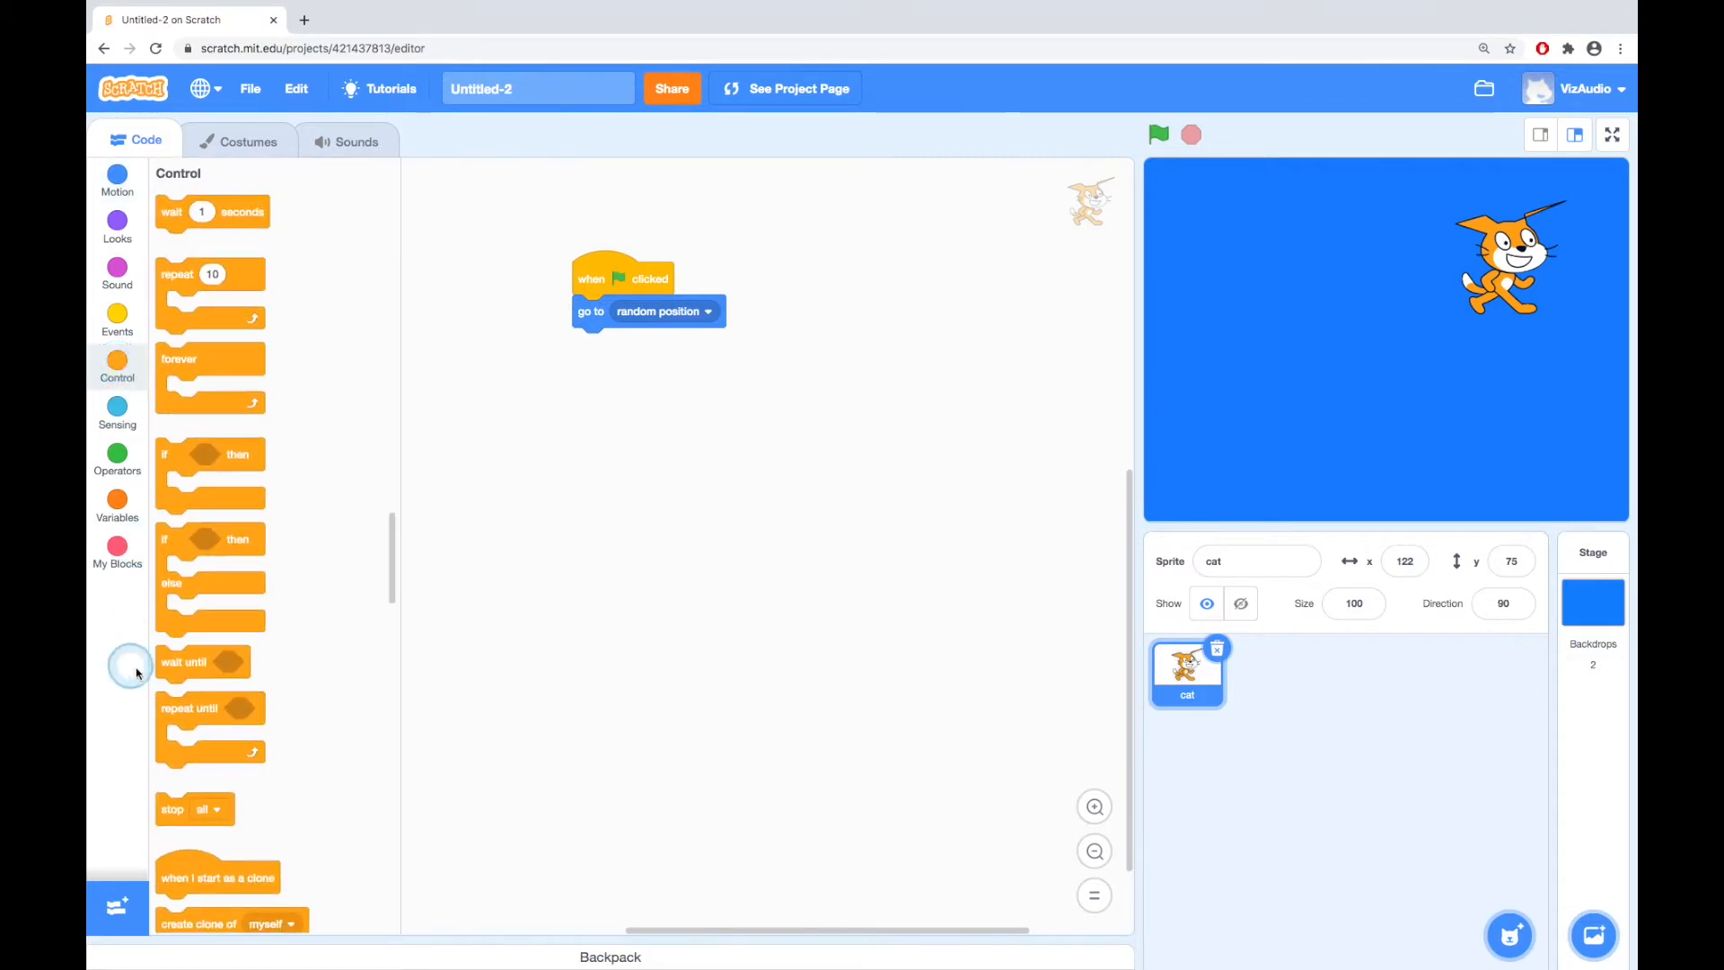
scroll("up", 3)
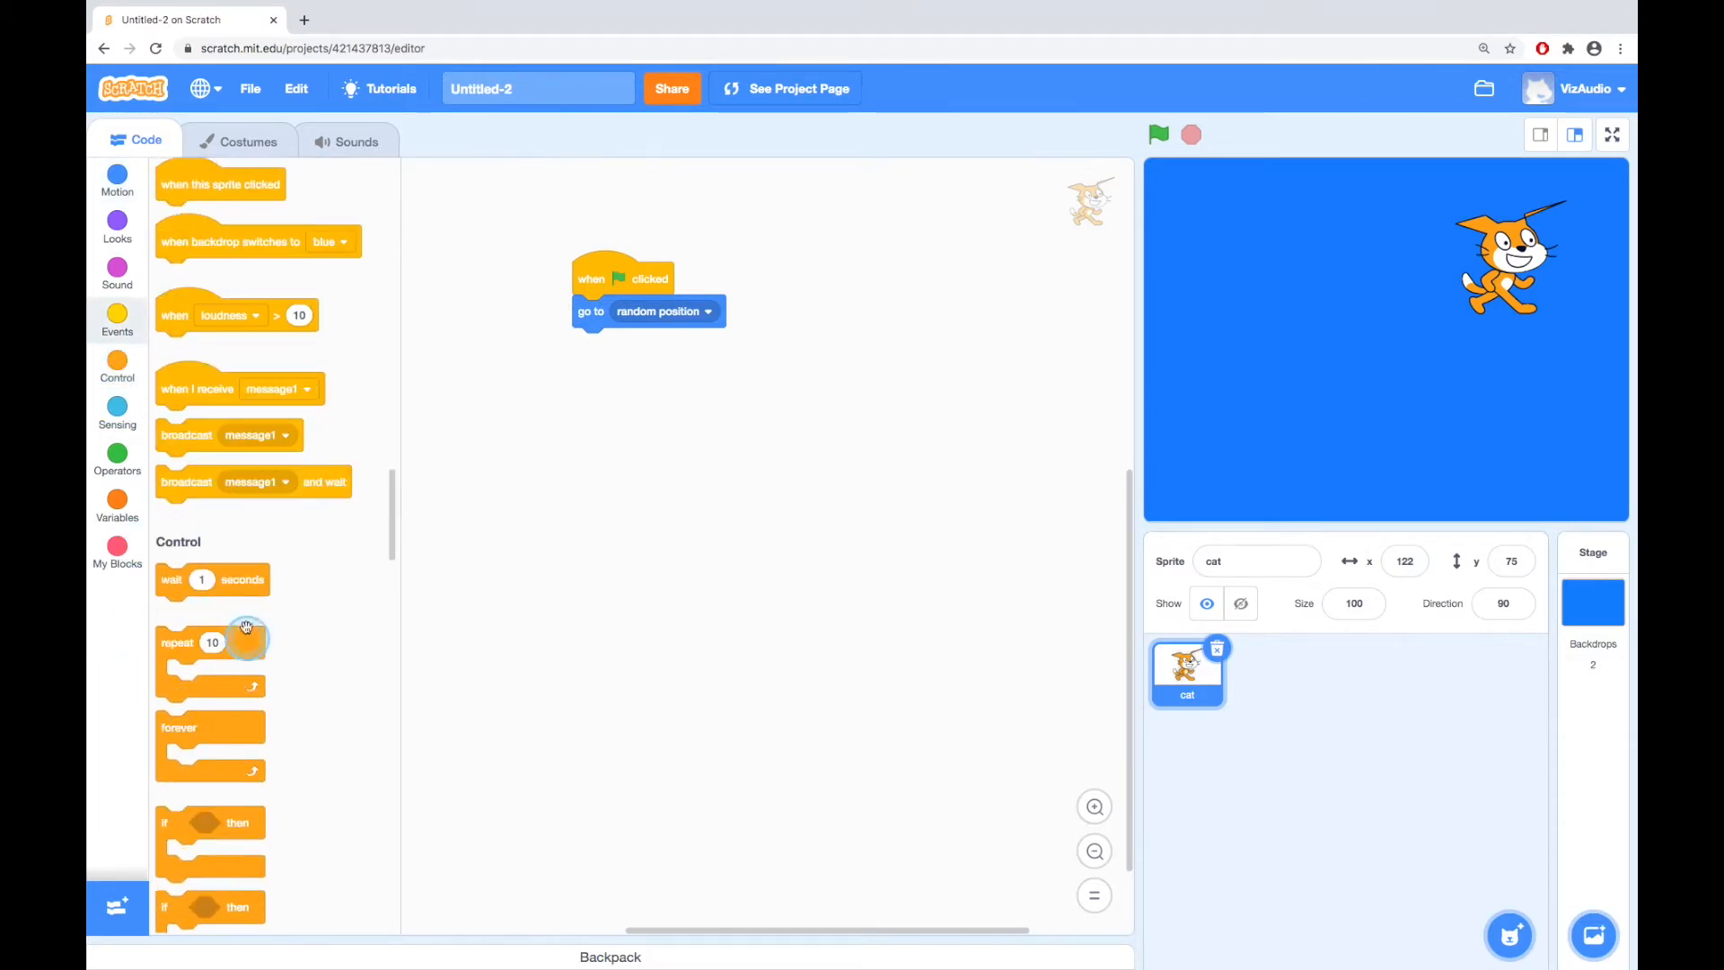
scroll("up", 3)
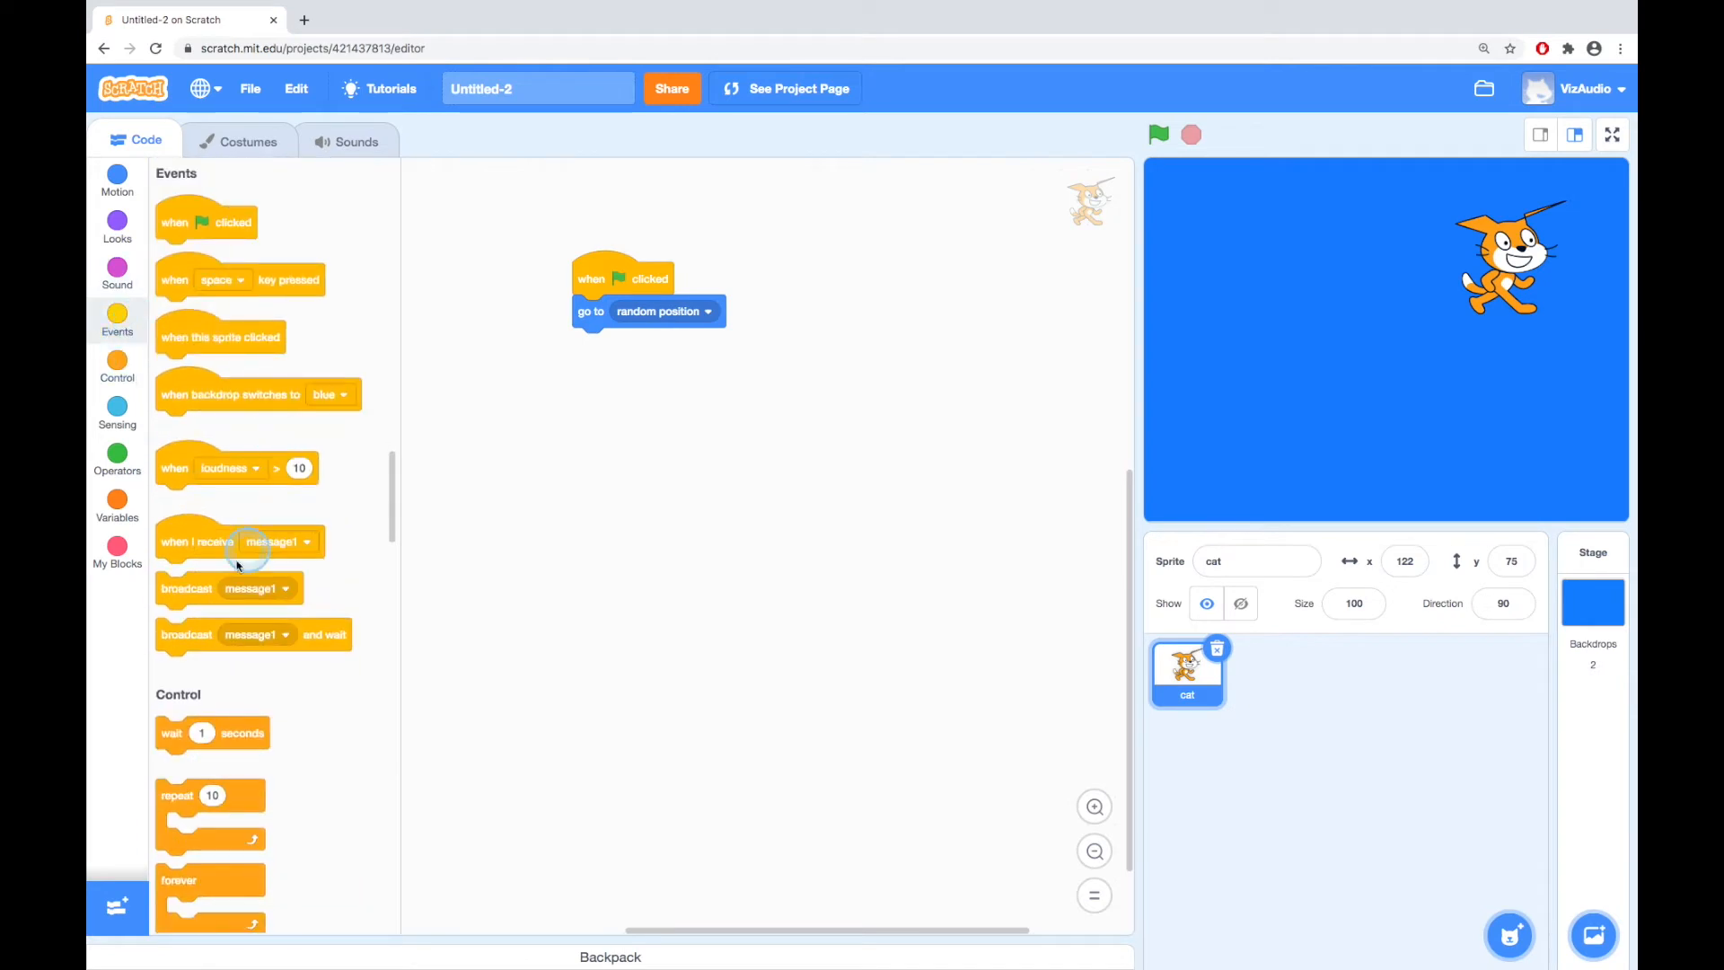
mouse_move(179, 283)
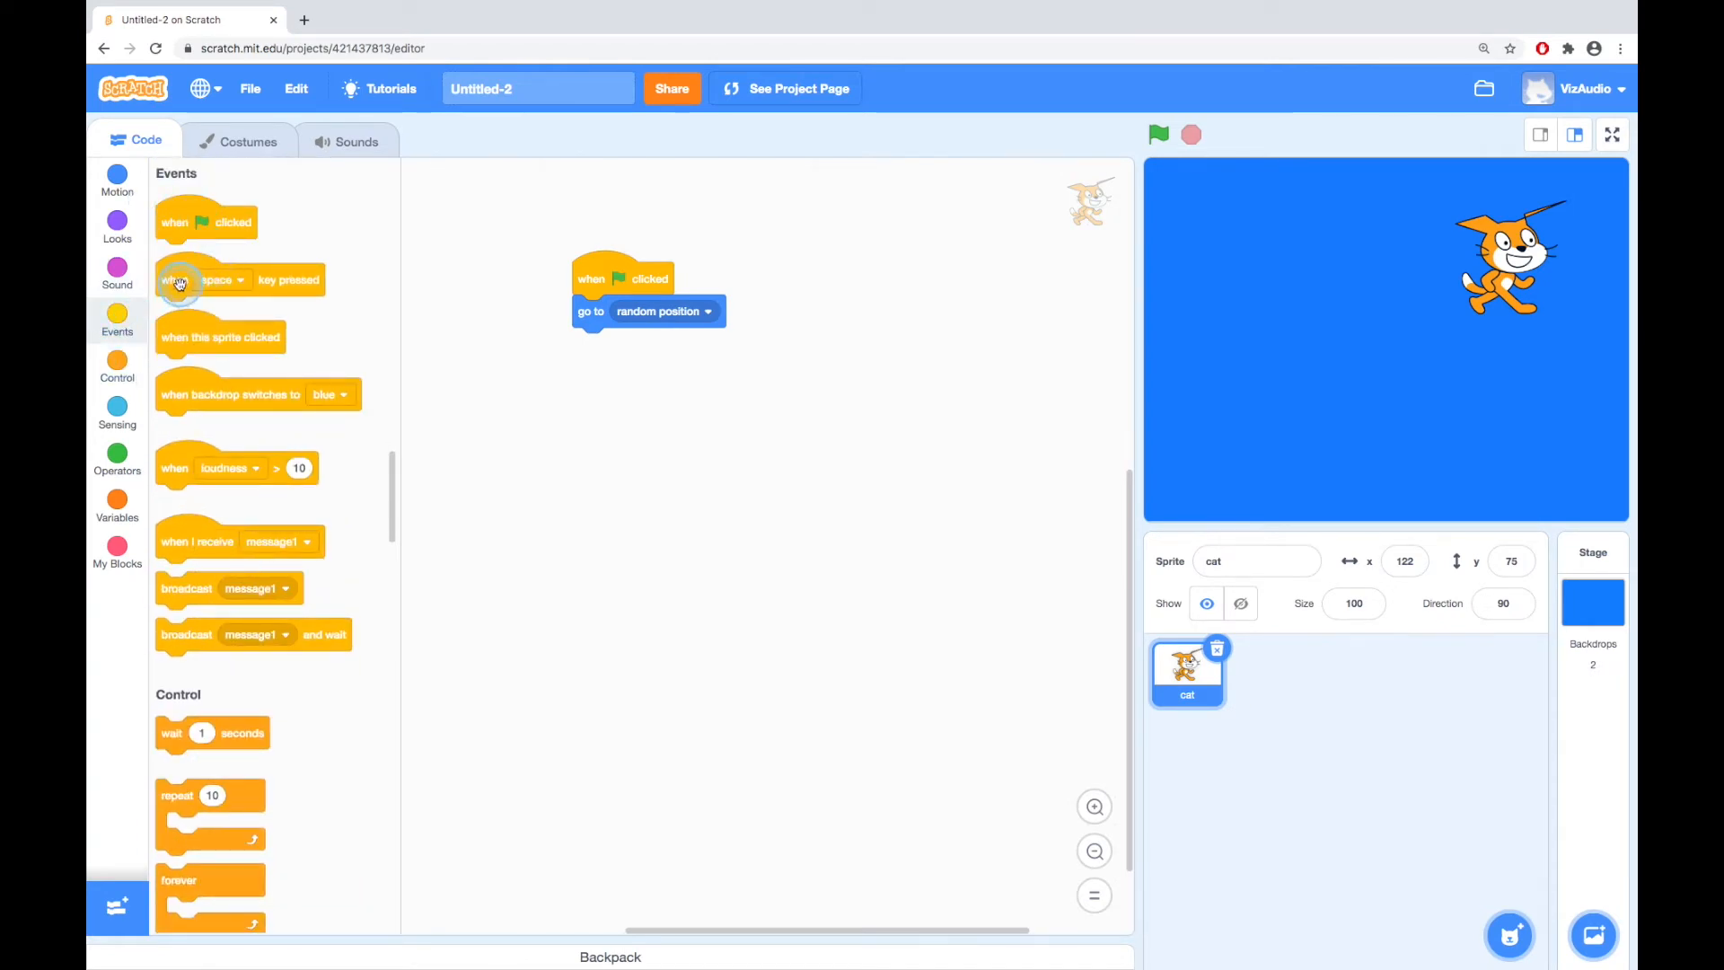
mouse_move(197, 350)
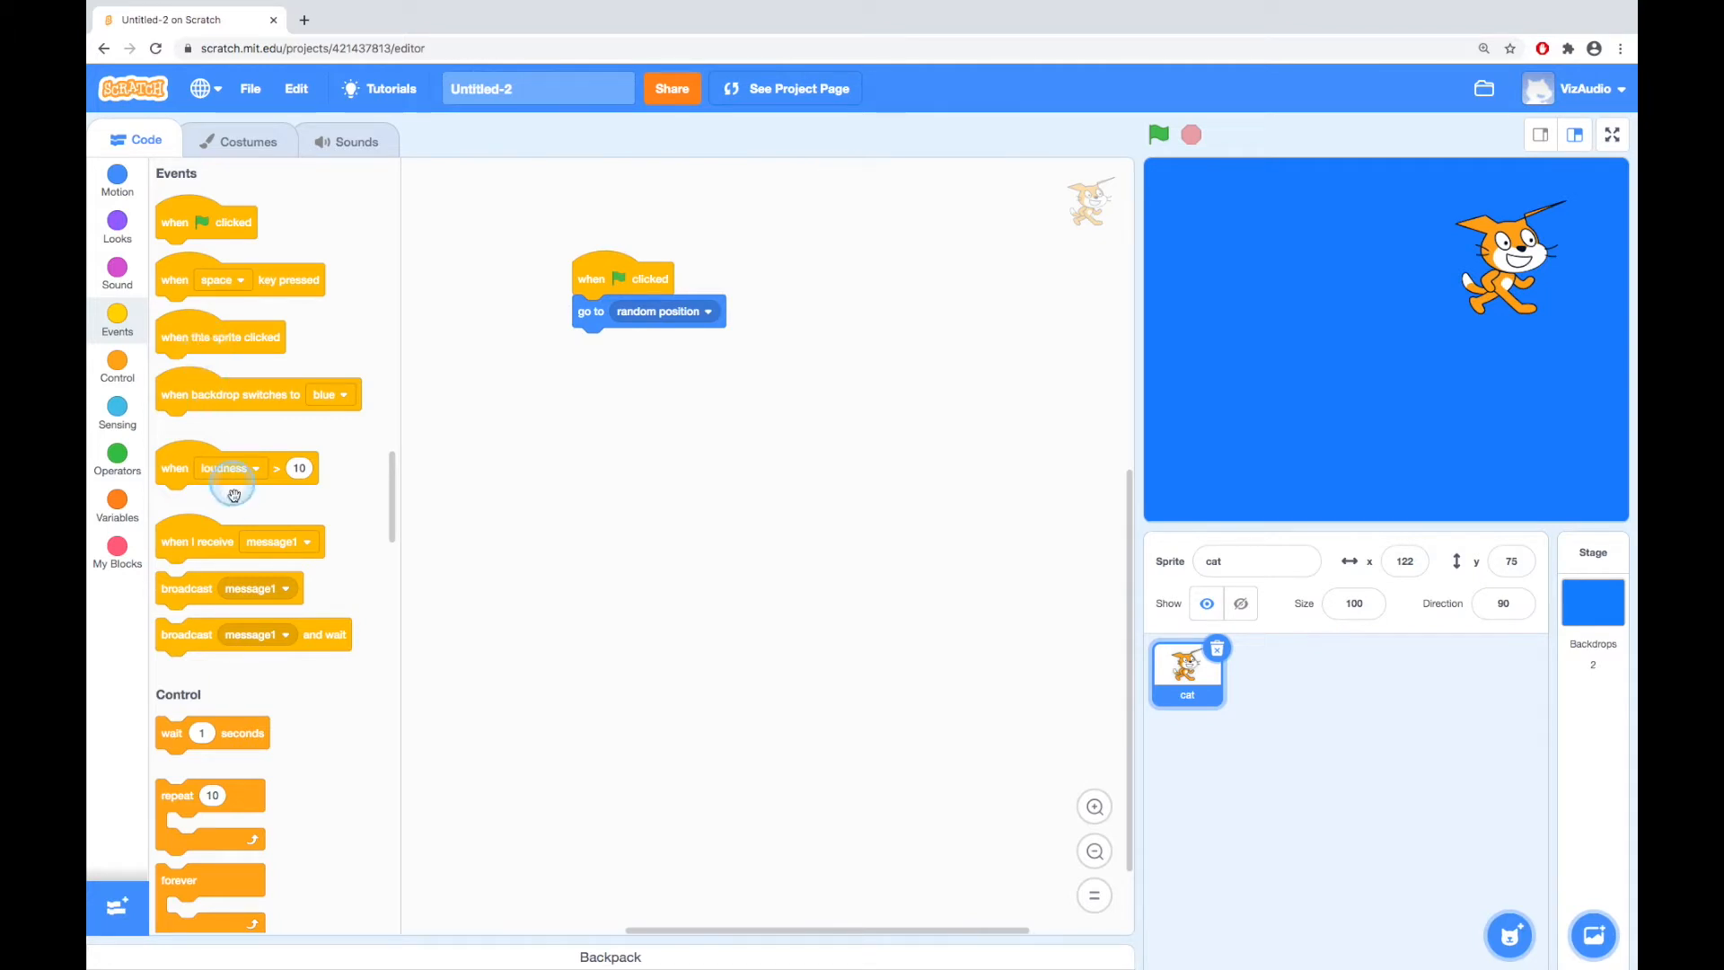
mouse_move(586, 281)
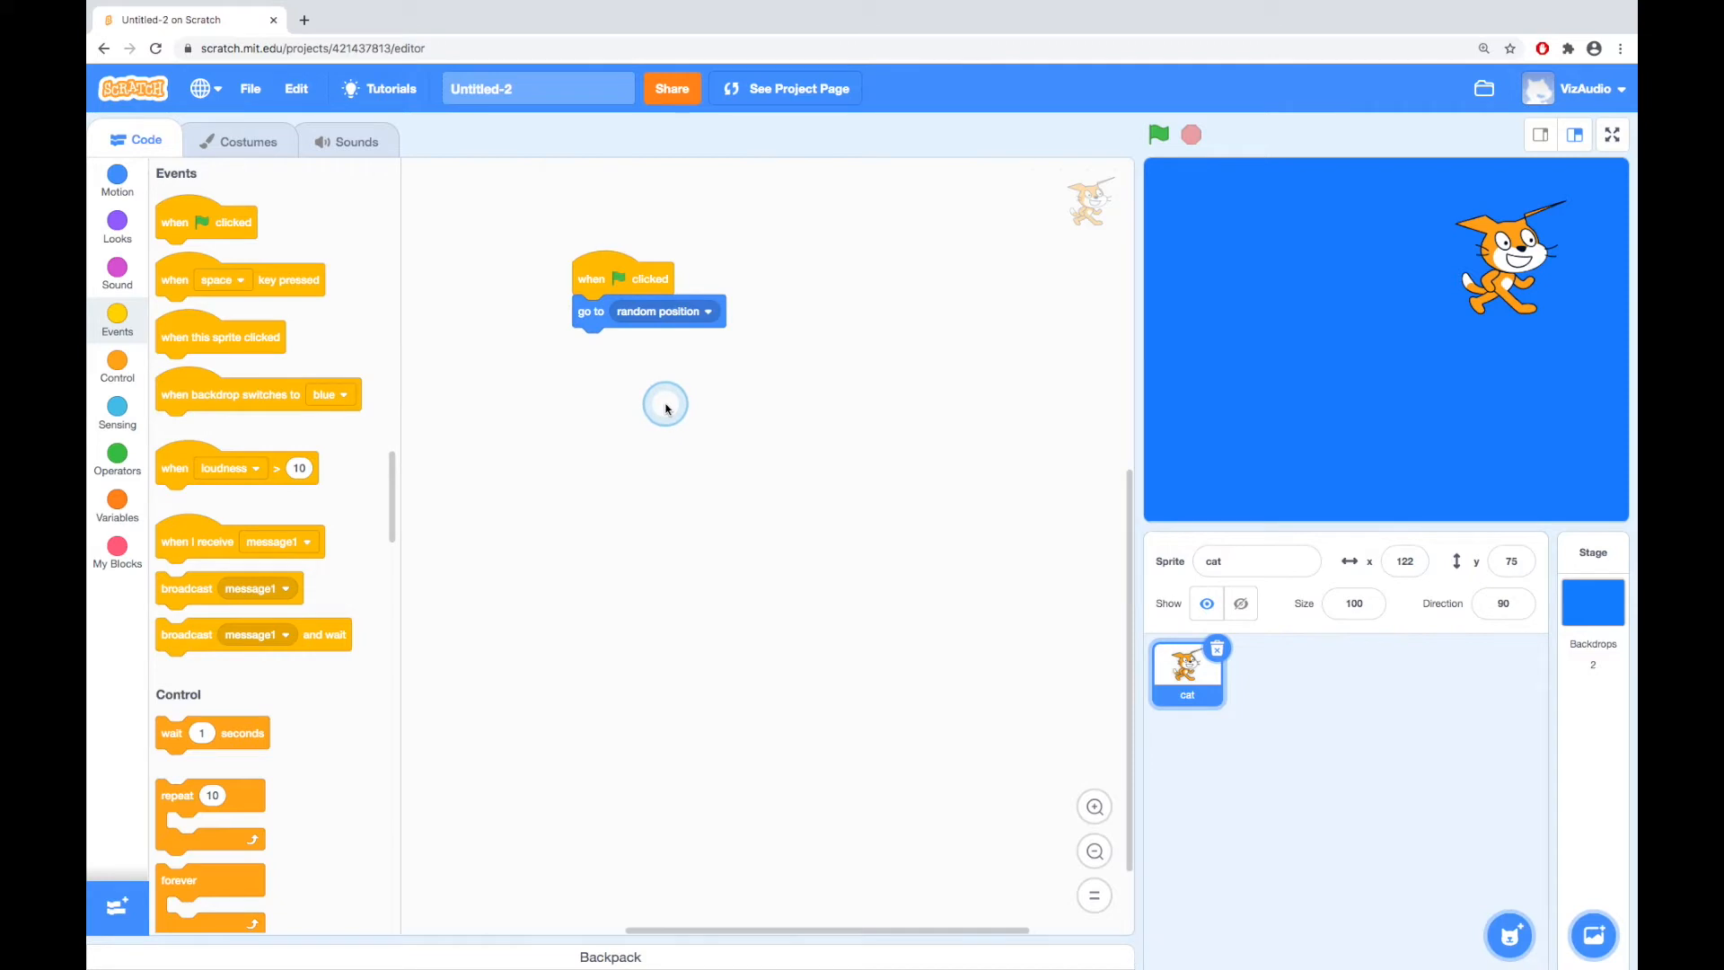
mouse_move(632, 274)
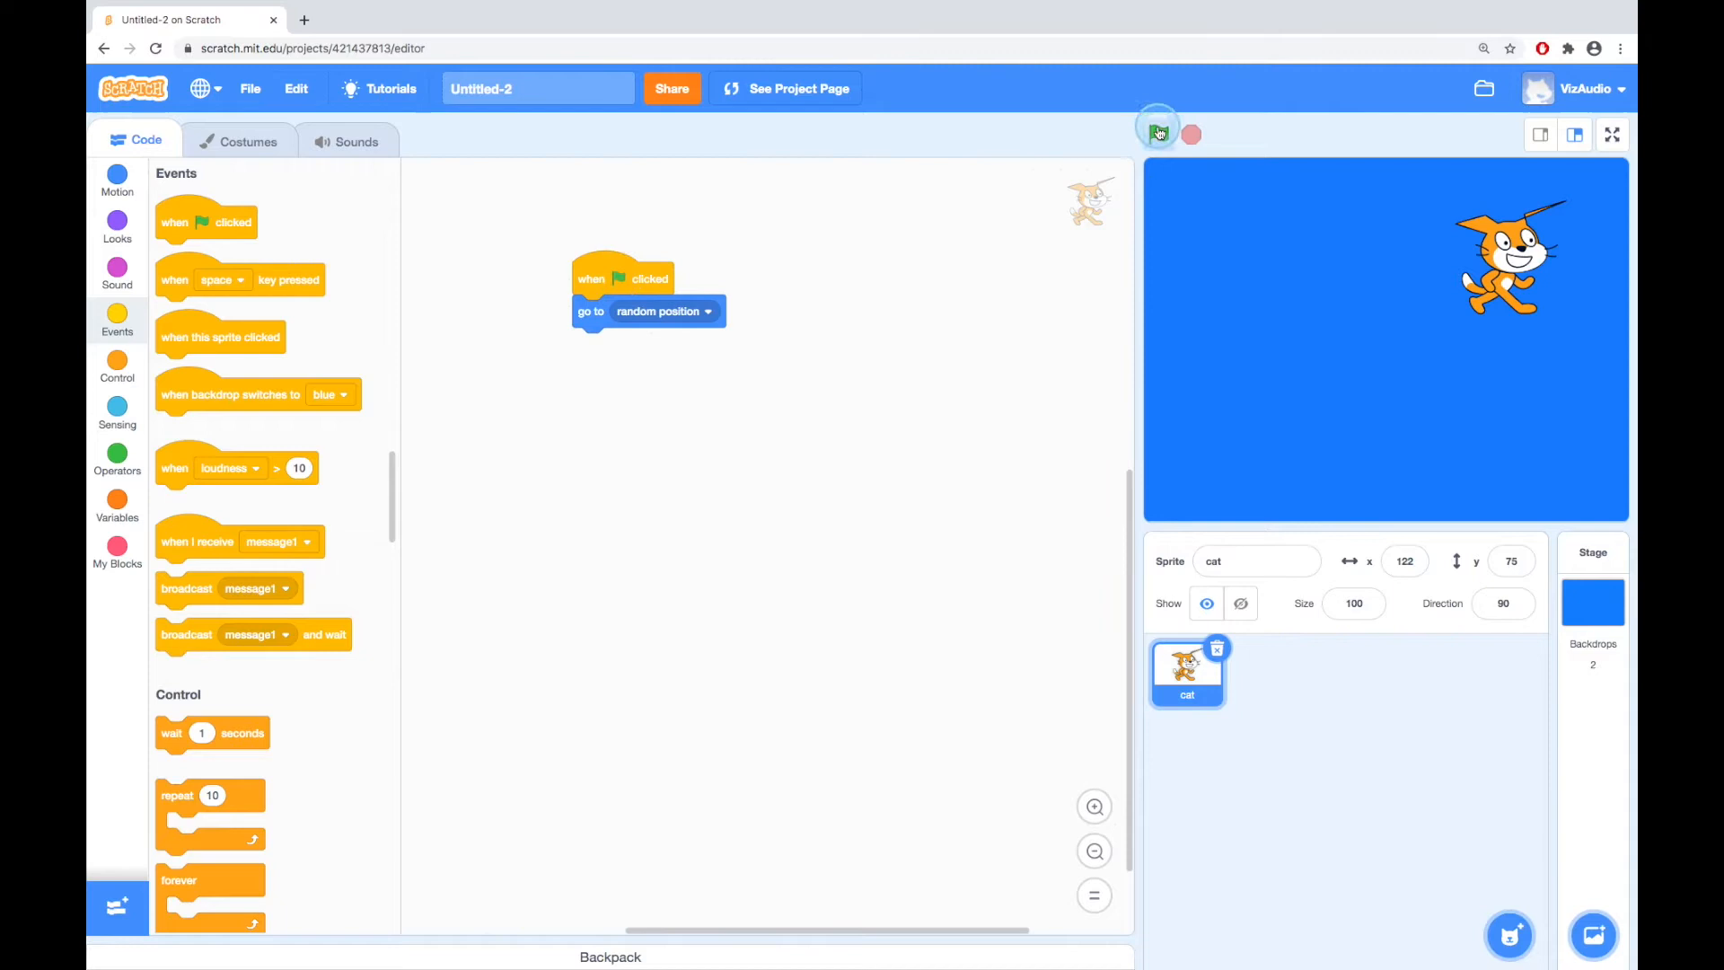
- Run the project twice, then switch to the Stage's scripts
left_click(1157, 133)
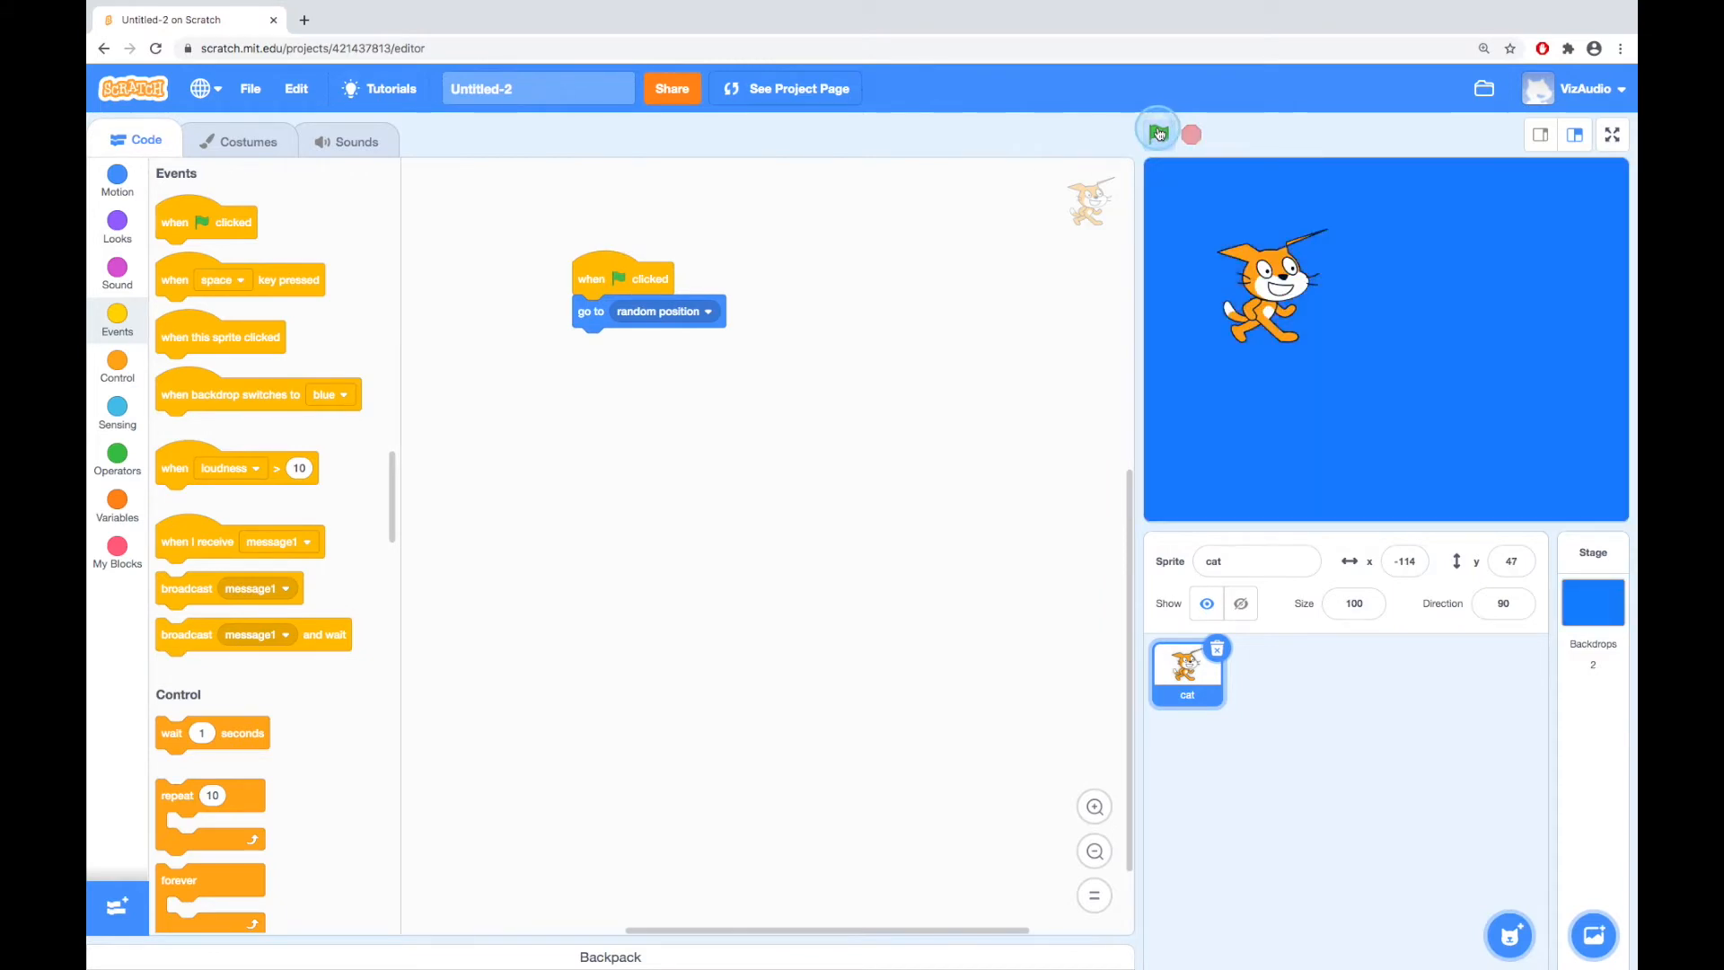
left_click(1157, 132)
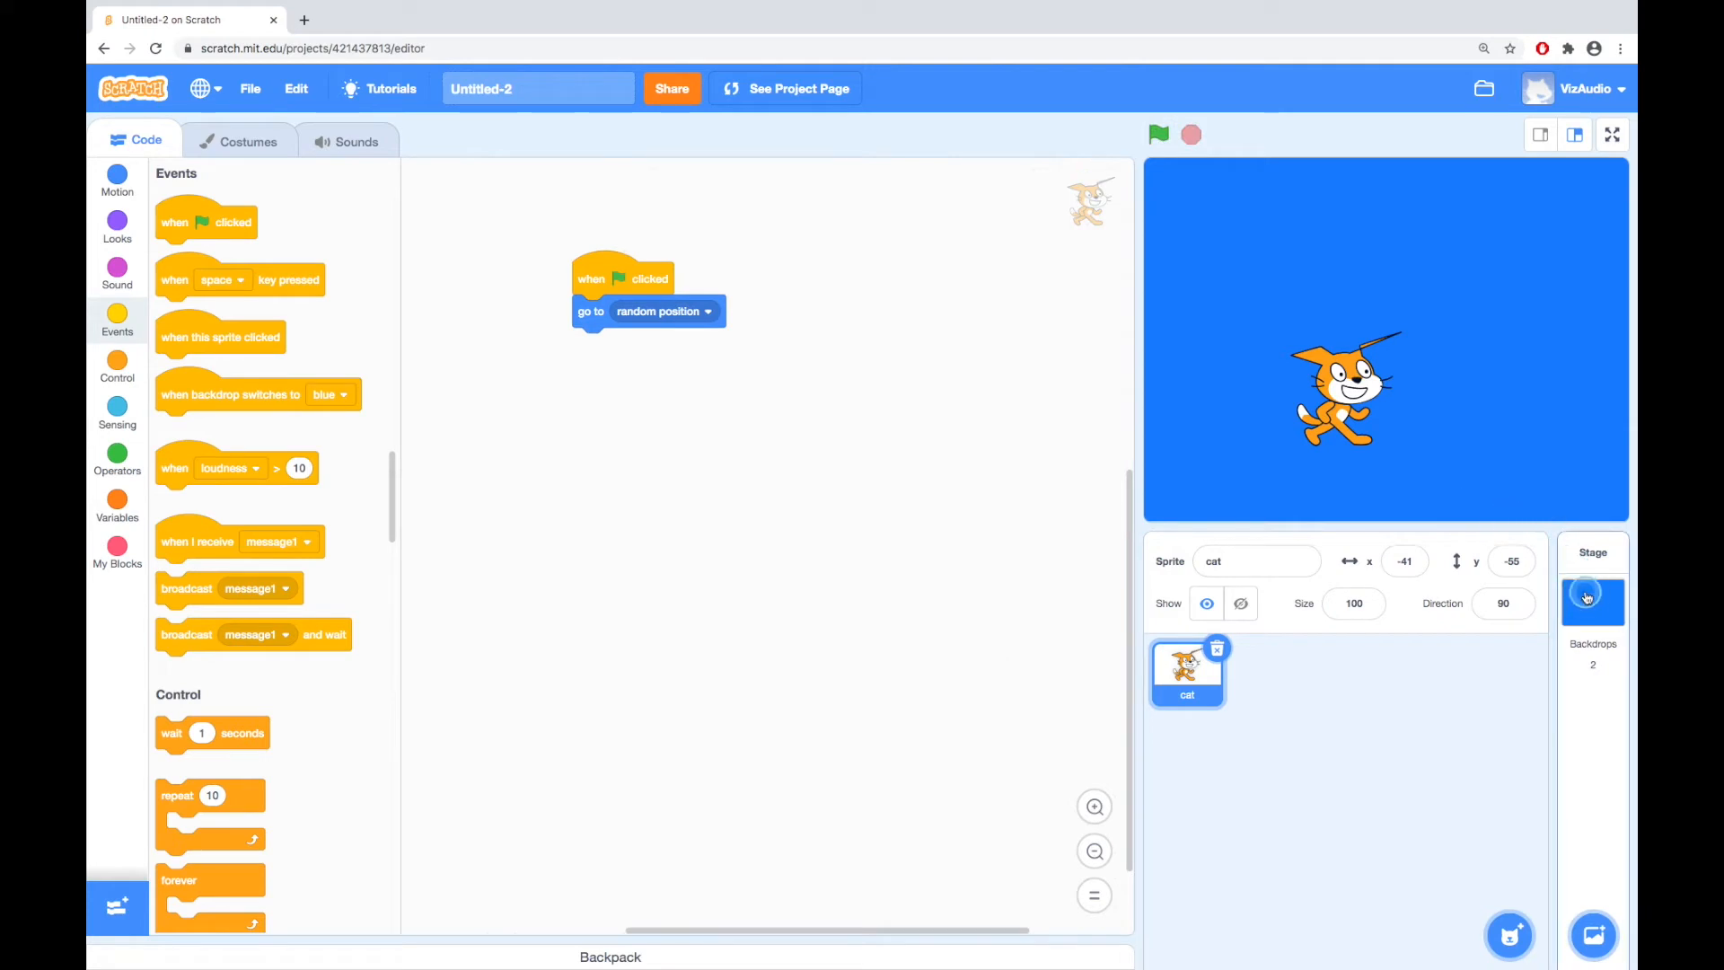
left_click(1591, 594)
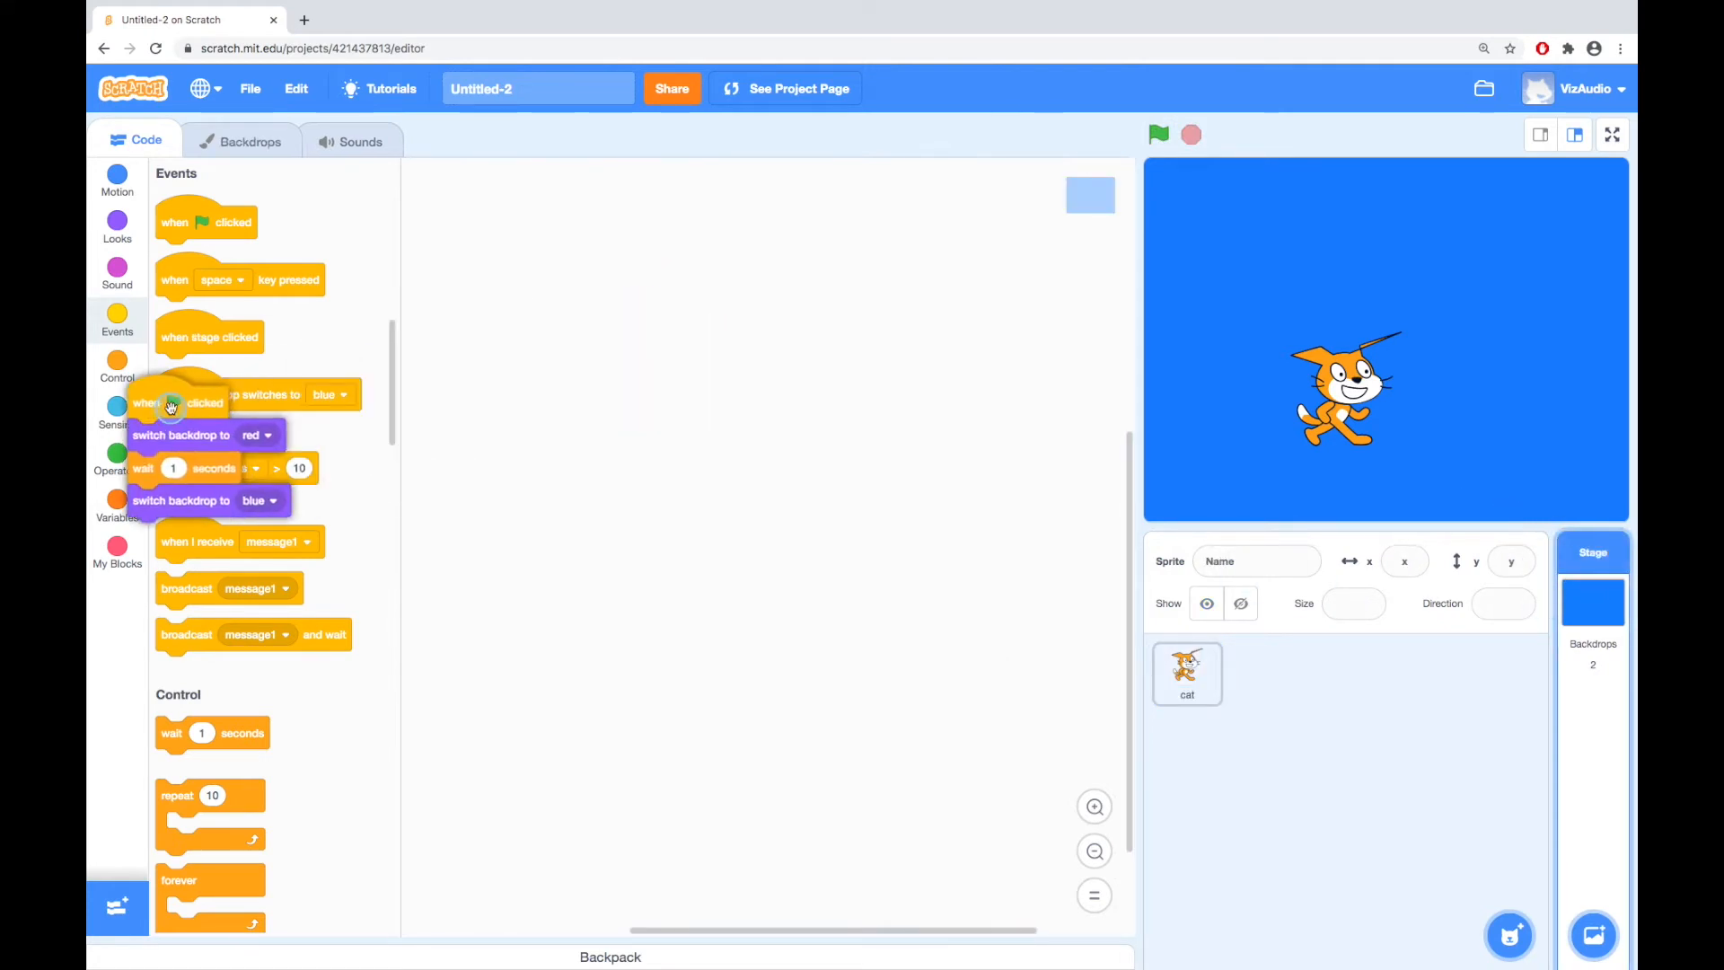
- Run the project five more times to scatter the cat, then reselect the cat sprite
left_click(1157, 136)
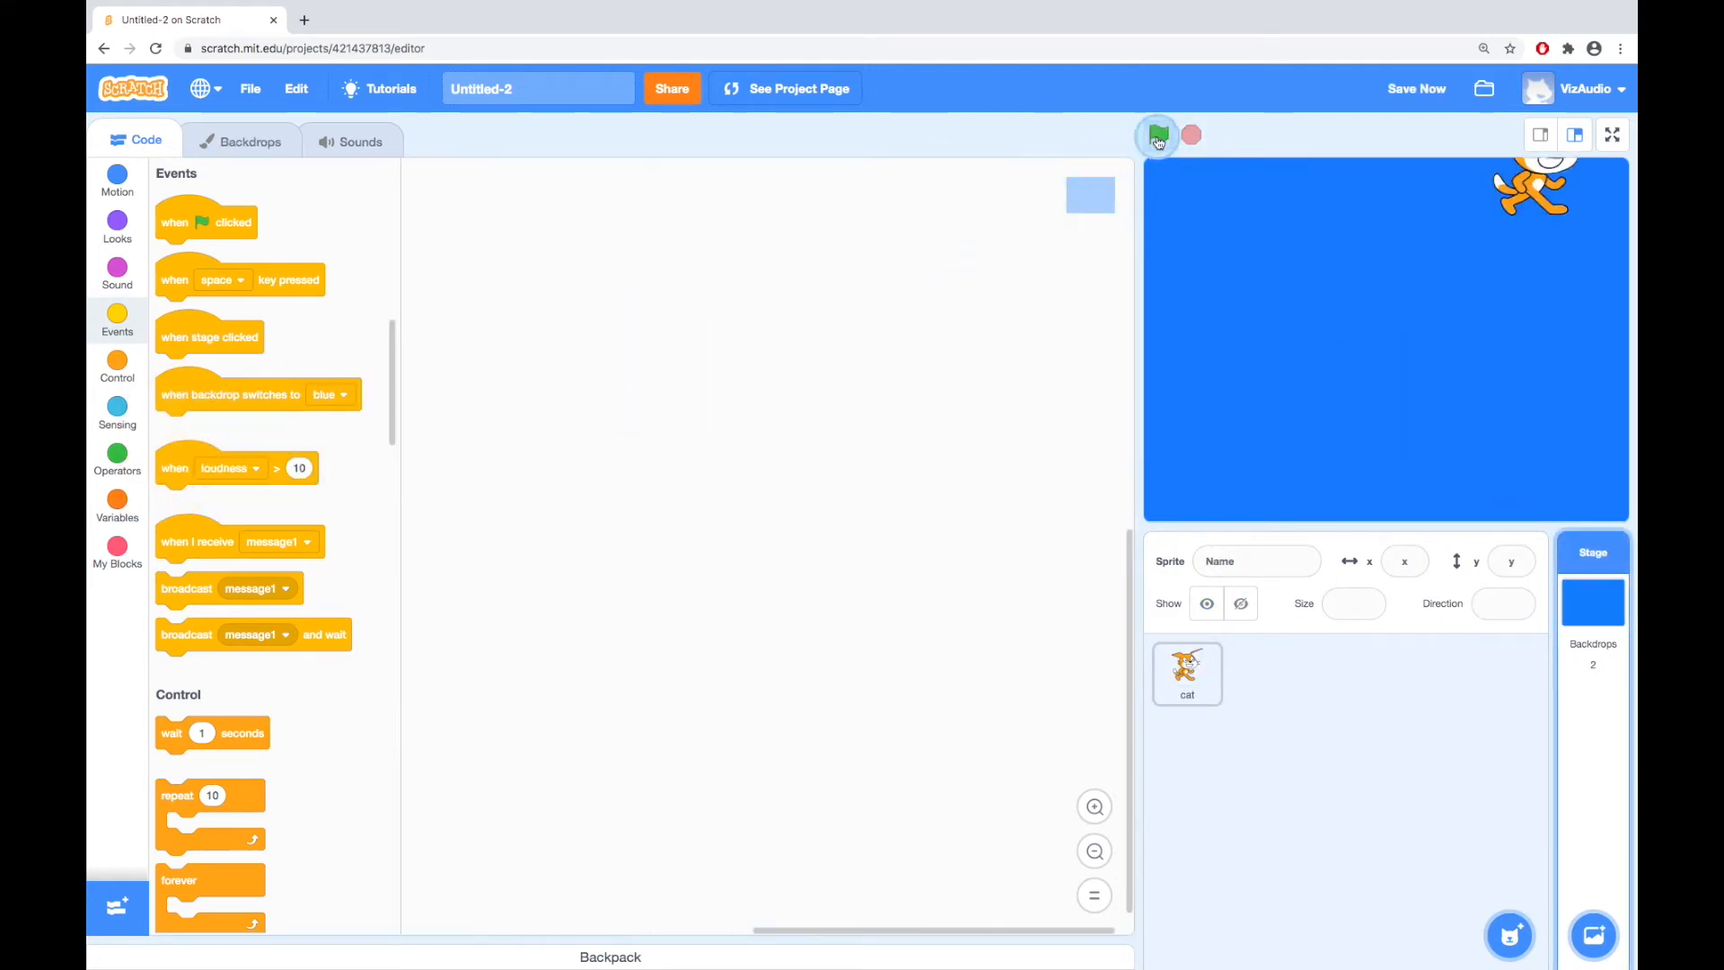
left_click(1157, 135)
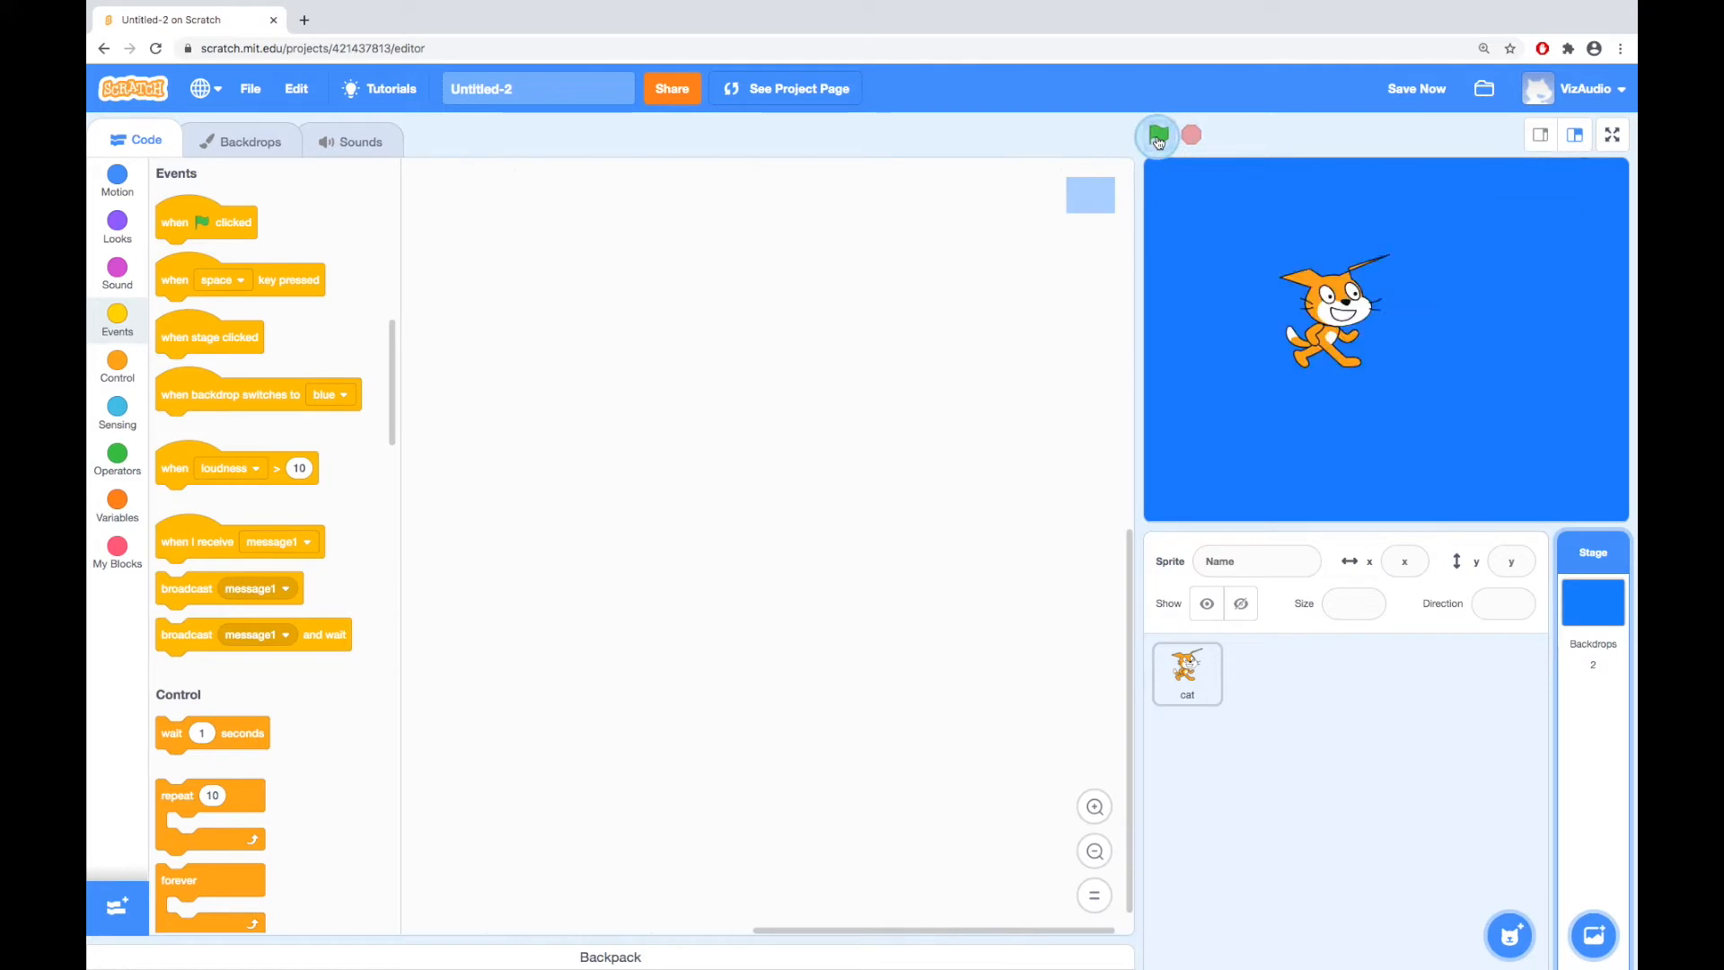
left_click(1157, 136)
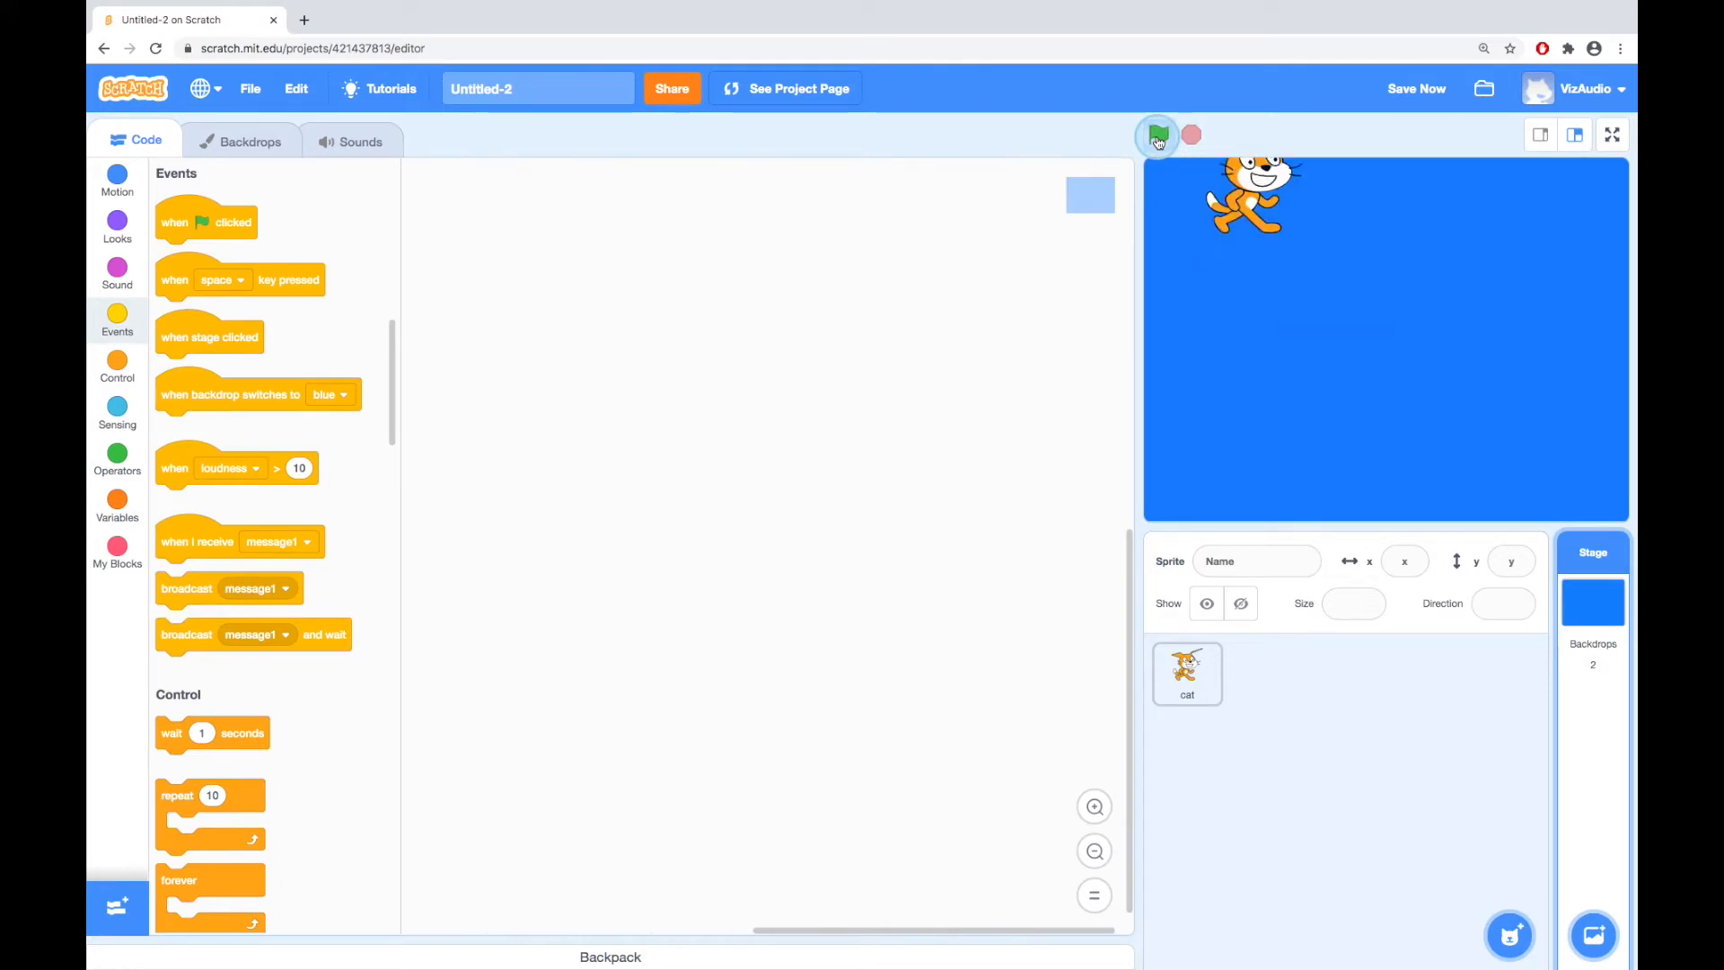
left_click(1157, 135)
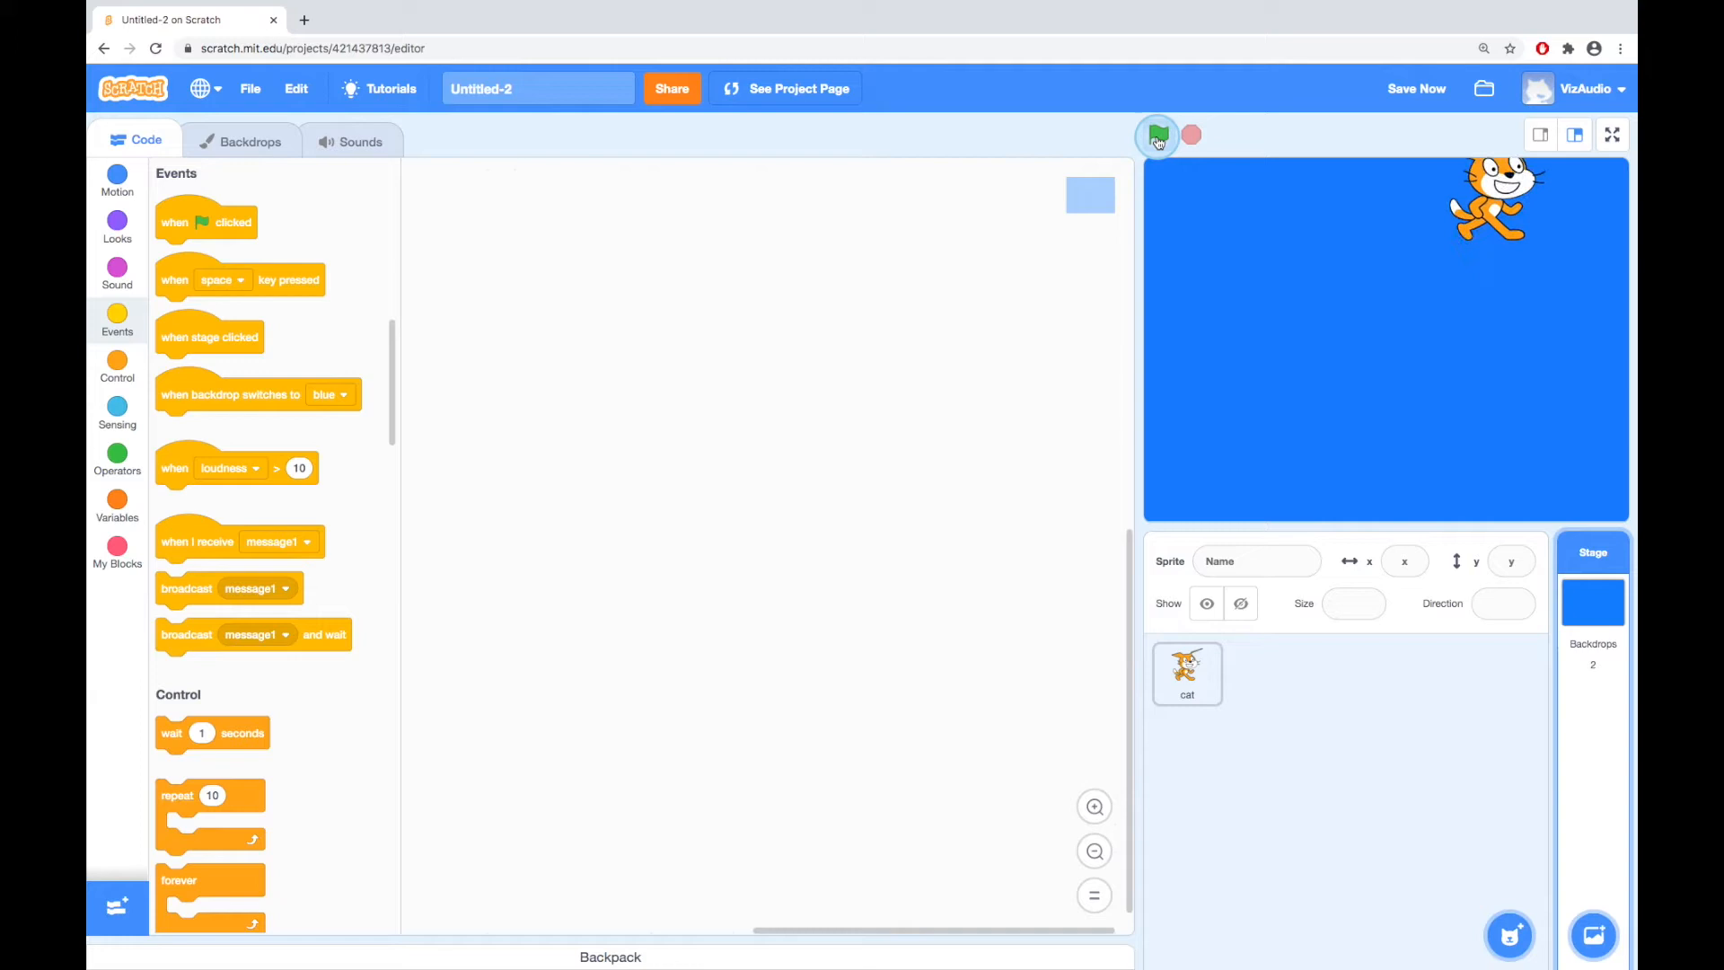
left_click(1157, 136)
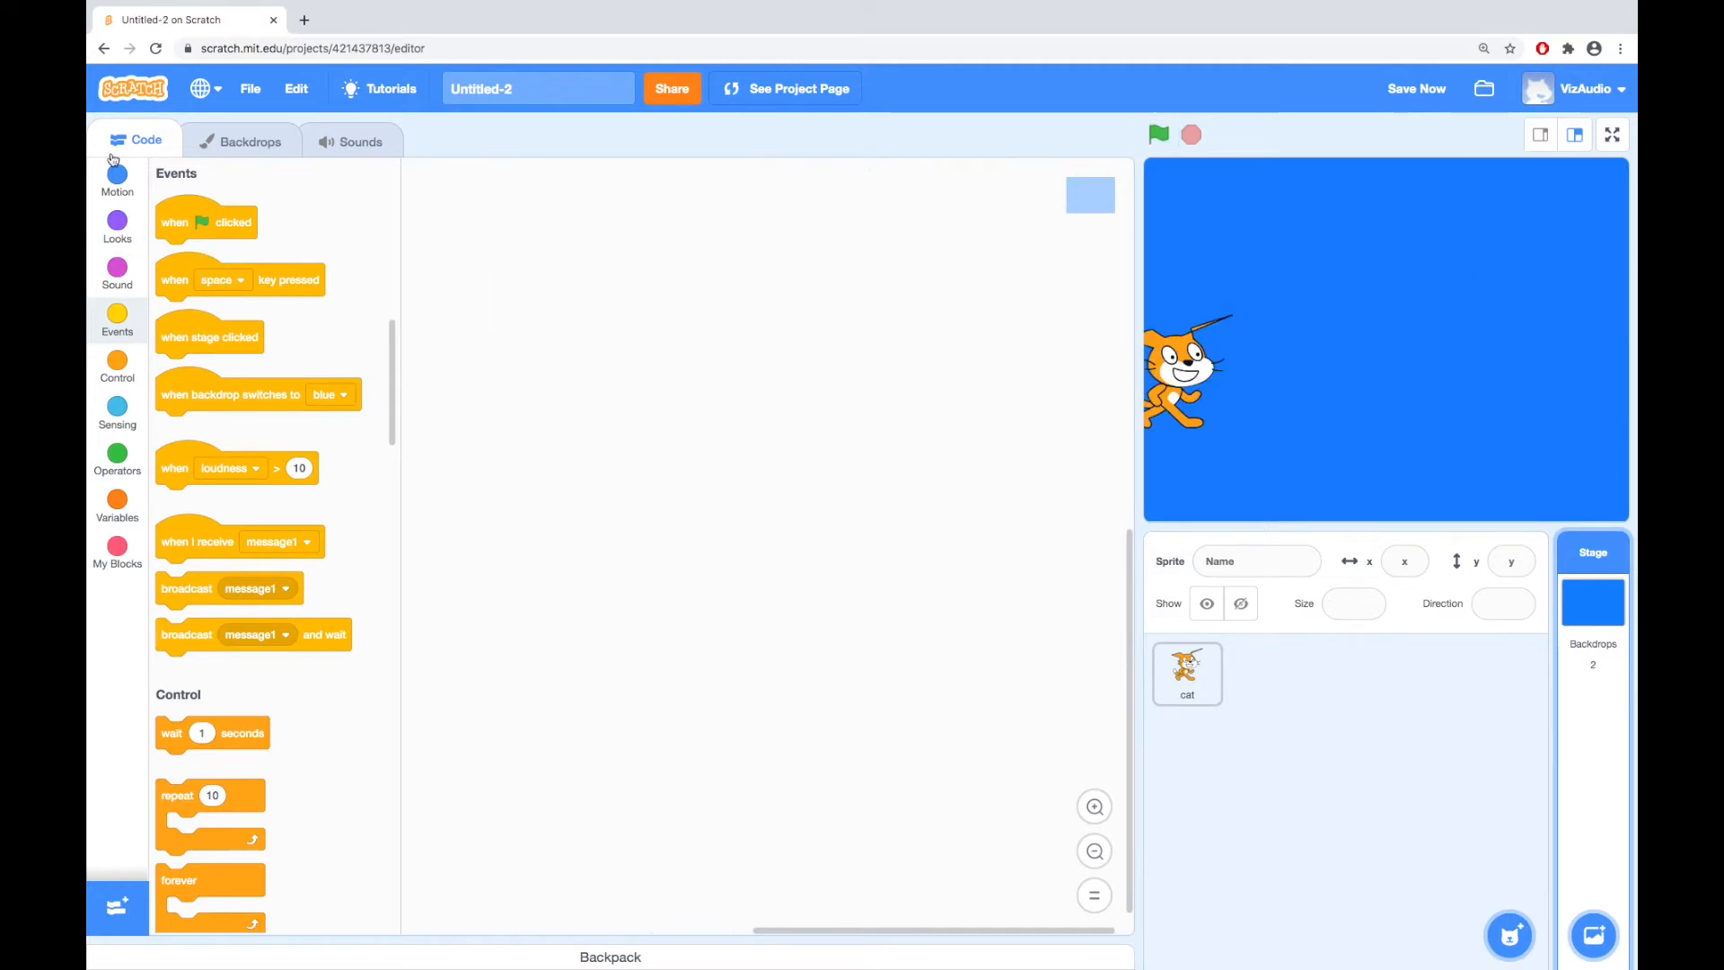
left_click(117, 176)
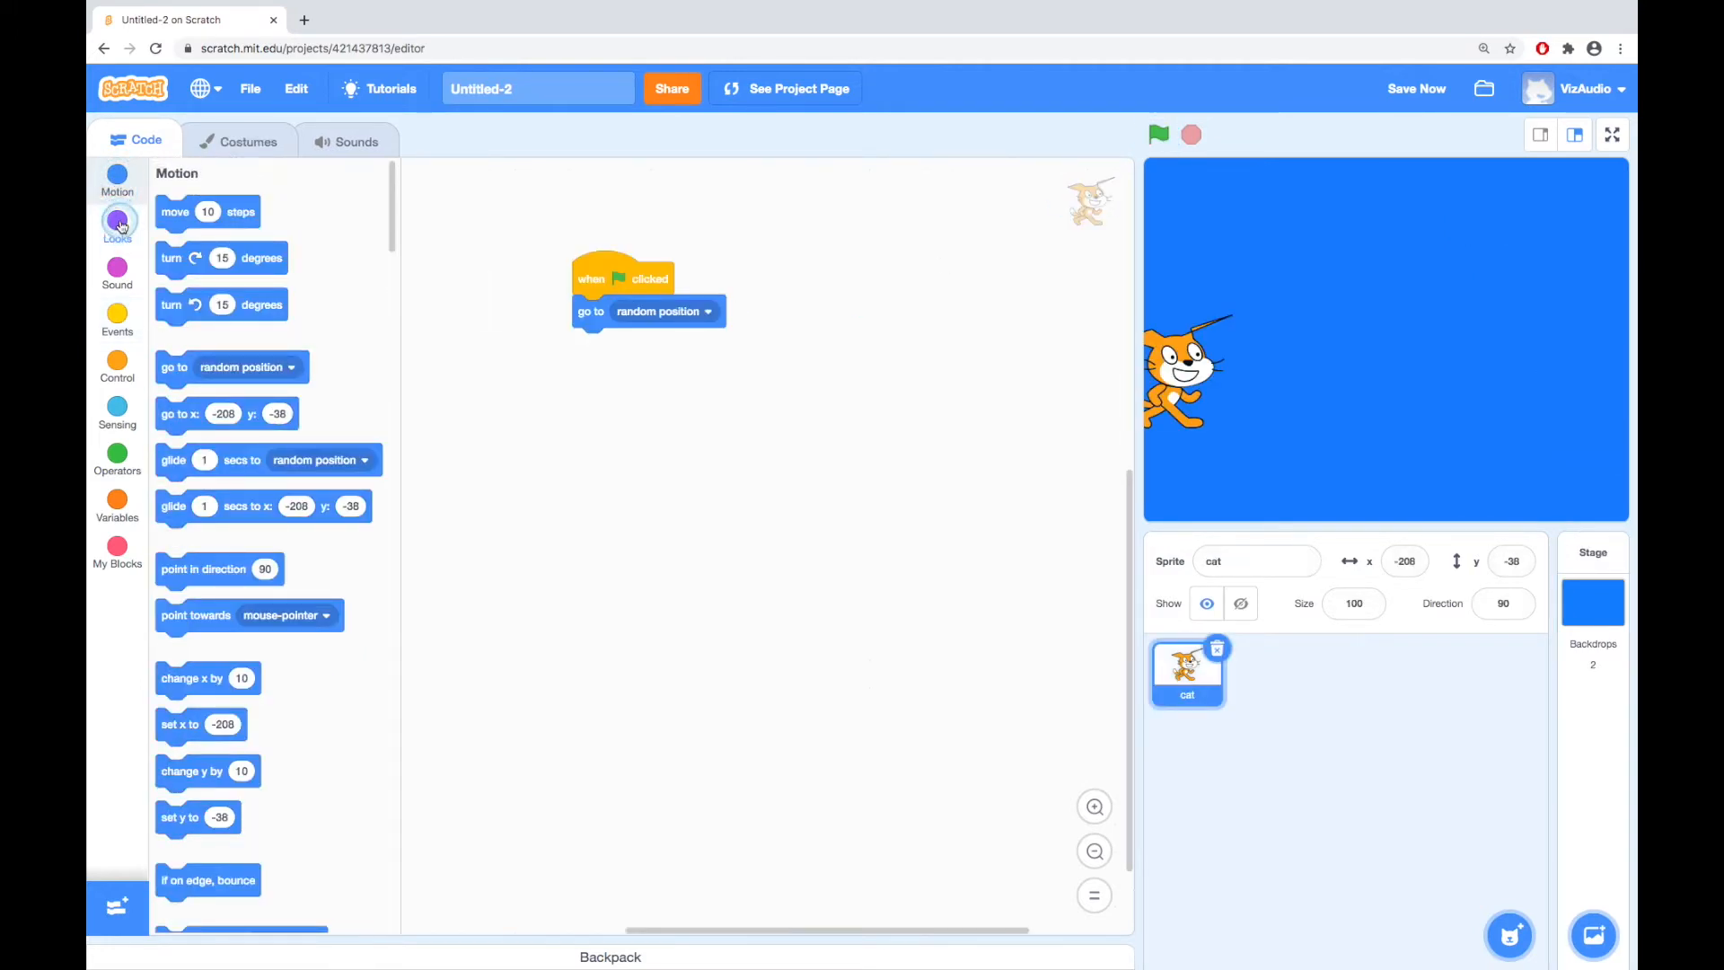
- Show the Looks blocks and bring up the cat's Costumes tab
left_click(116, 220)
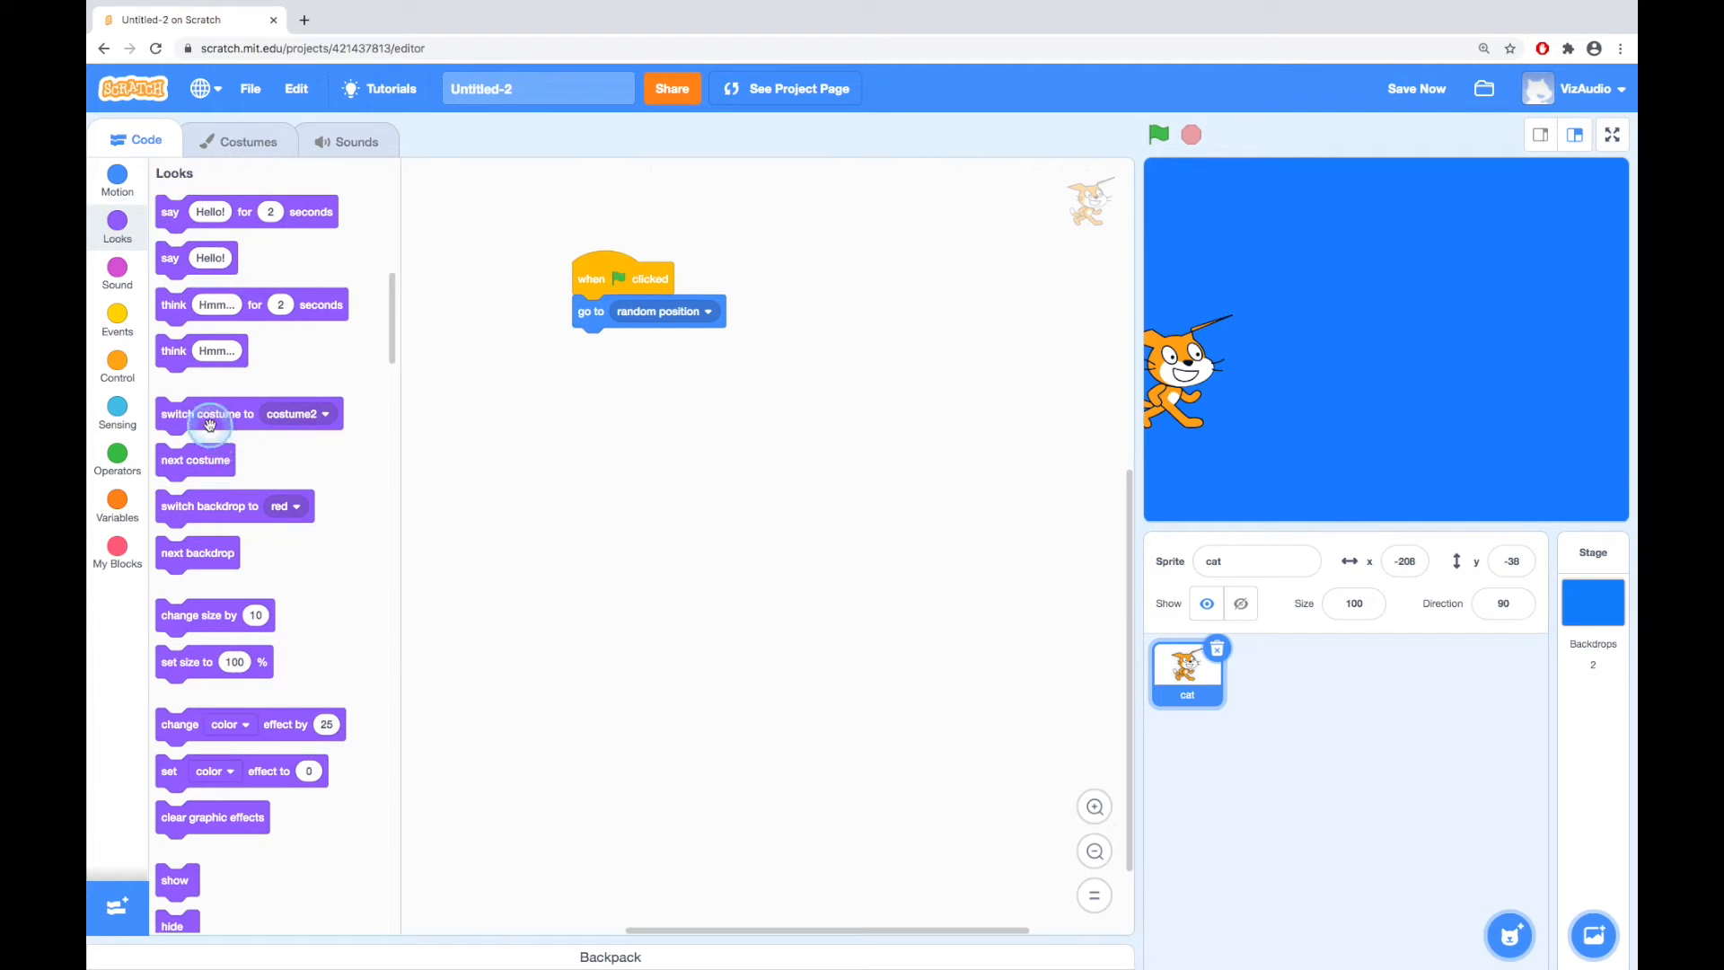
mouse_move(214, 560)
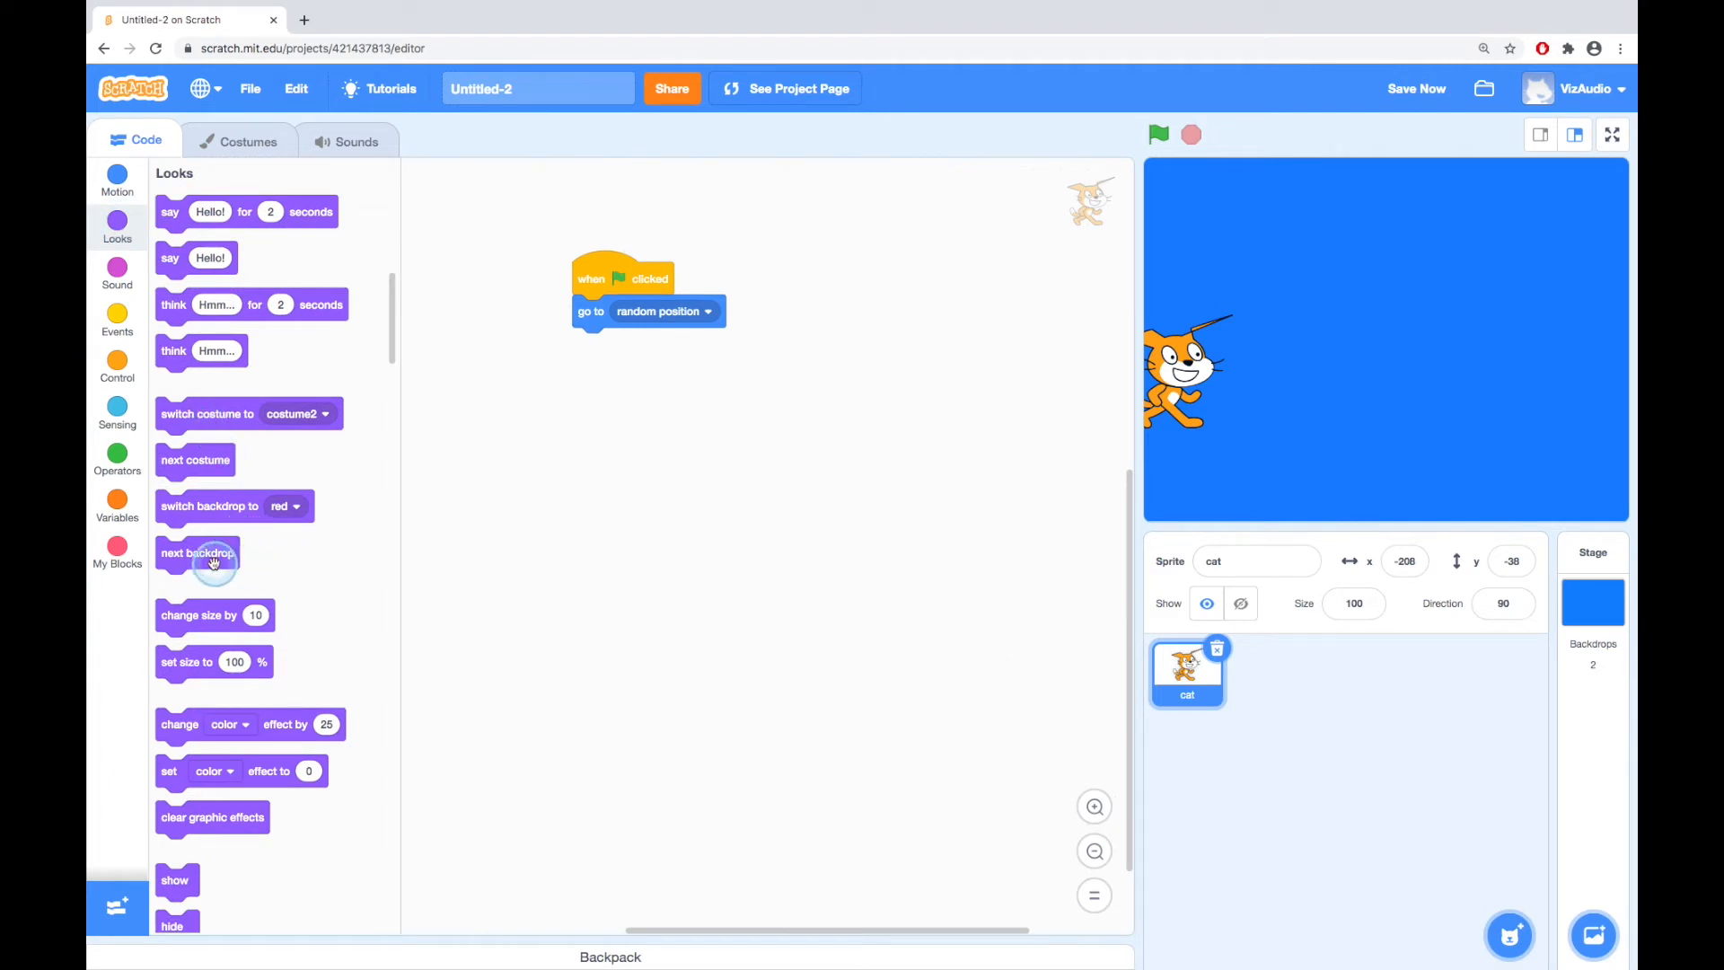
mouse_move(342, 442)
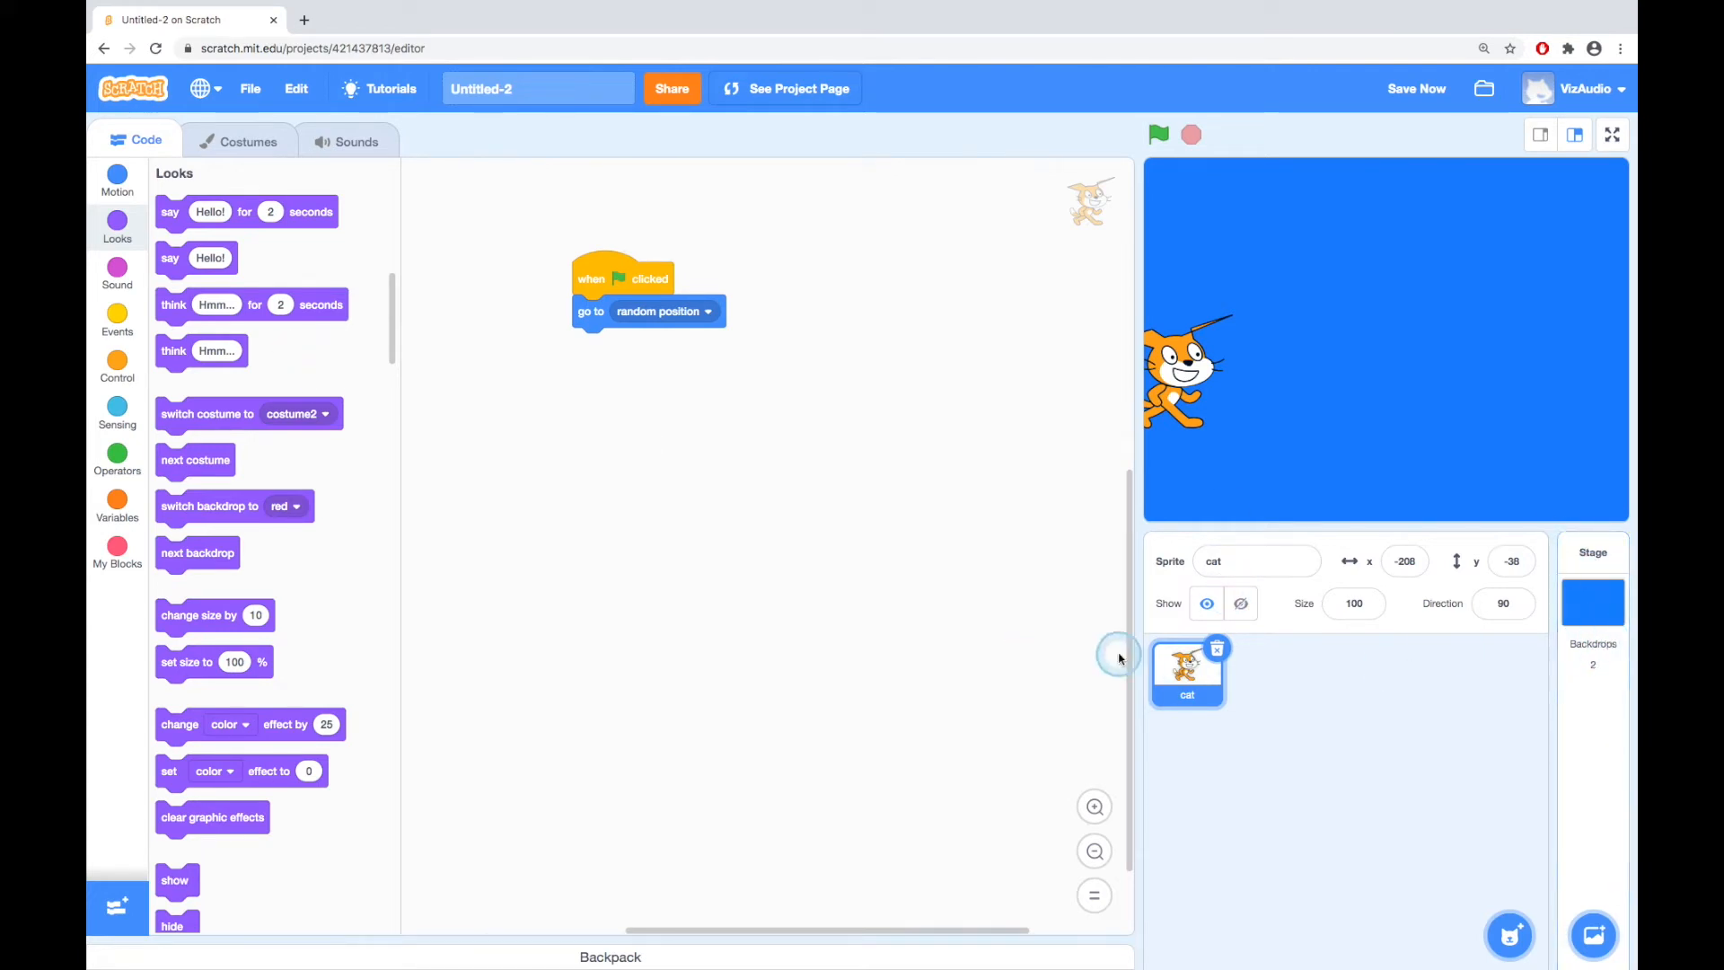
mouse_move(619, 454)
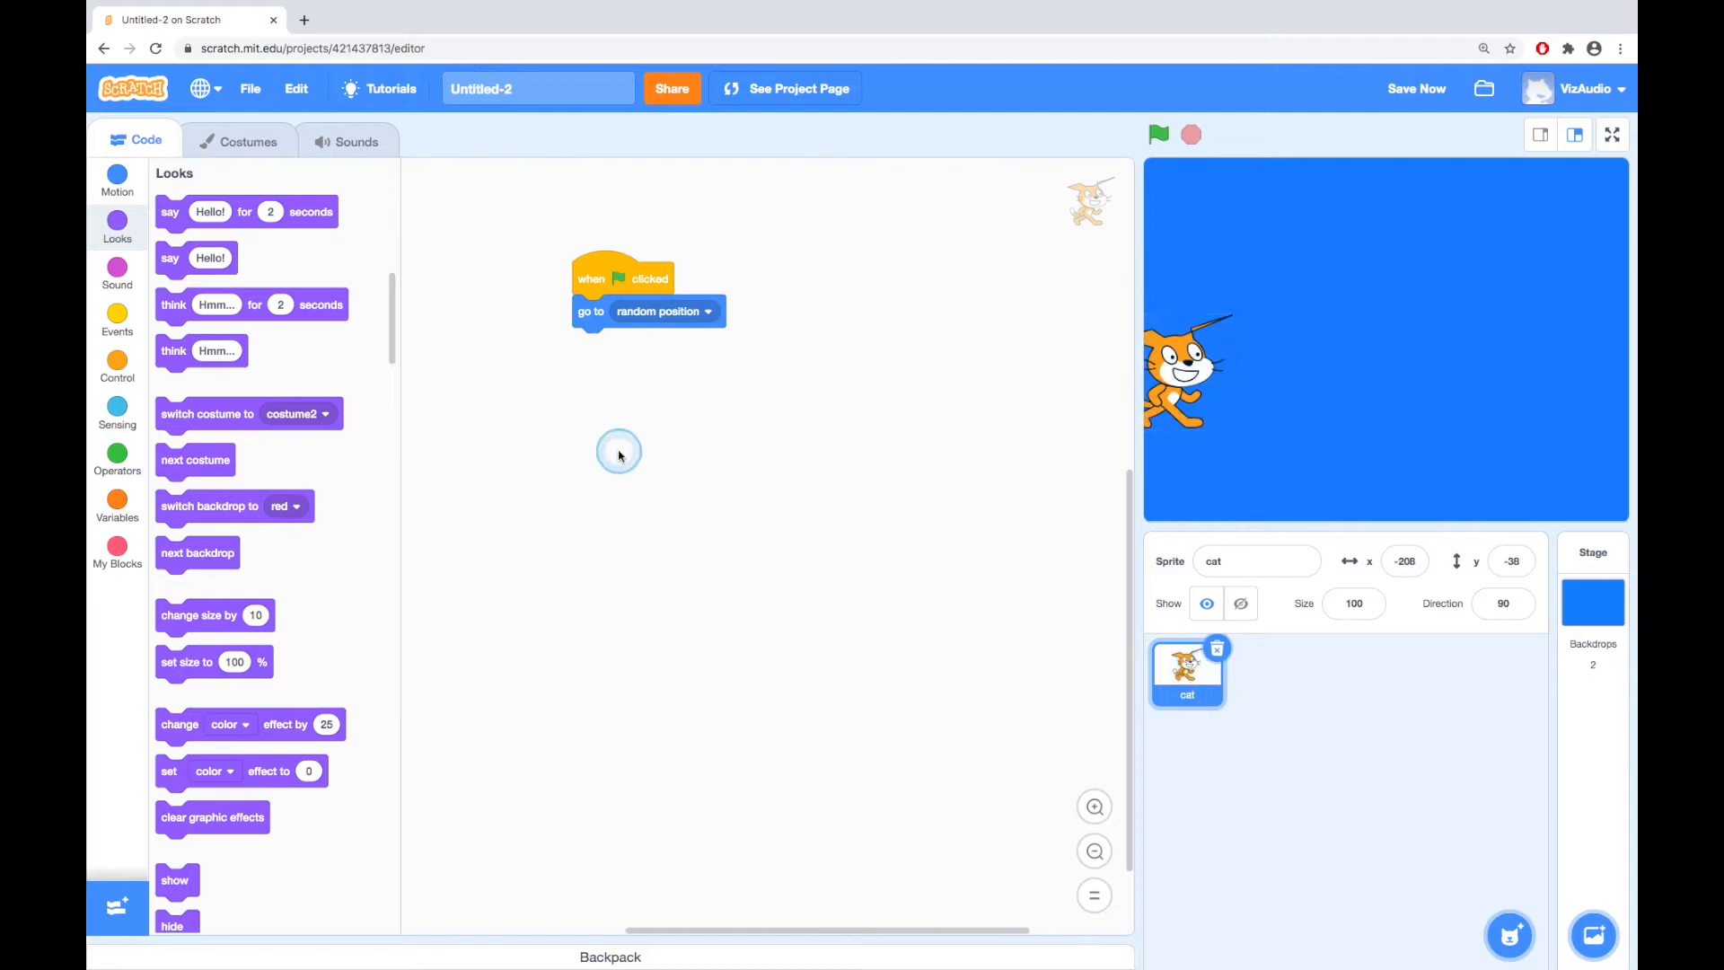
left_click(248, 141)
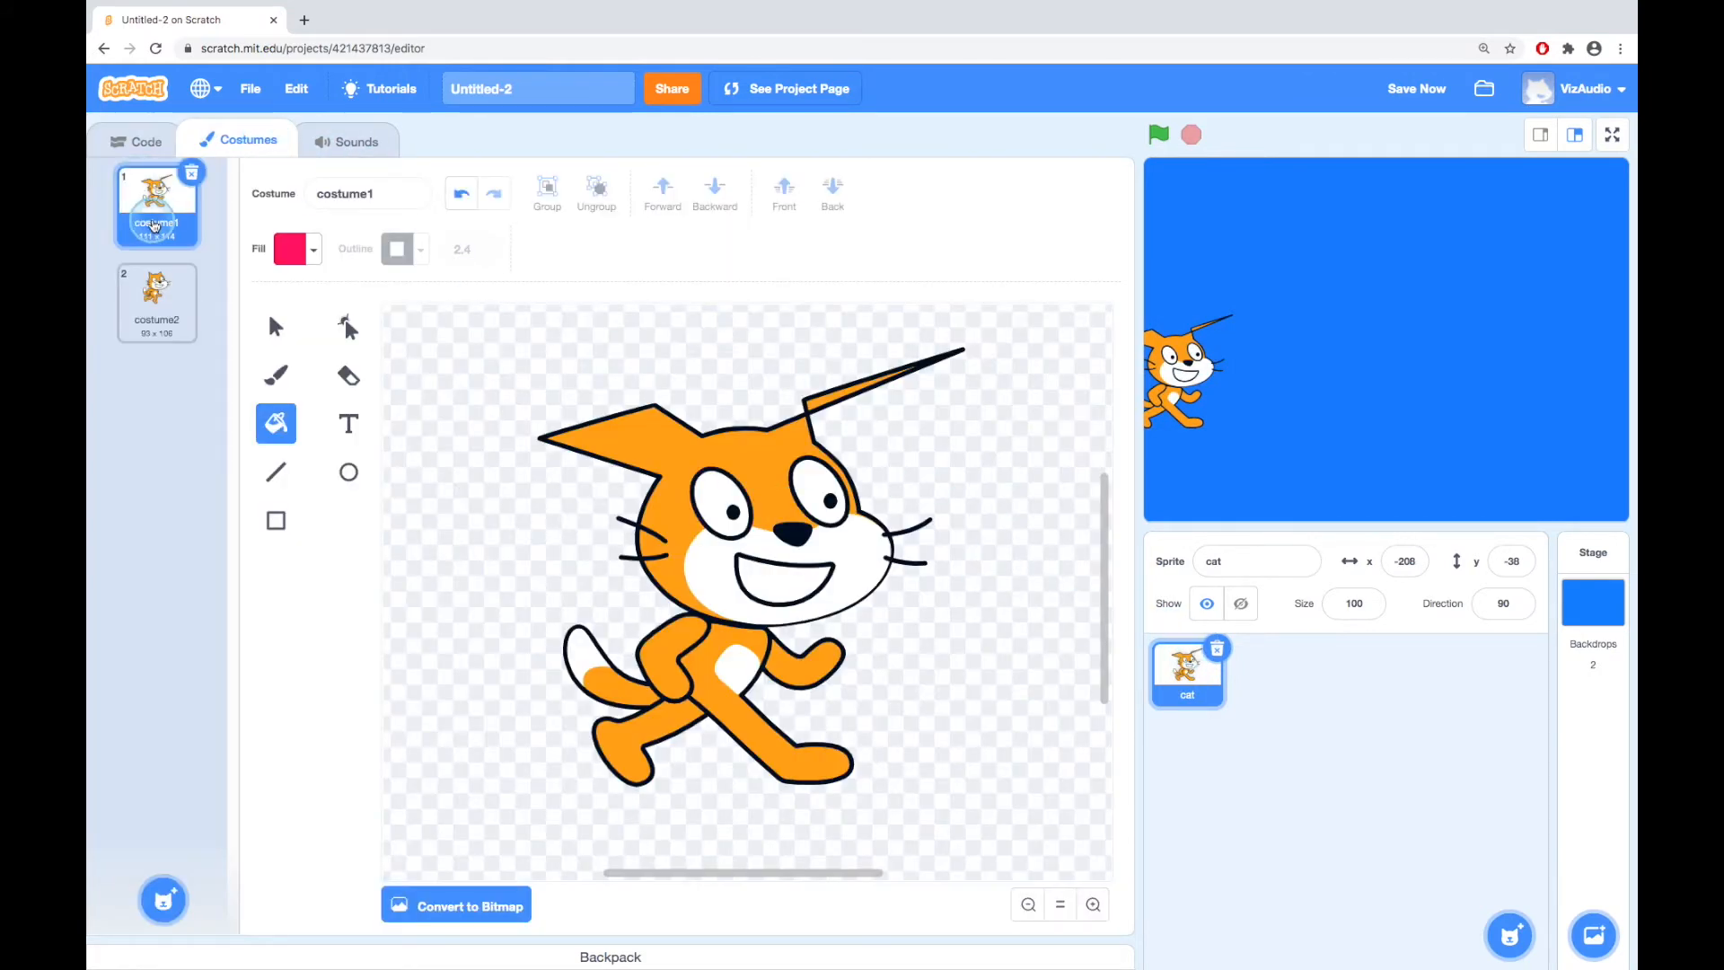
mouse_move(186, 451)
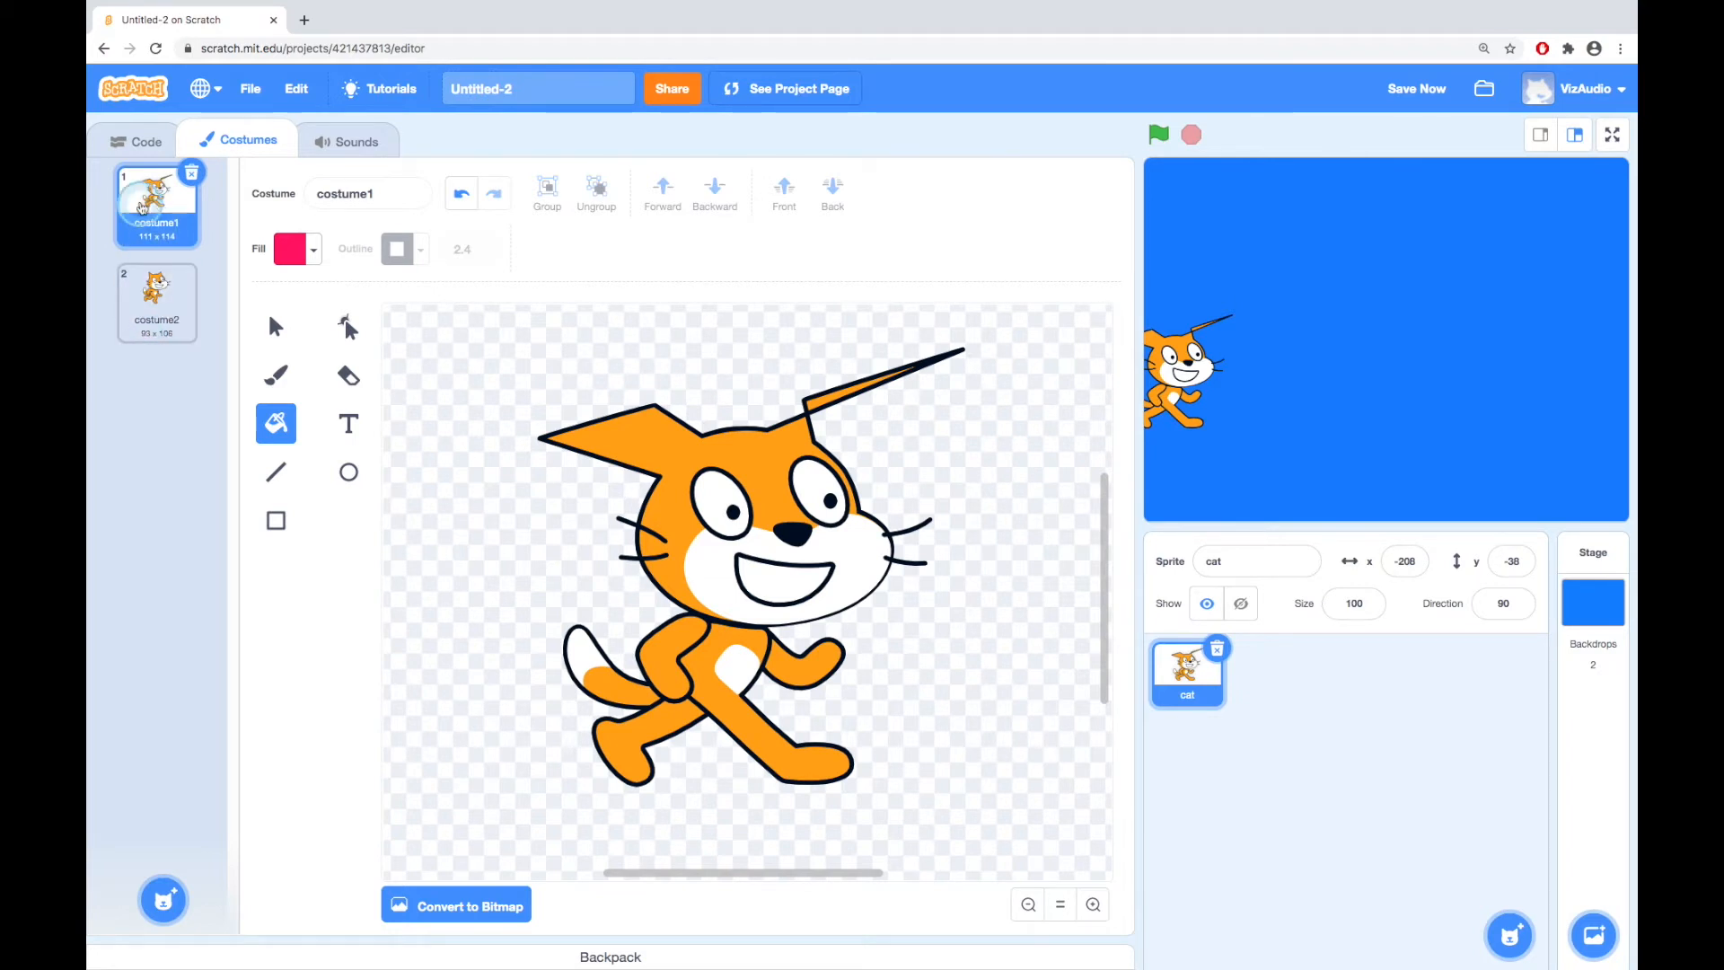
- Flip between costume2 and costume1, settling on the upright costume2 as the current look
left_click(156, 303)
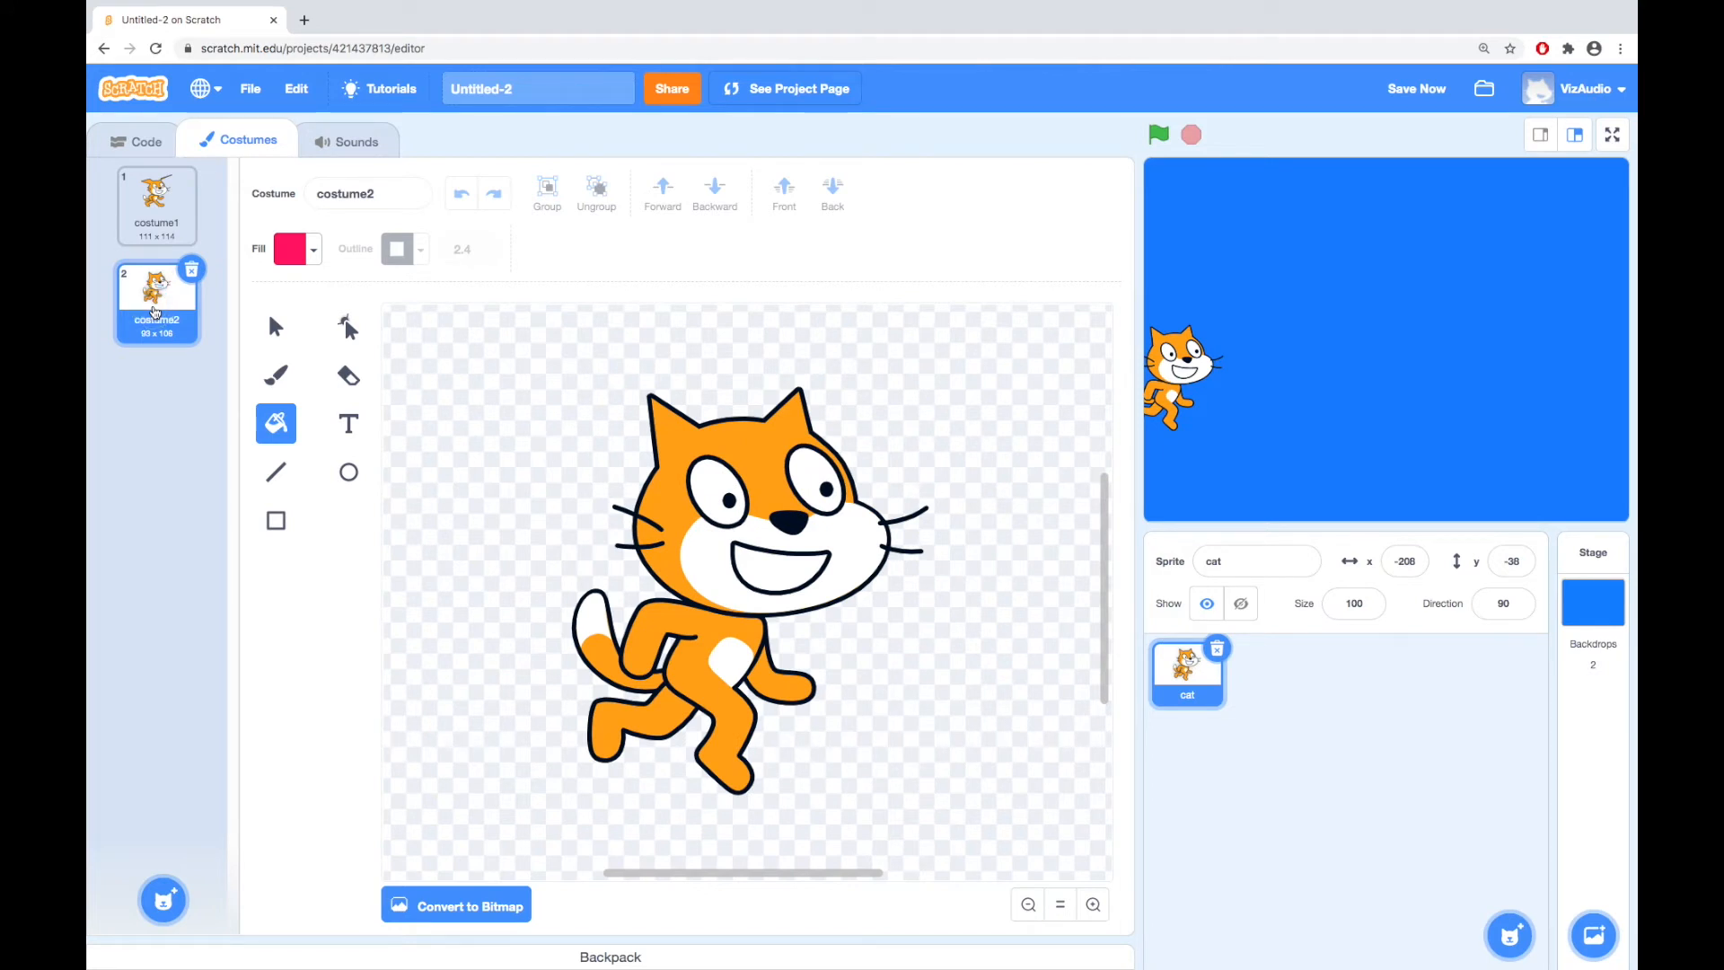
left_click(156, 206)
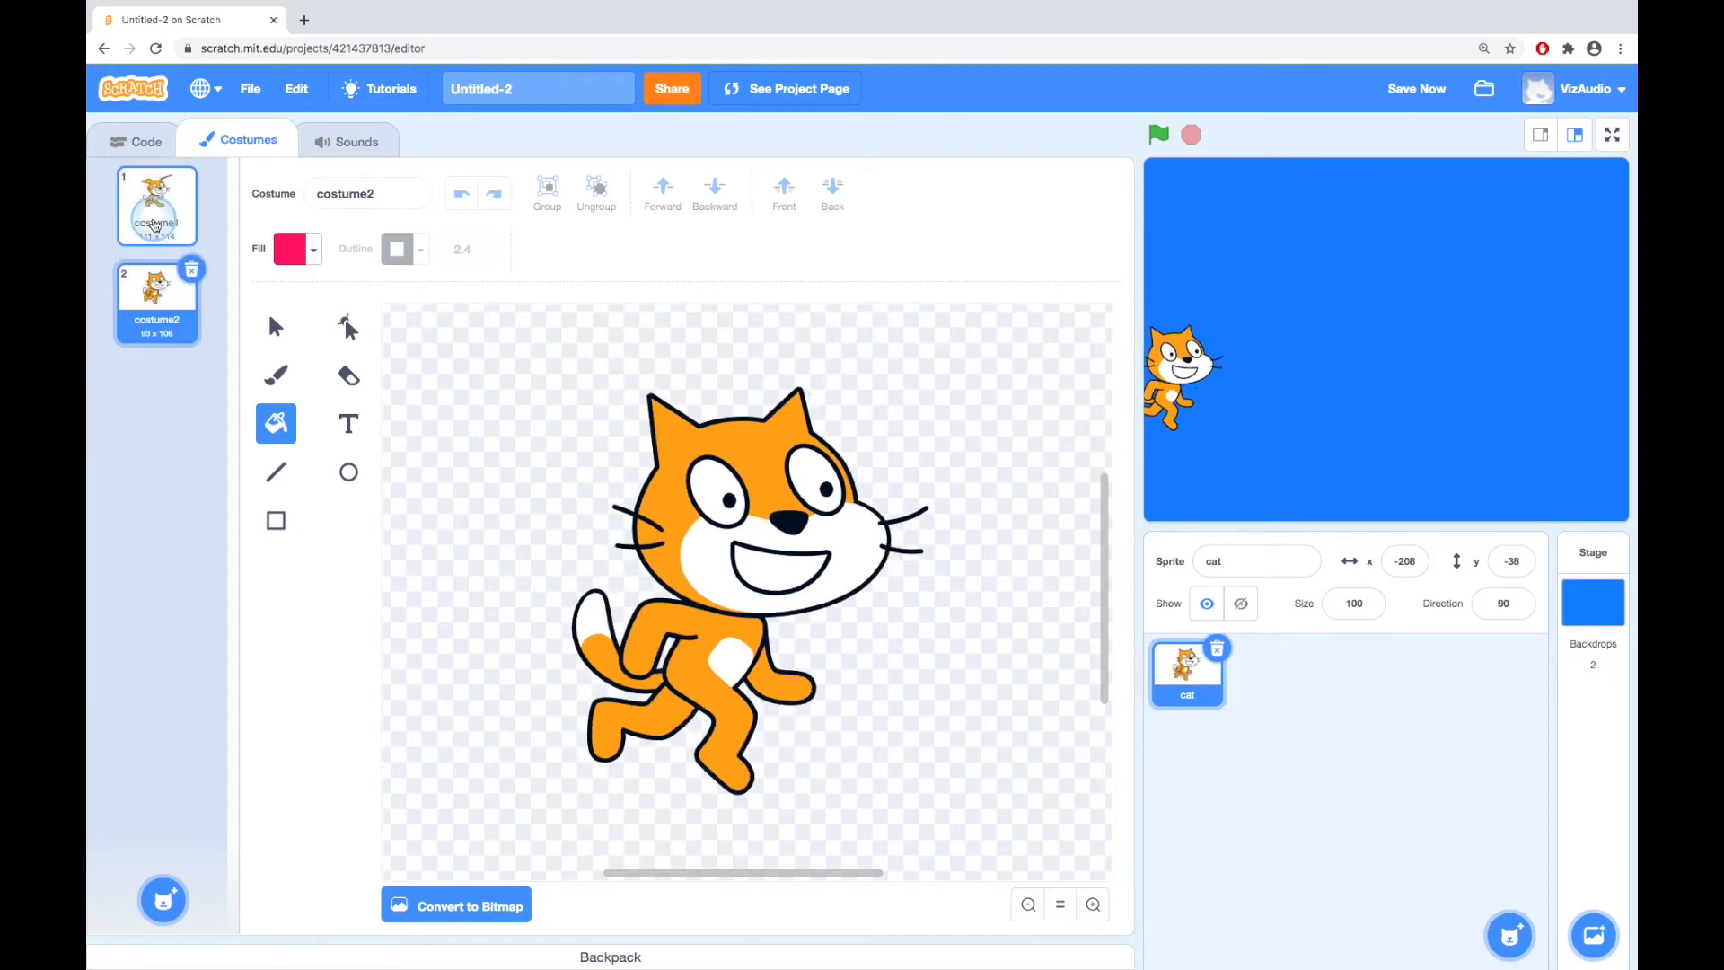
left_click(157, 205)
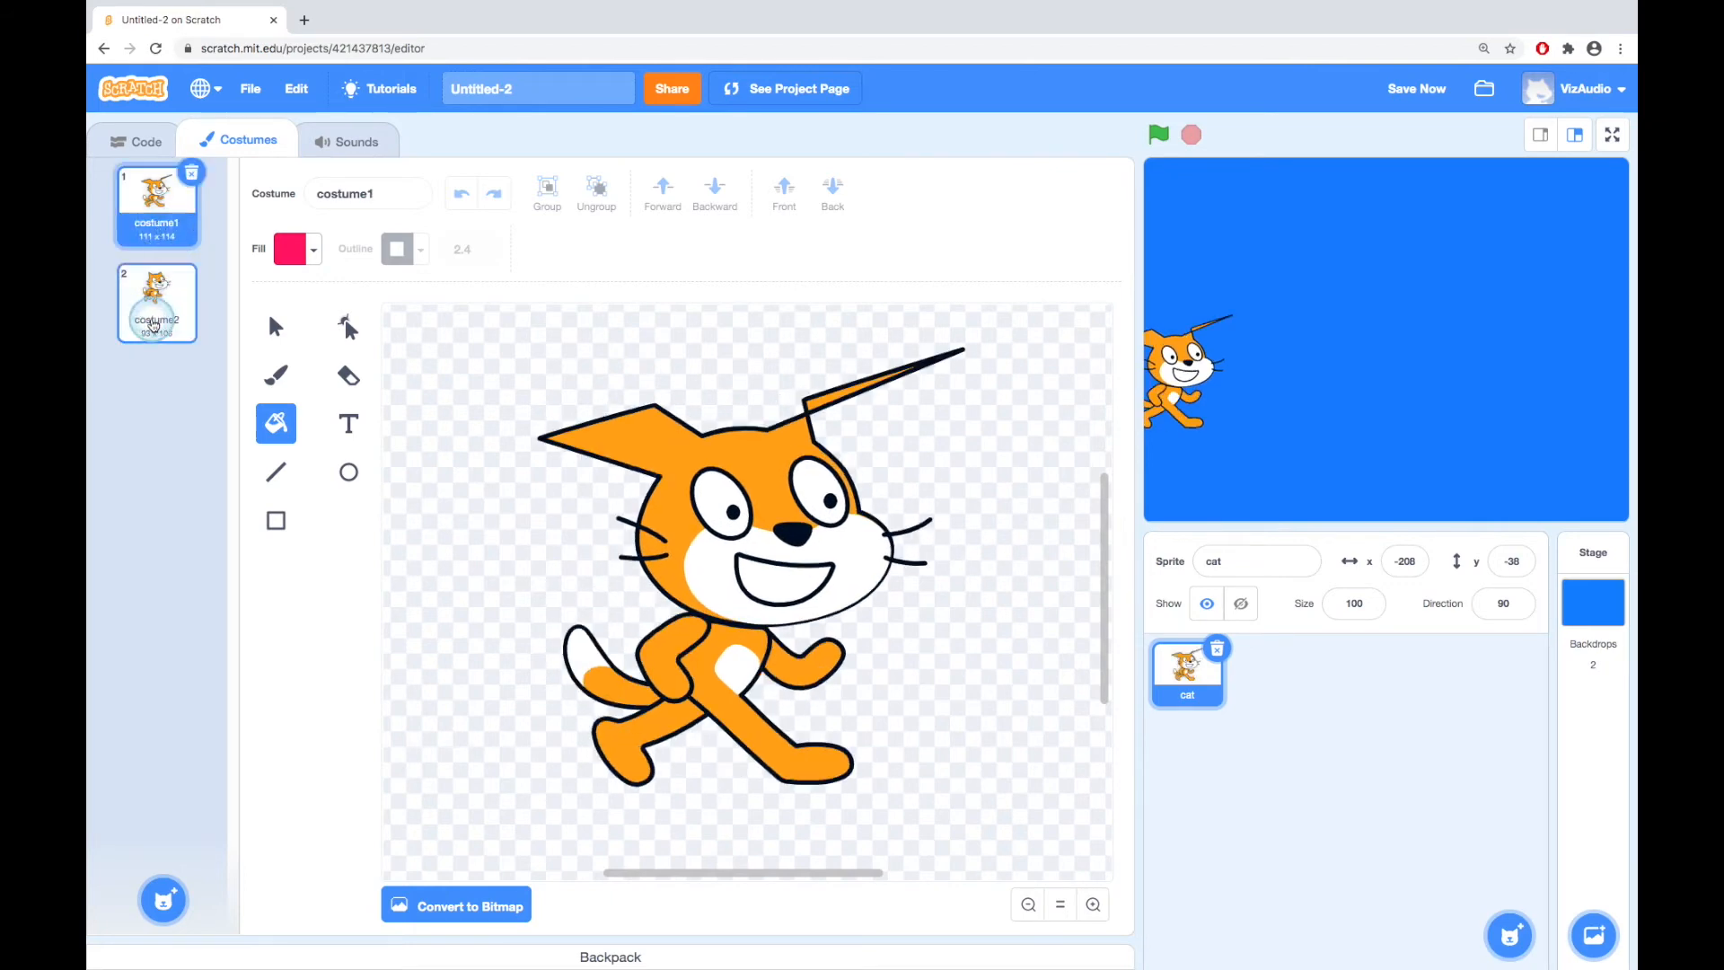
left_click(137, 141)
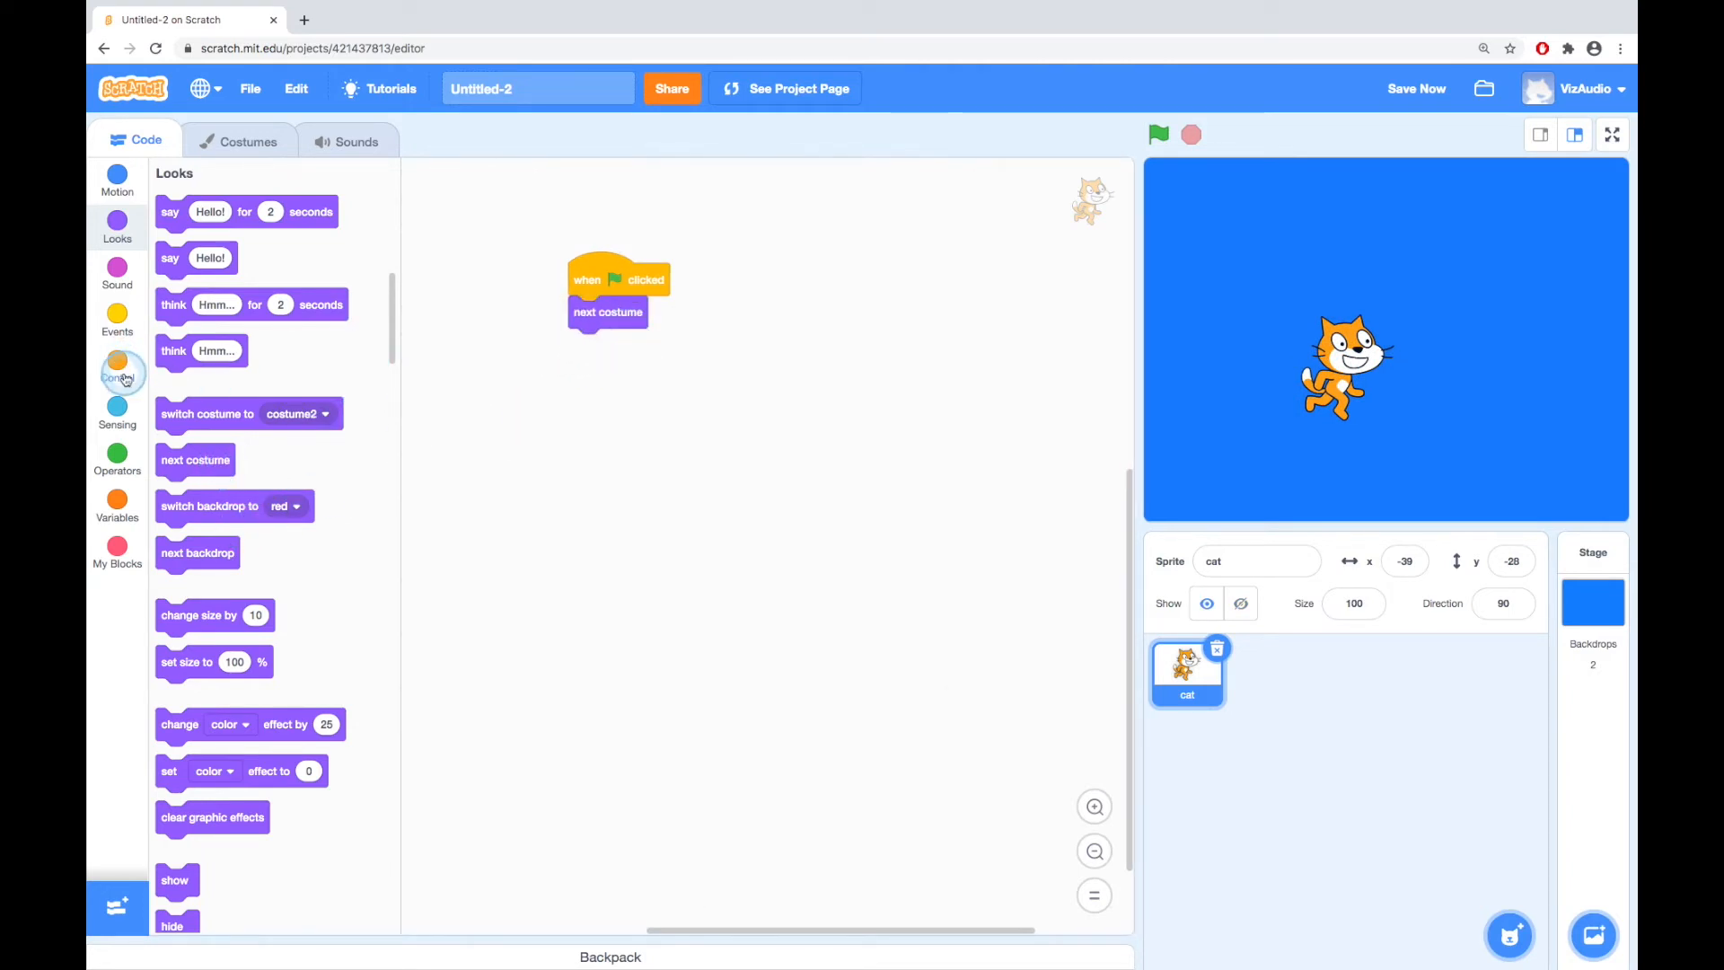
- Add a 0.1-second wait under 'next costume' and duplicate the costume-and-wait pair
left_click(117, 365)
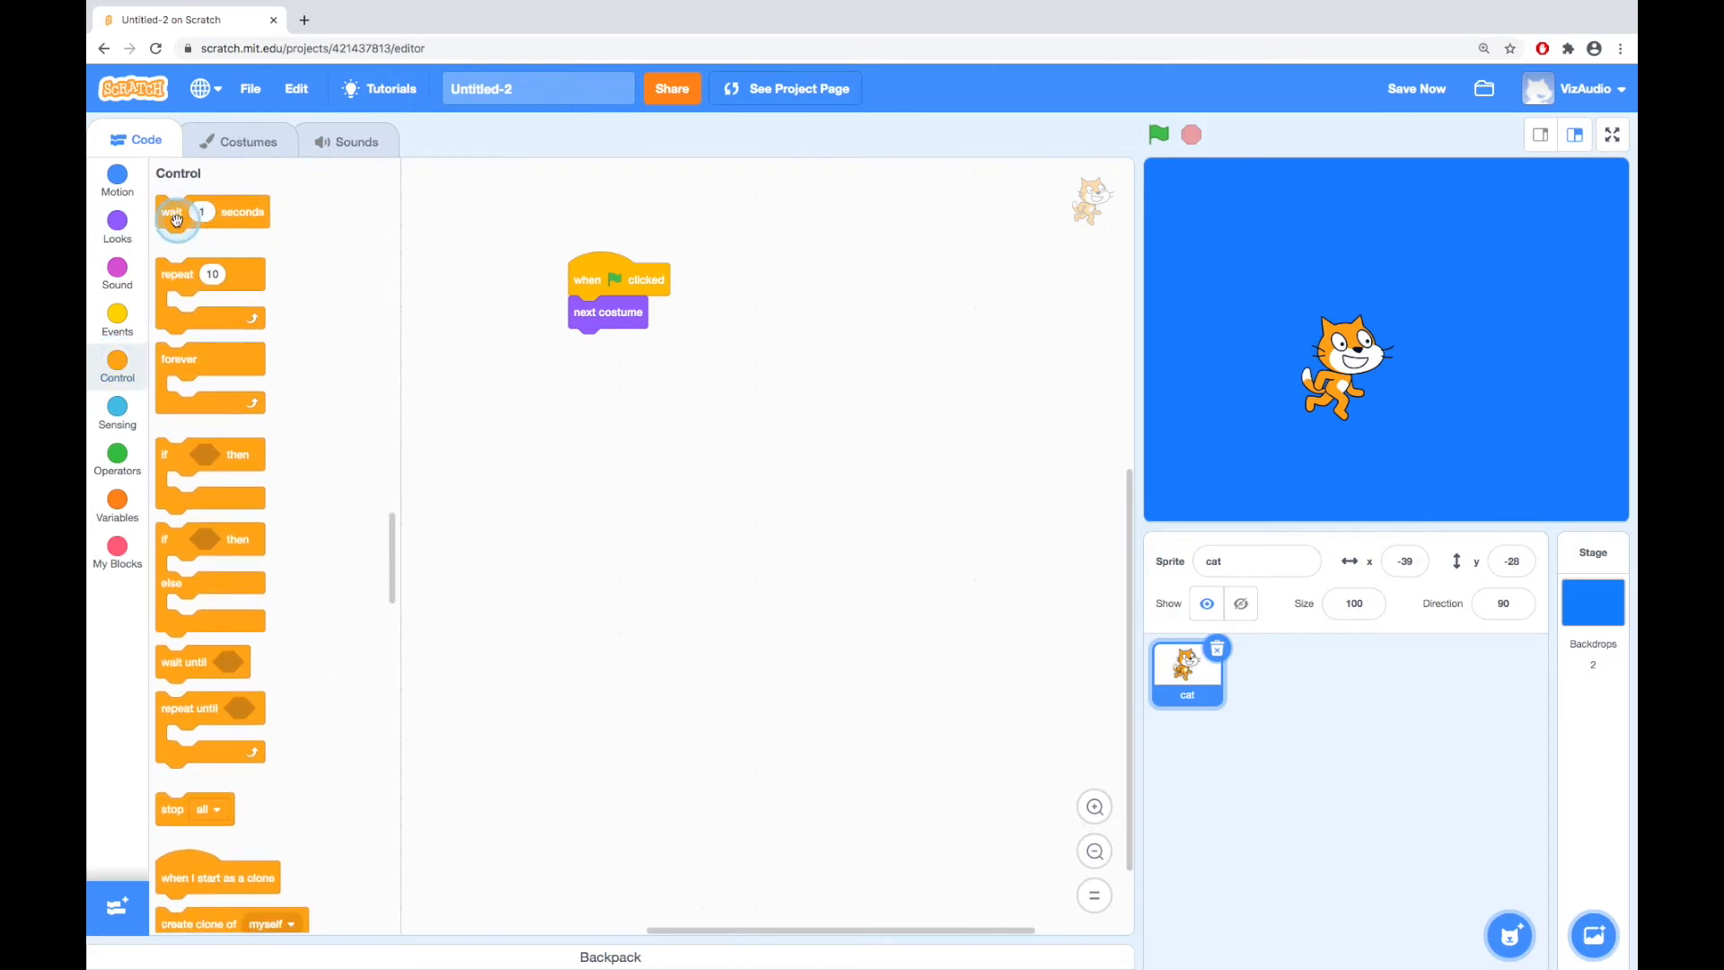
left_click_drag(176, 212, 610, 345)
type(".1")
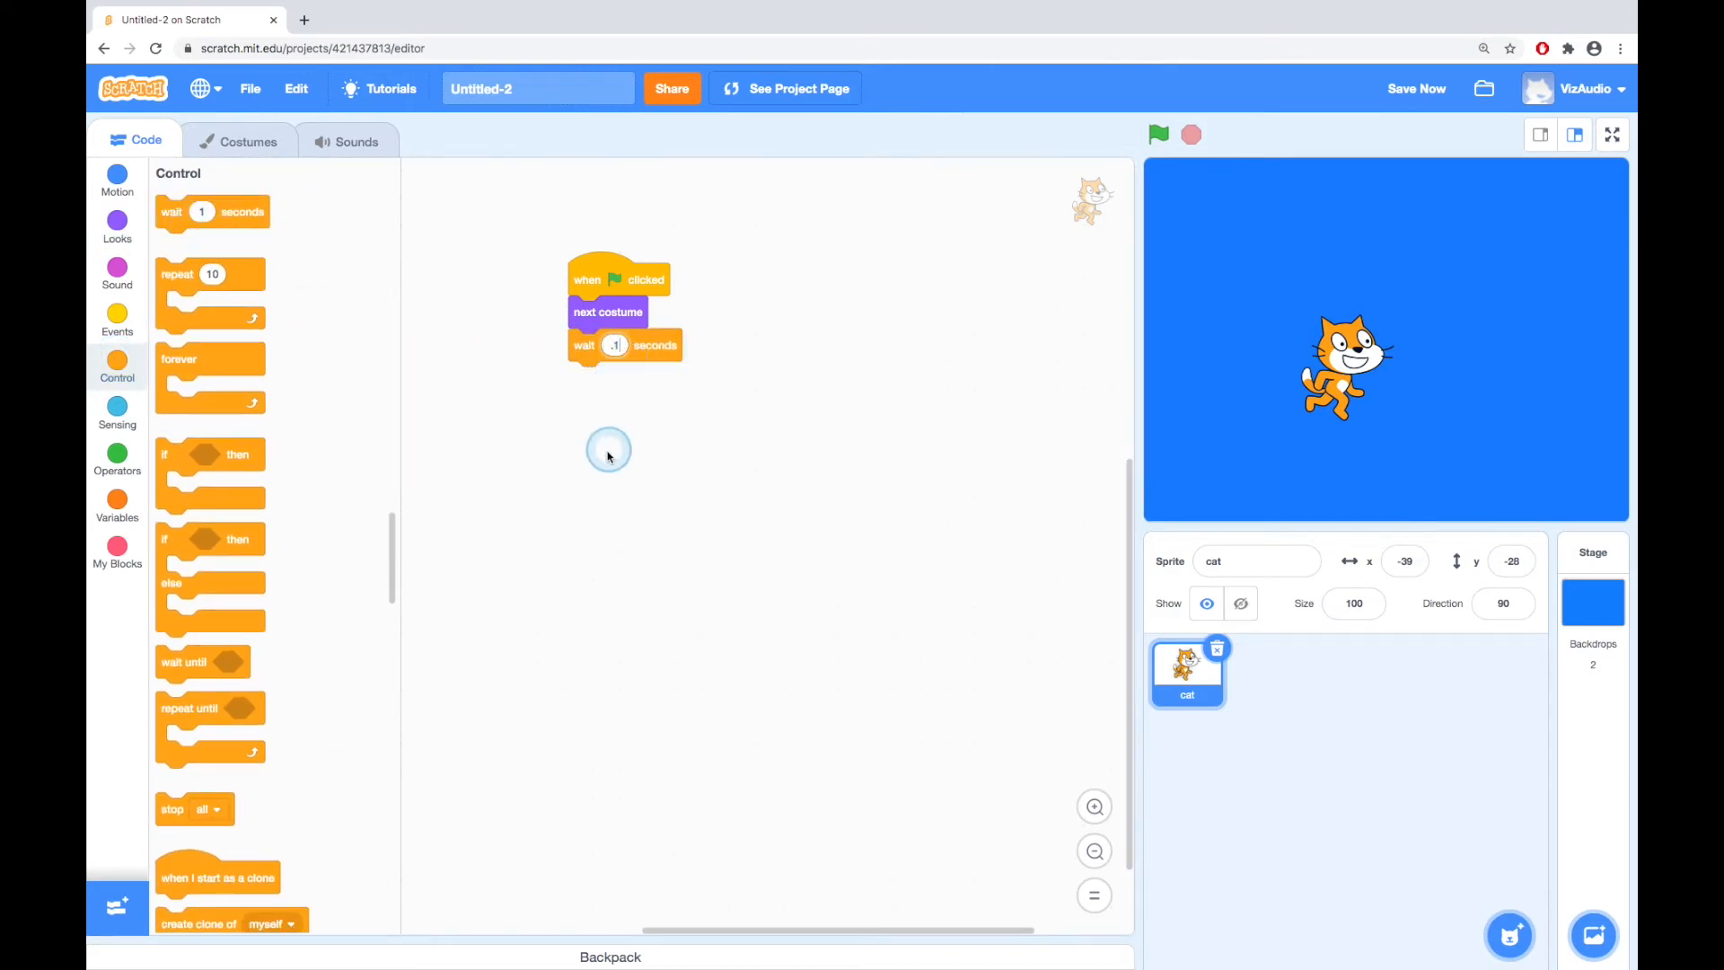
right_click(607, 313)
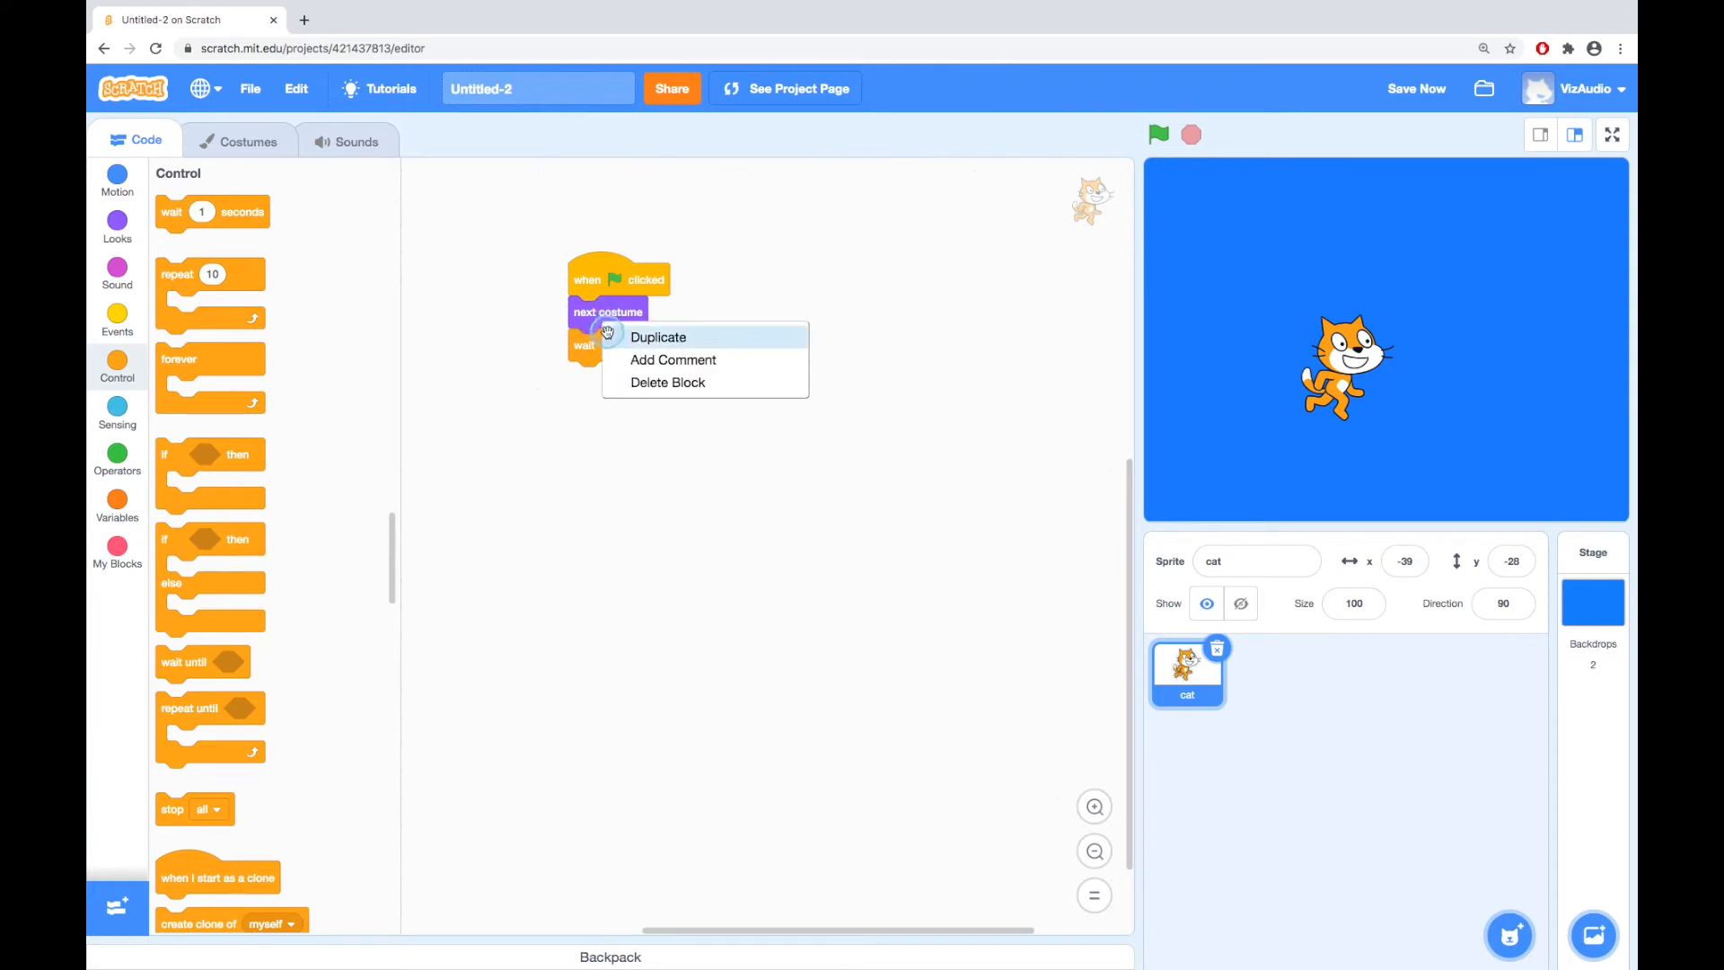
left_click(656, 337)
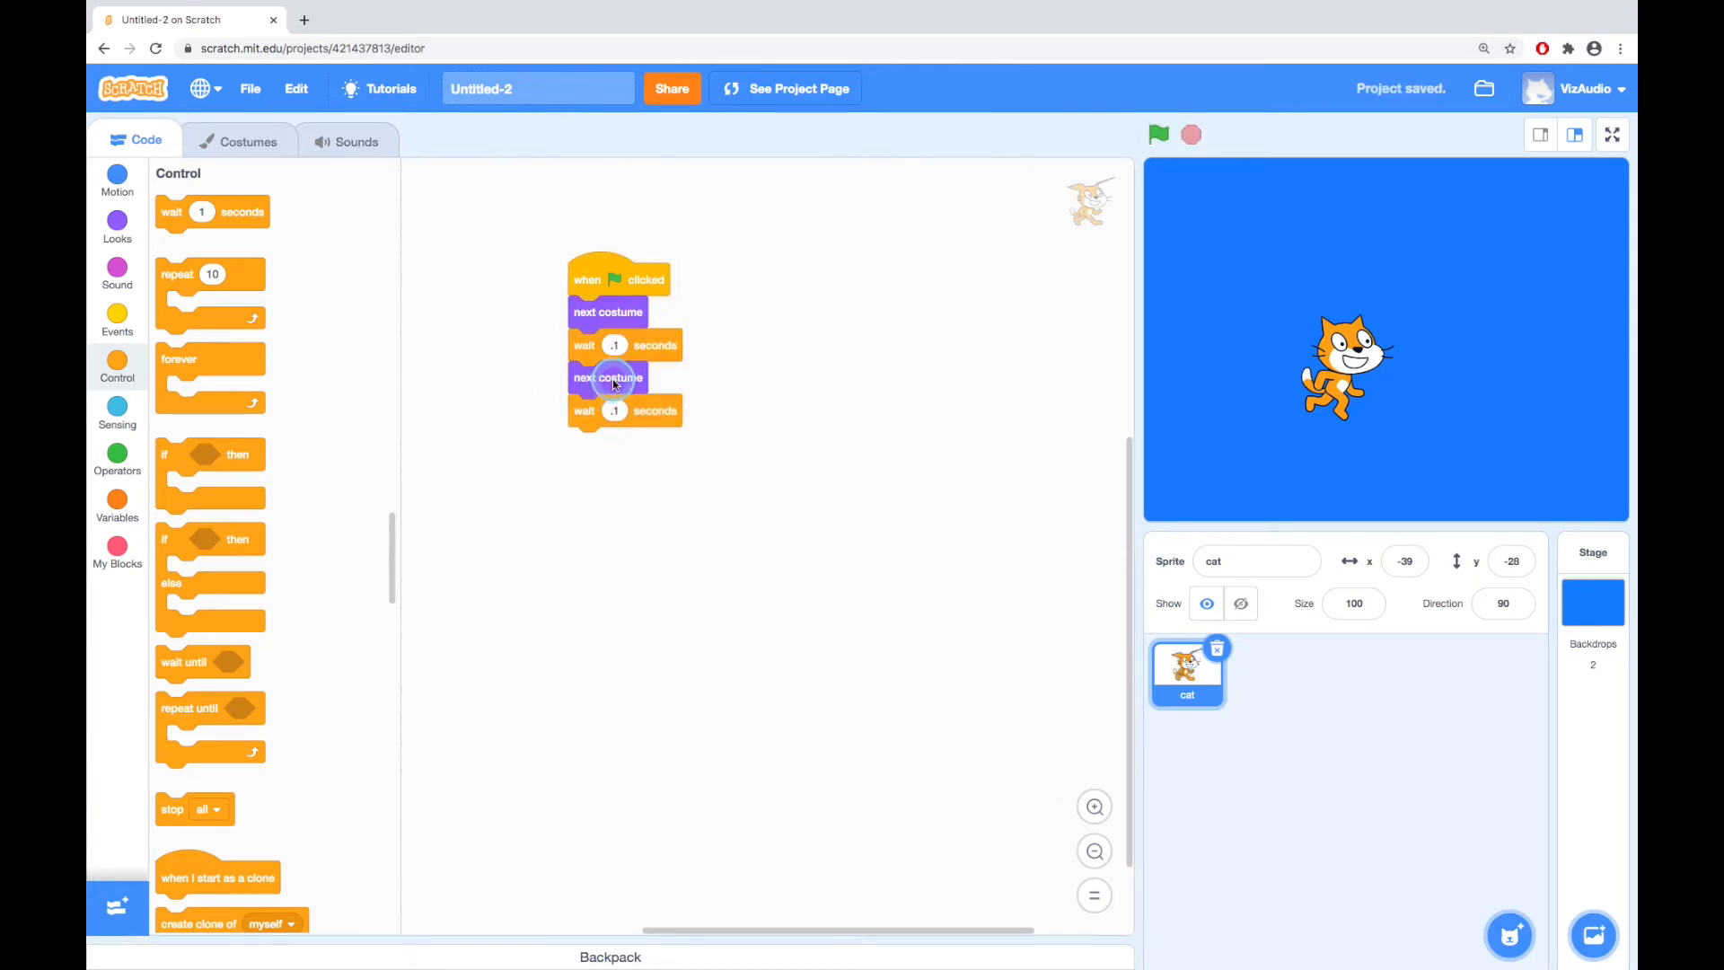
left_click(1157, 134)
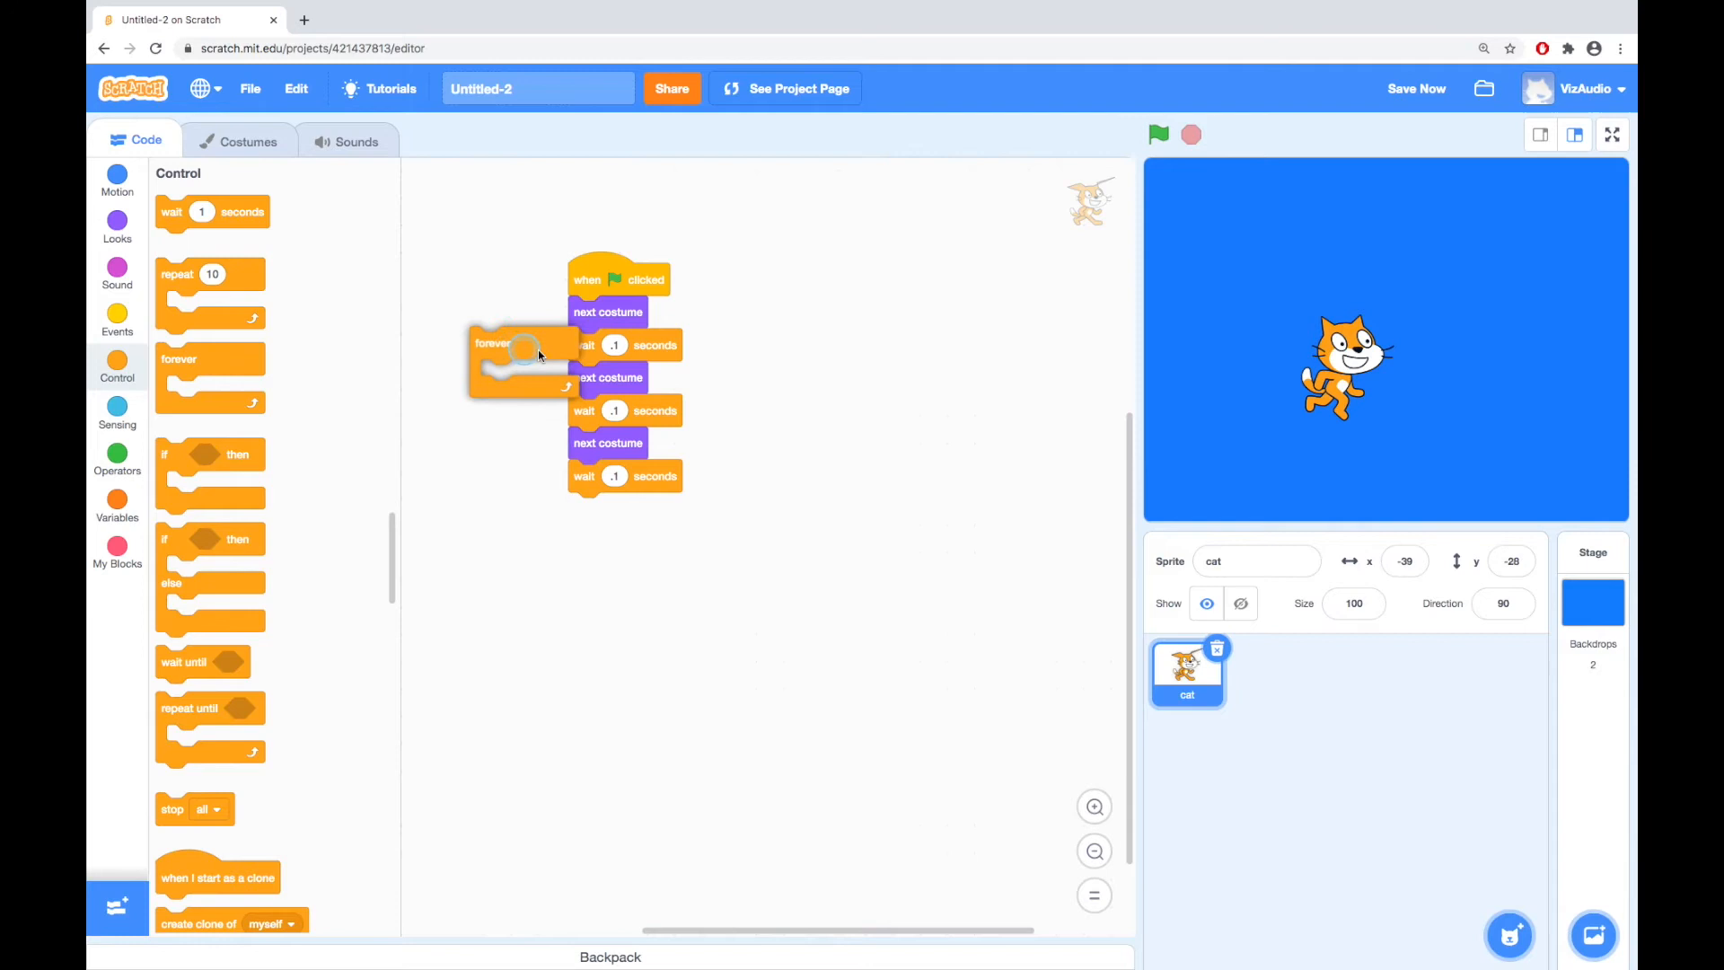
- Wrap one 'next costume' and 0.1-second wait pair in a forever loop, test it, and stop
left_click_drag(495, 342, 738, 313)
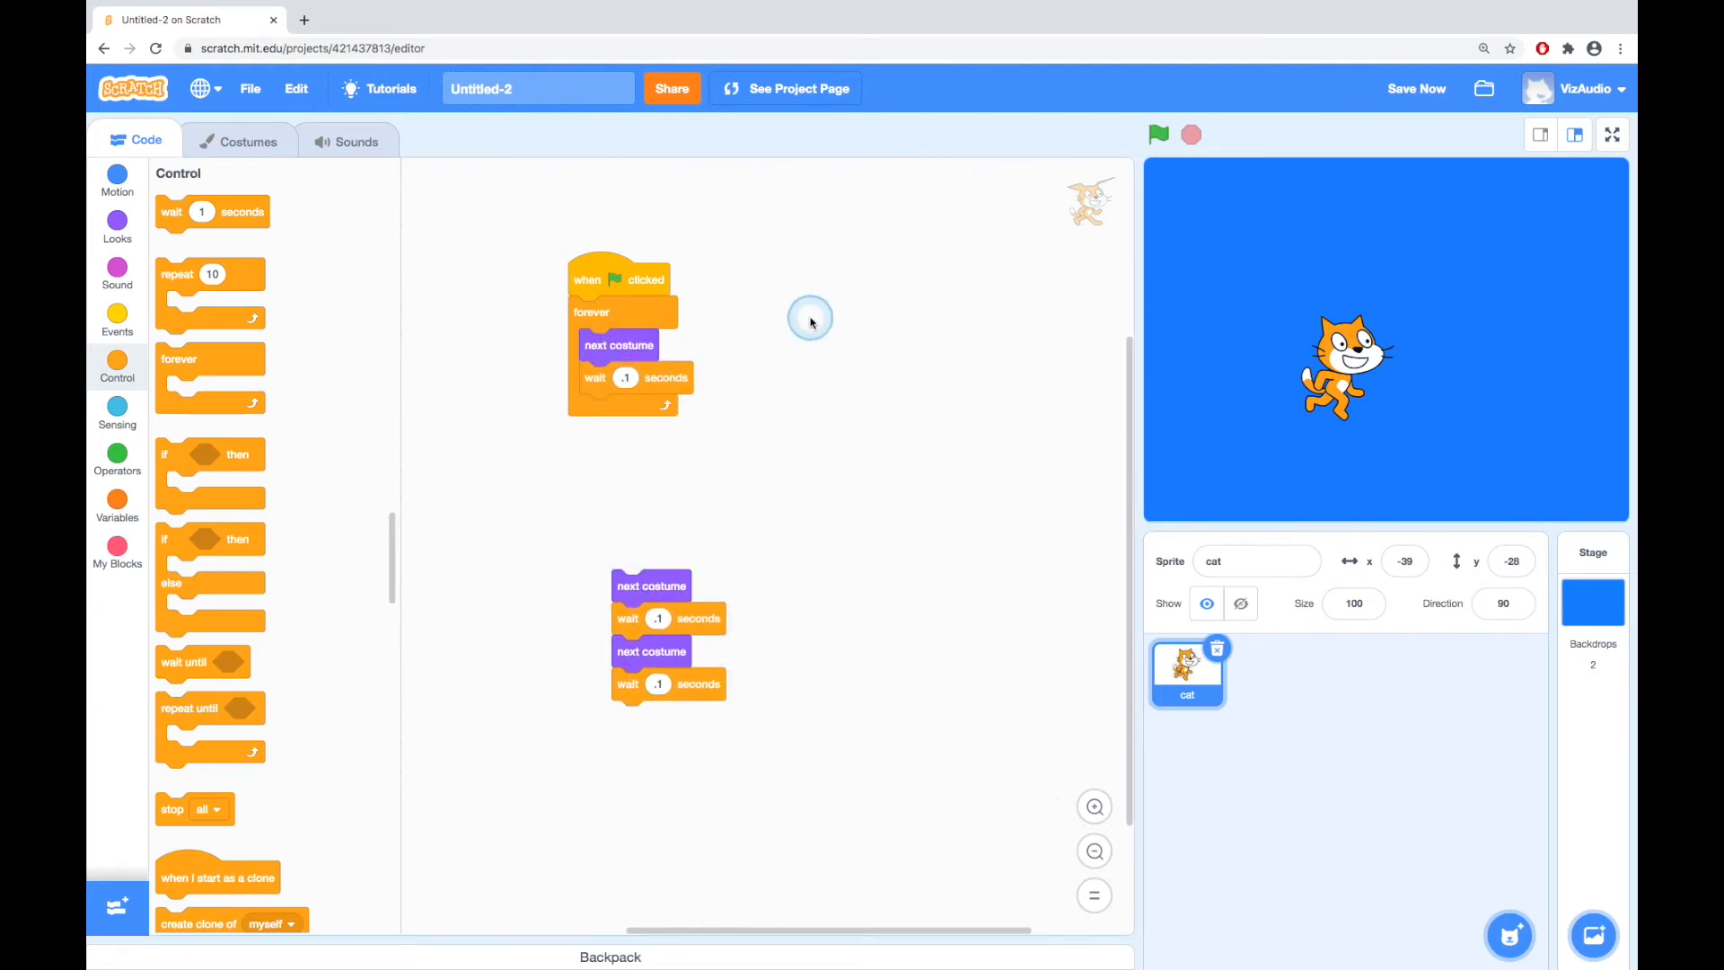
mouse_move(643, 440)
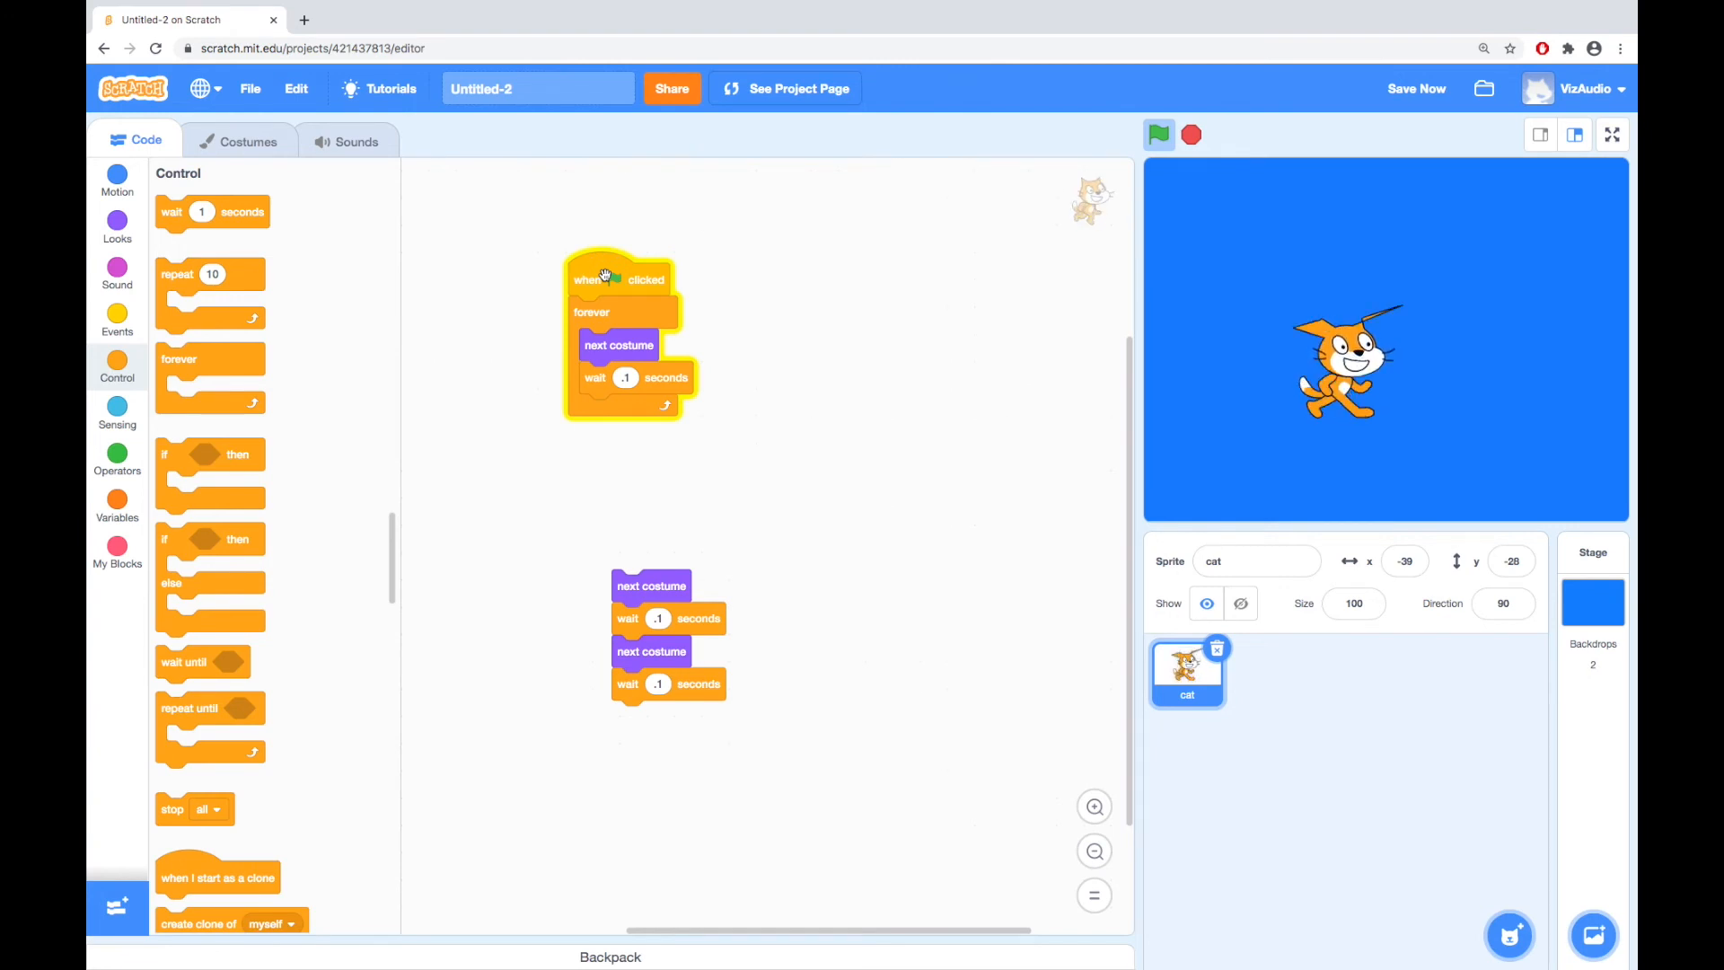
left_click(1158, 134)
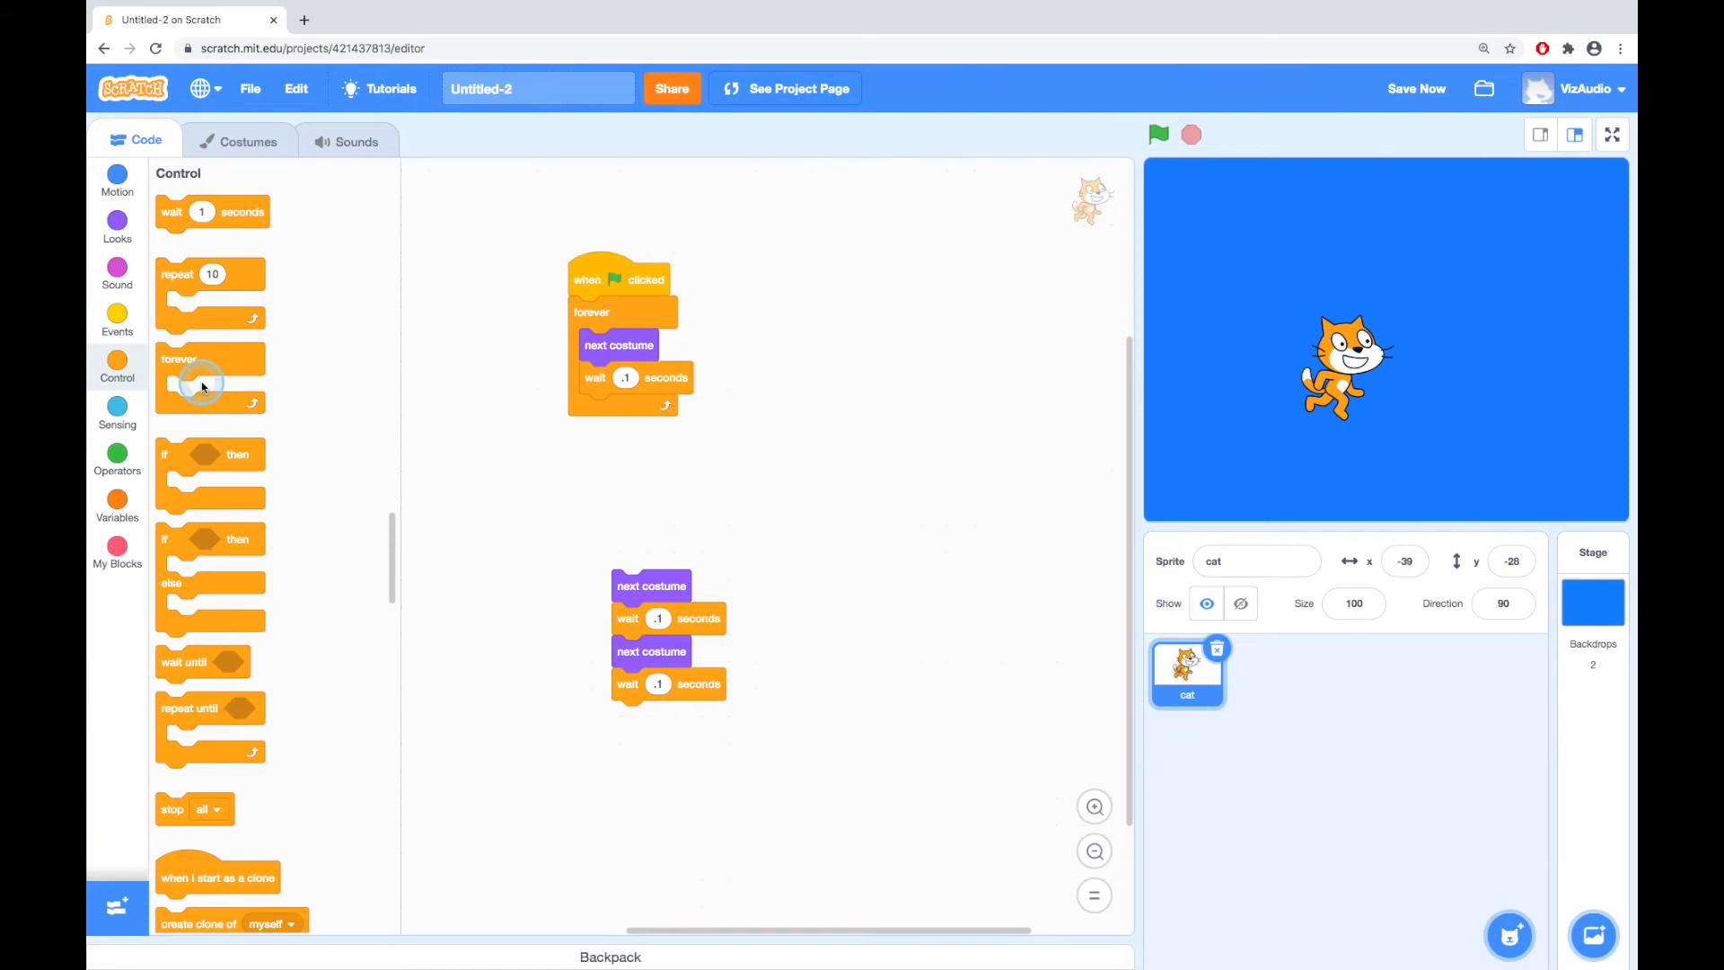
left_click(117, 273)
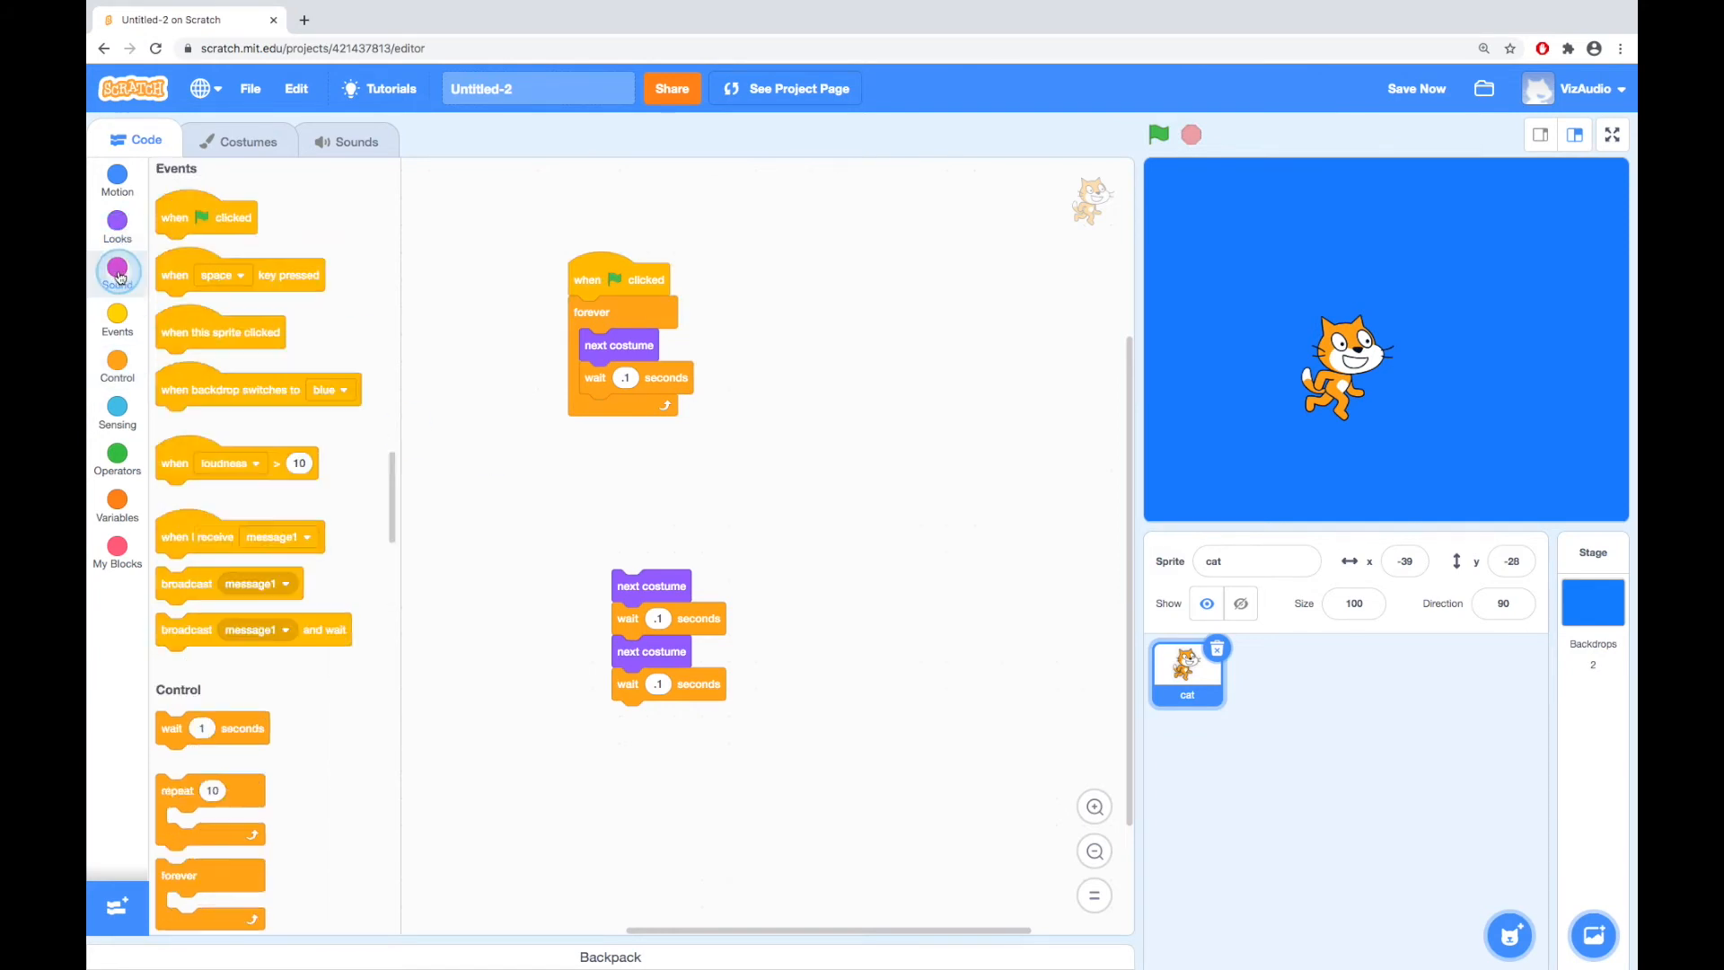
- Discard the spare costume and wait blocks and attach 'play sound Meow until done' under the flag
left_click(116, 271)
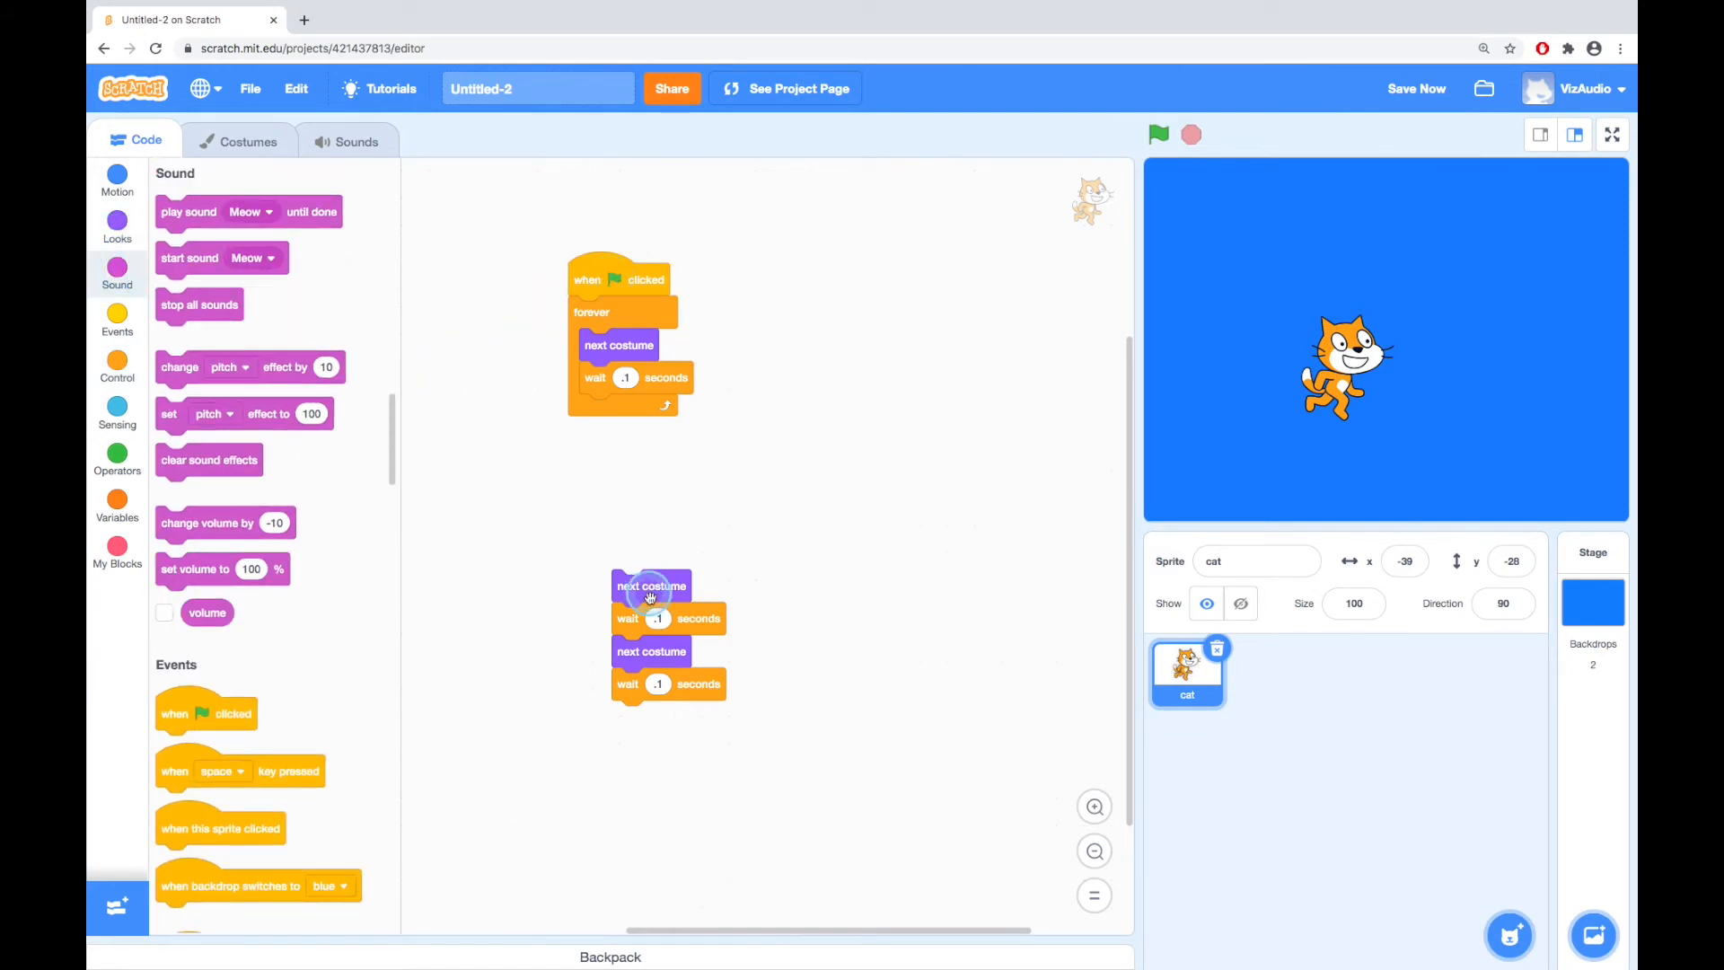
left_click_drag(648, 585, 594, 329)
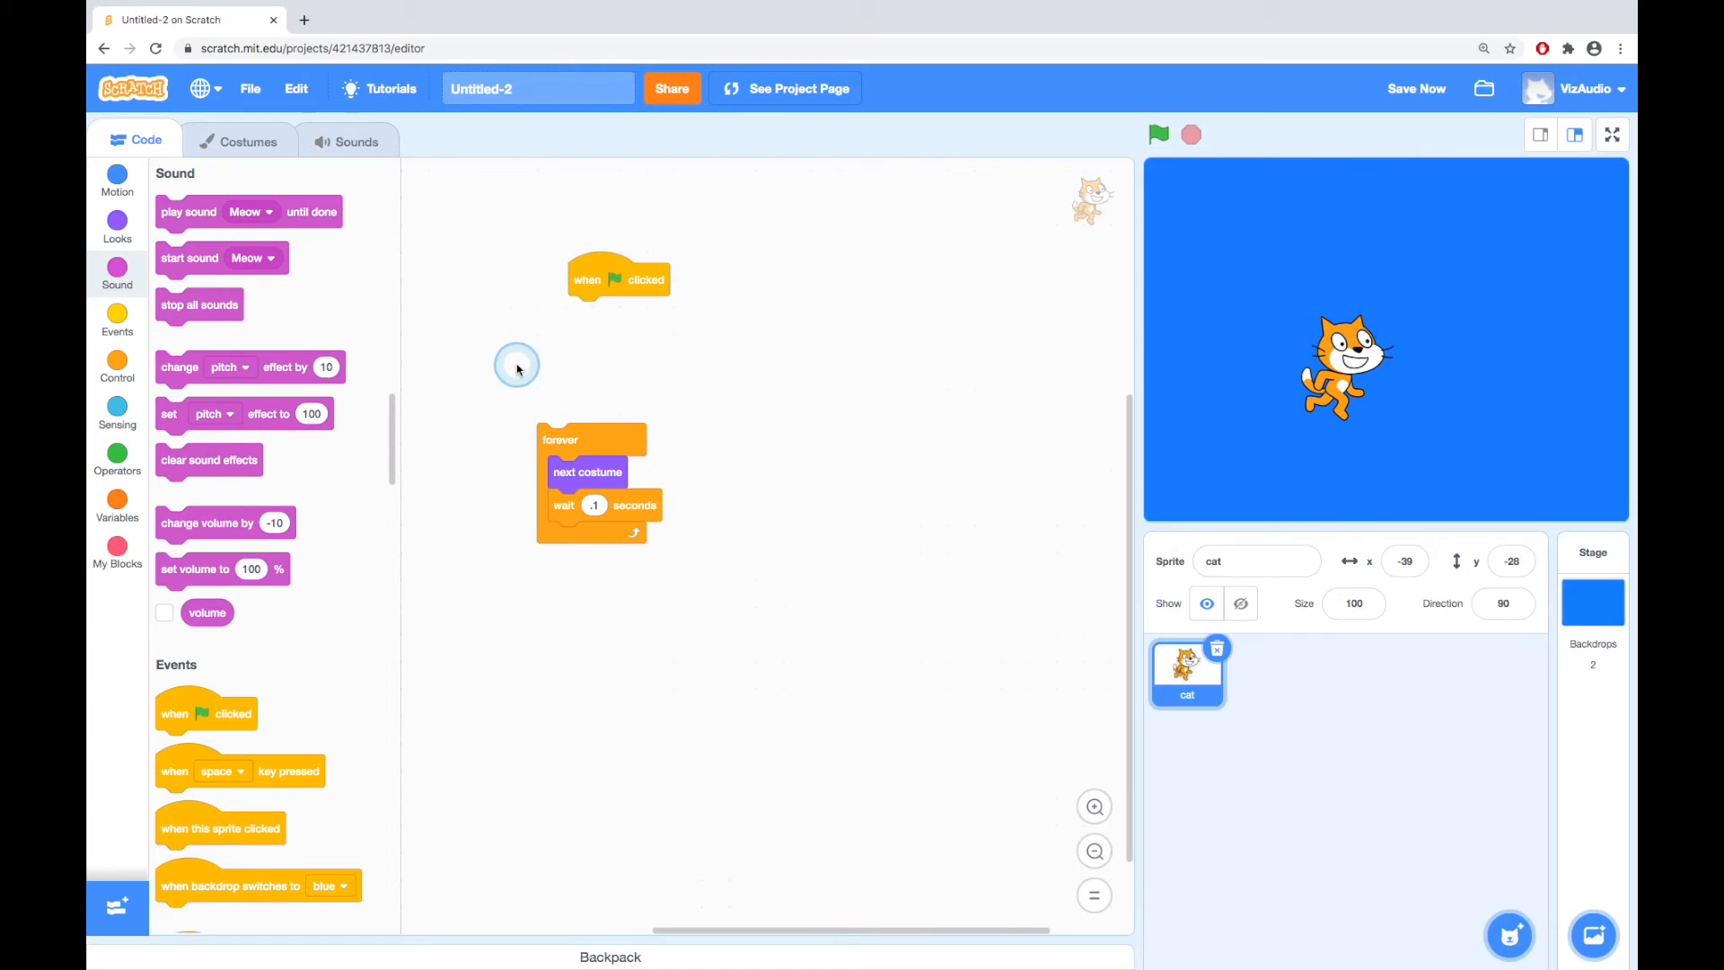
mouse_move(1186, 681)
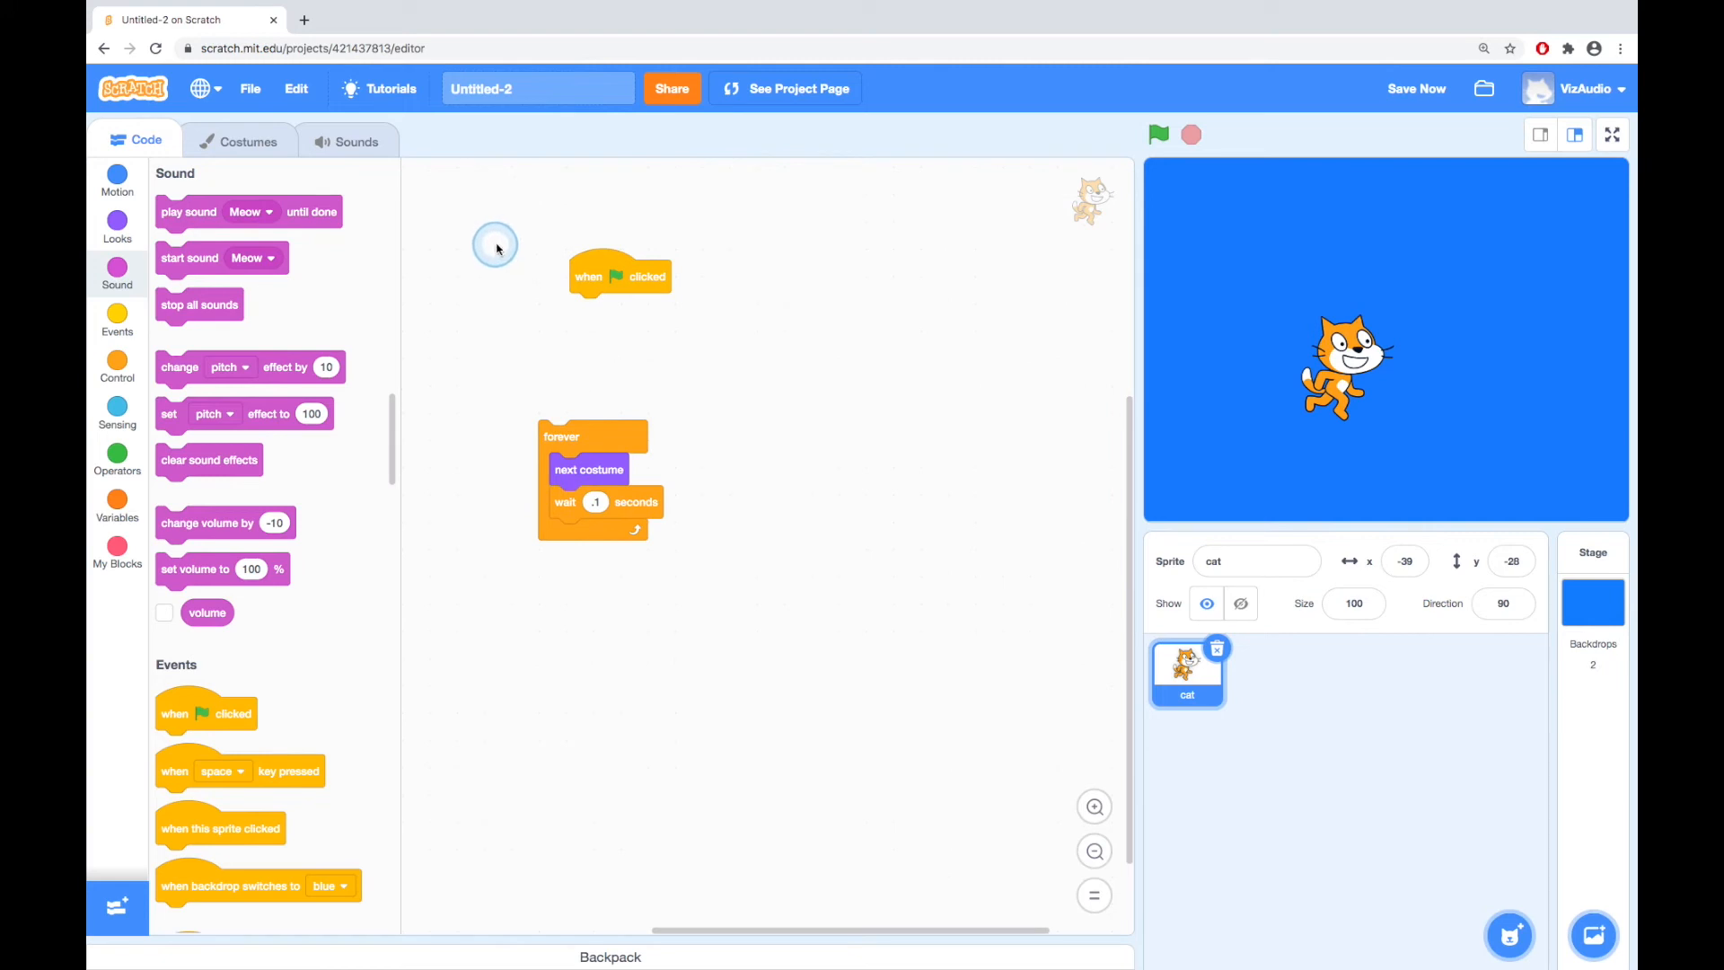
mouse_move(192, 212)
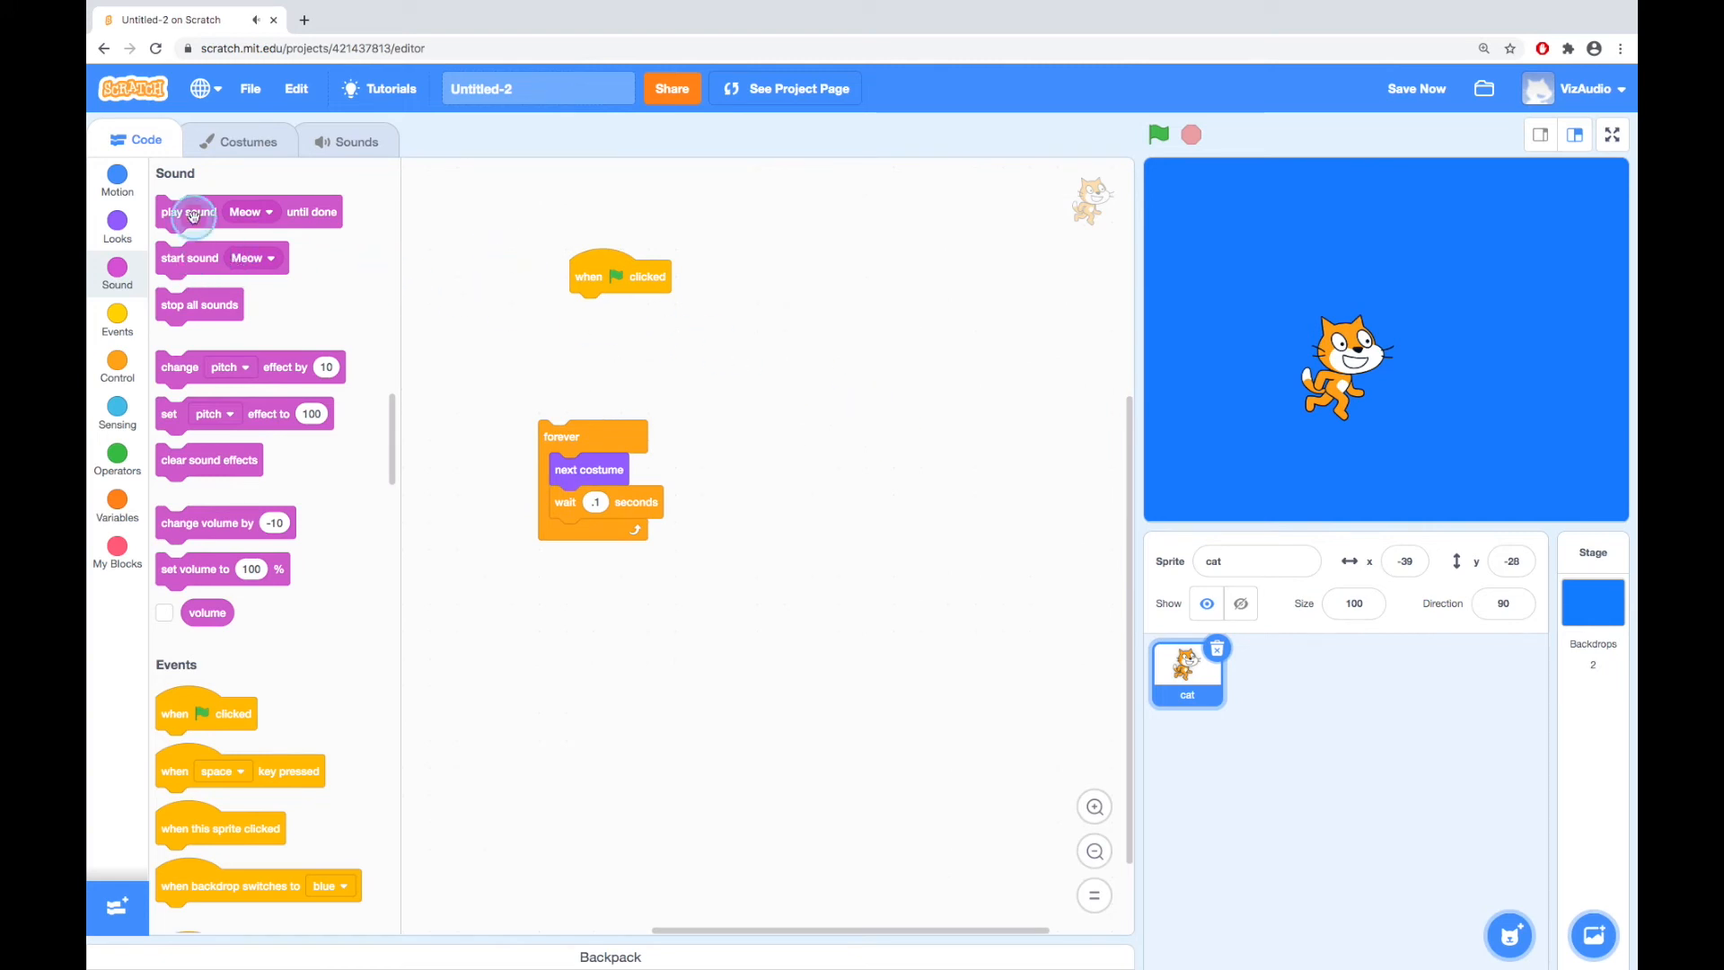
left_click_drag(187, 211, 602, 309)
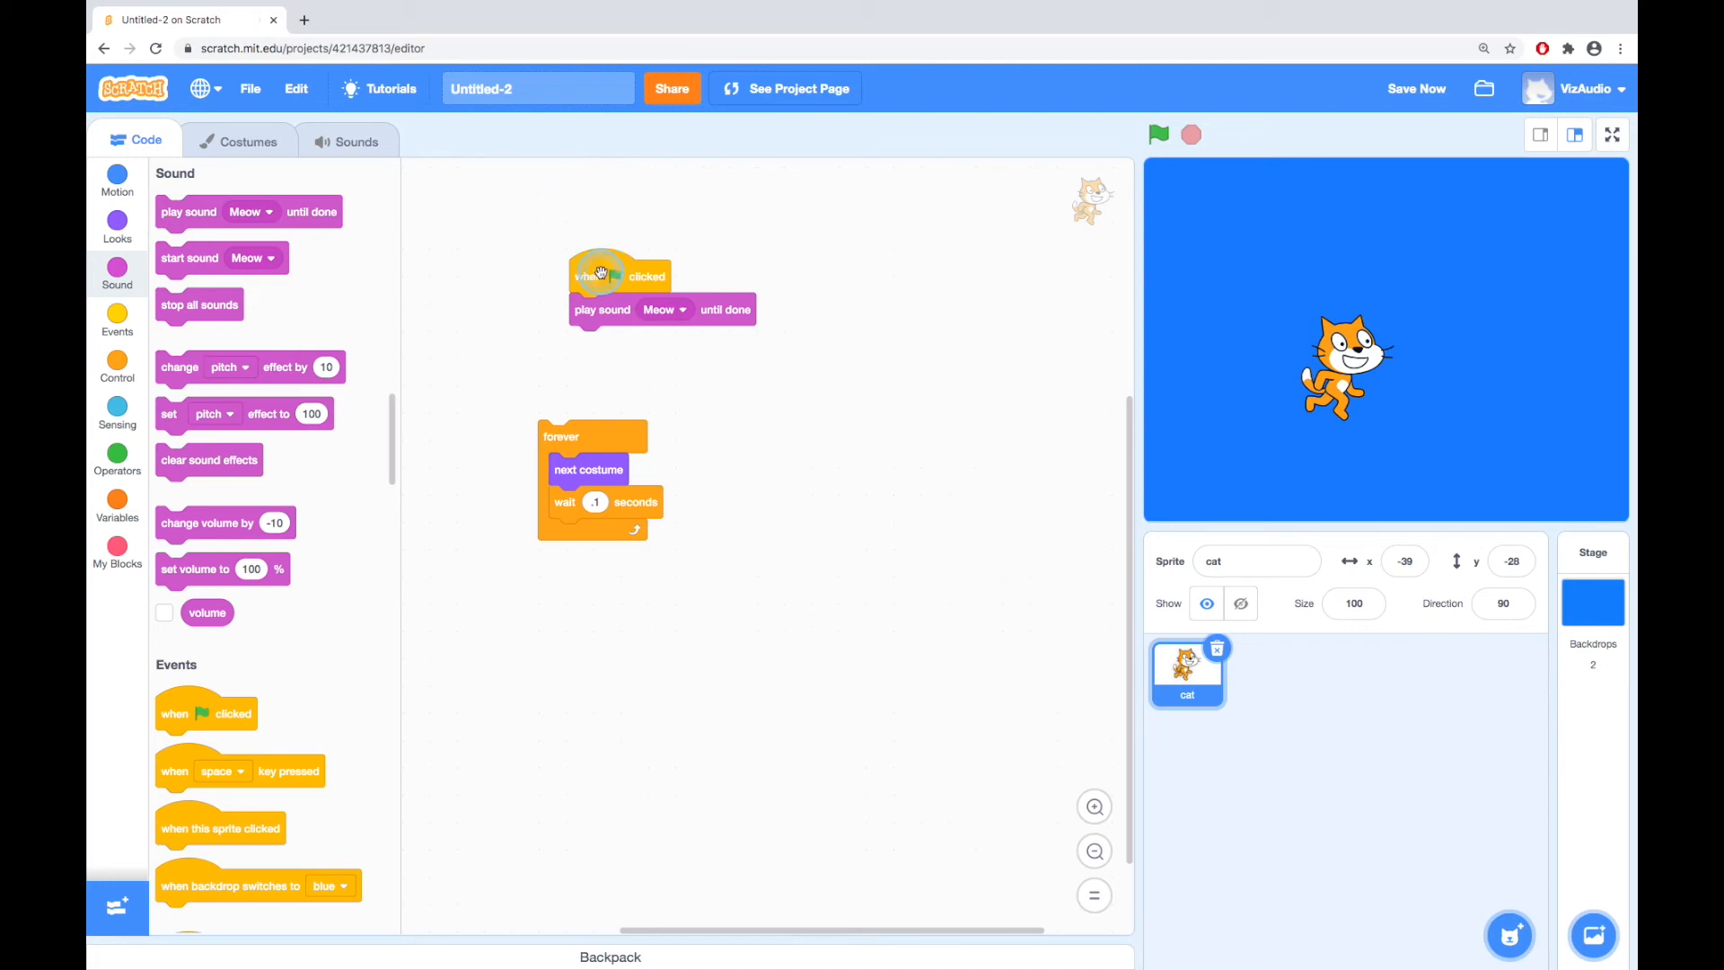
mouse_move(538, 258)
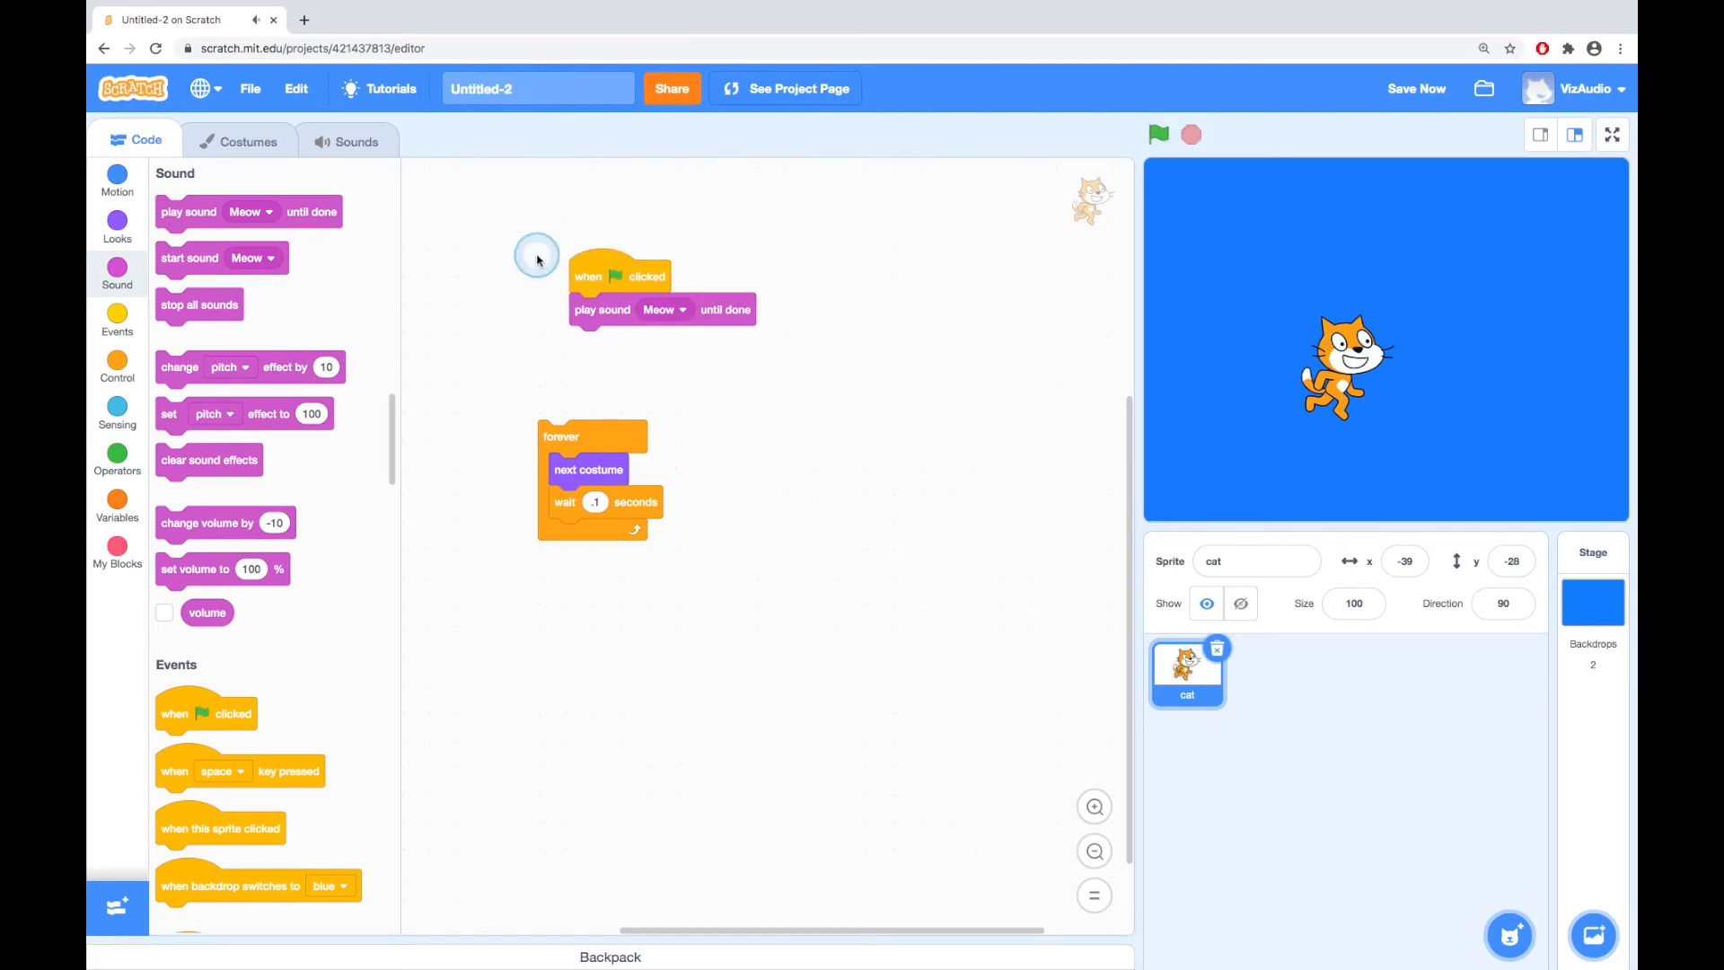
left_click(356, 141)
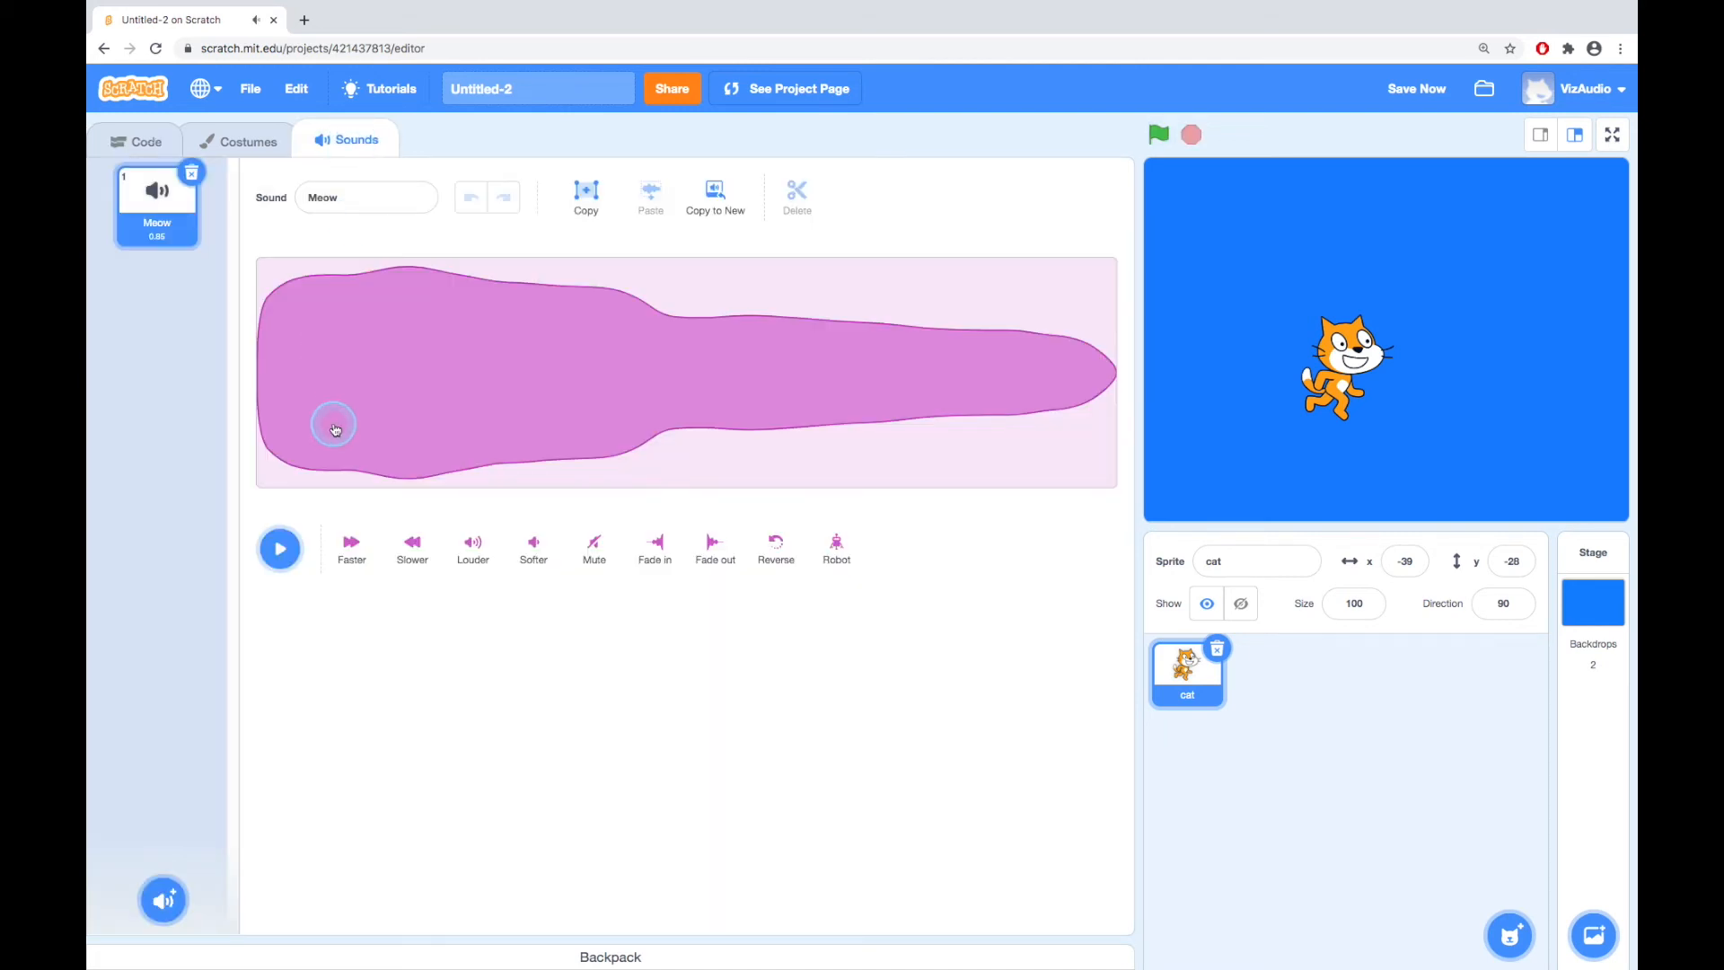
mouse_move(353, 524)
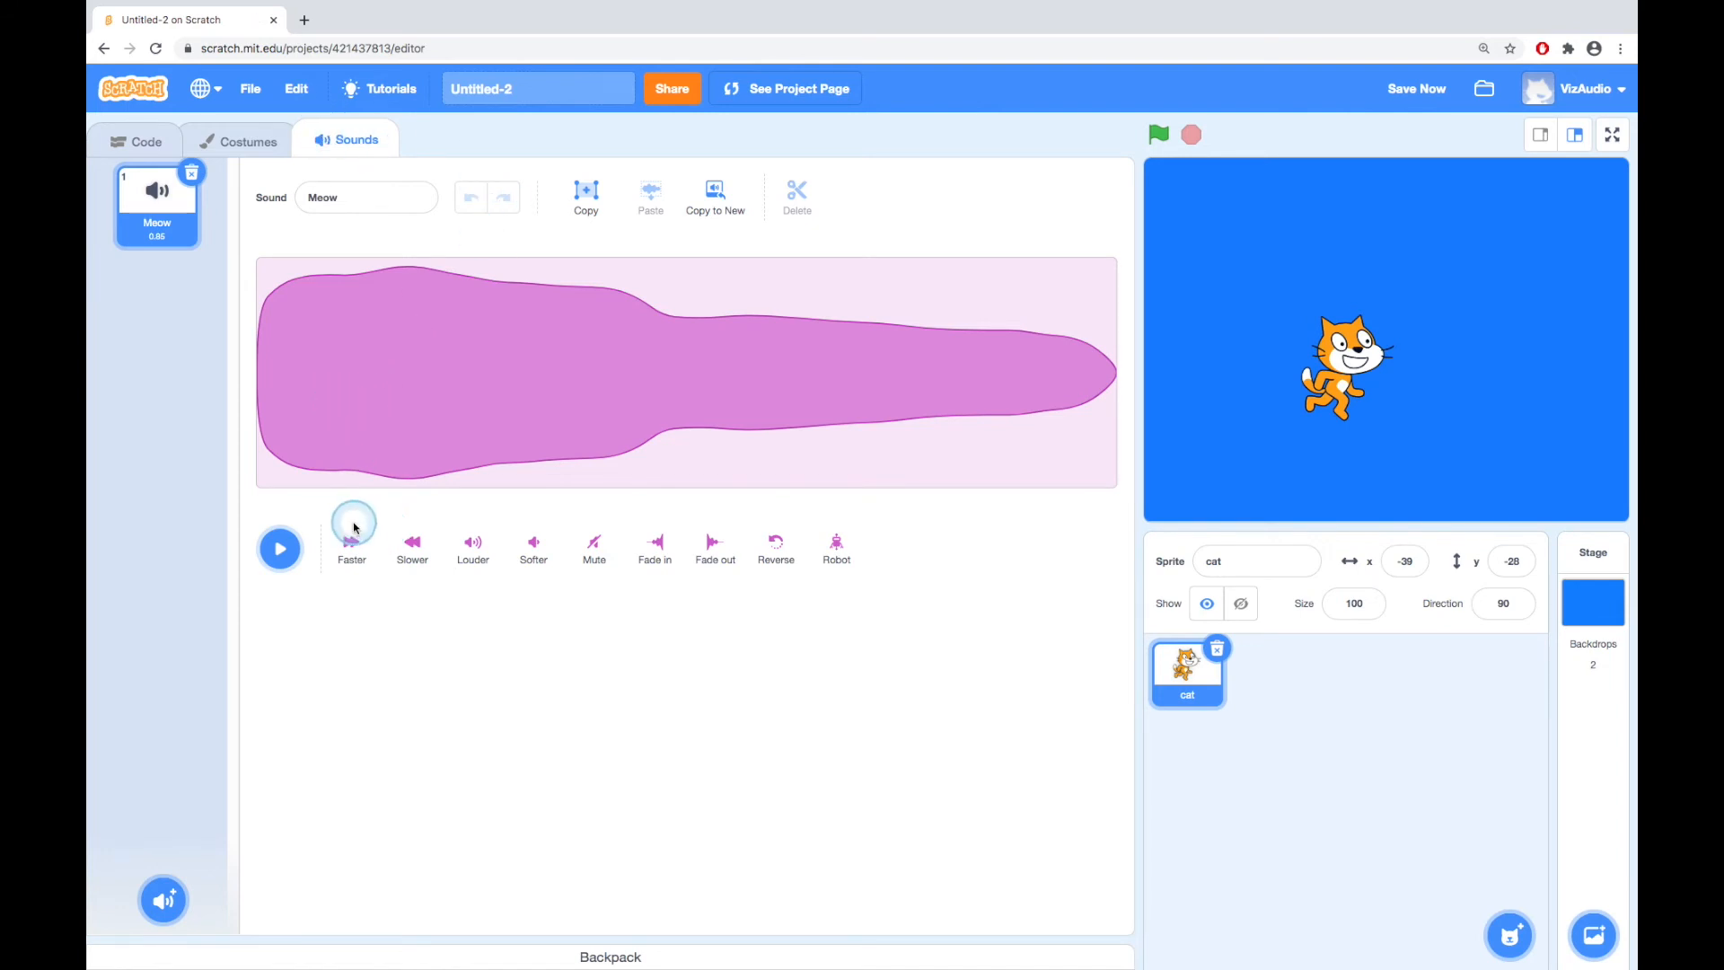
mouse_move(543, 547)
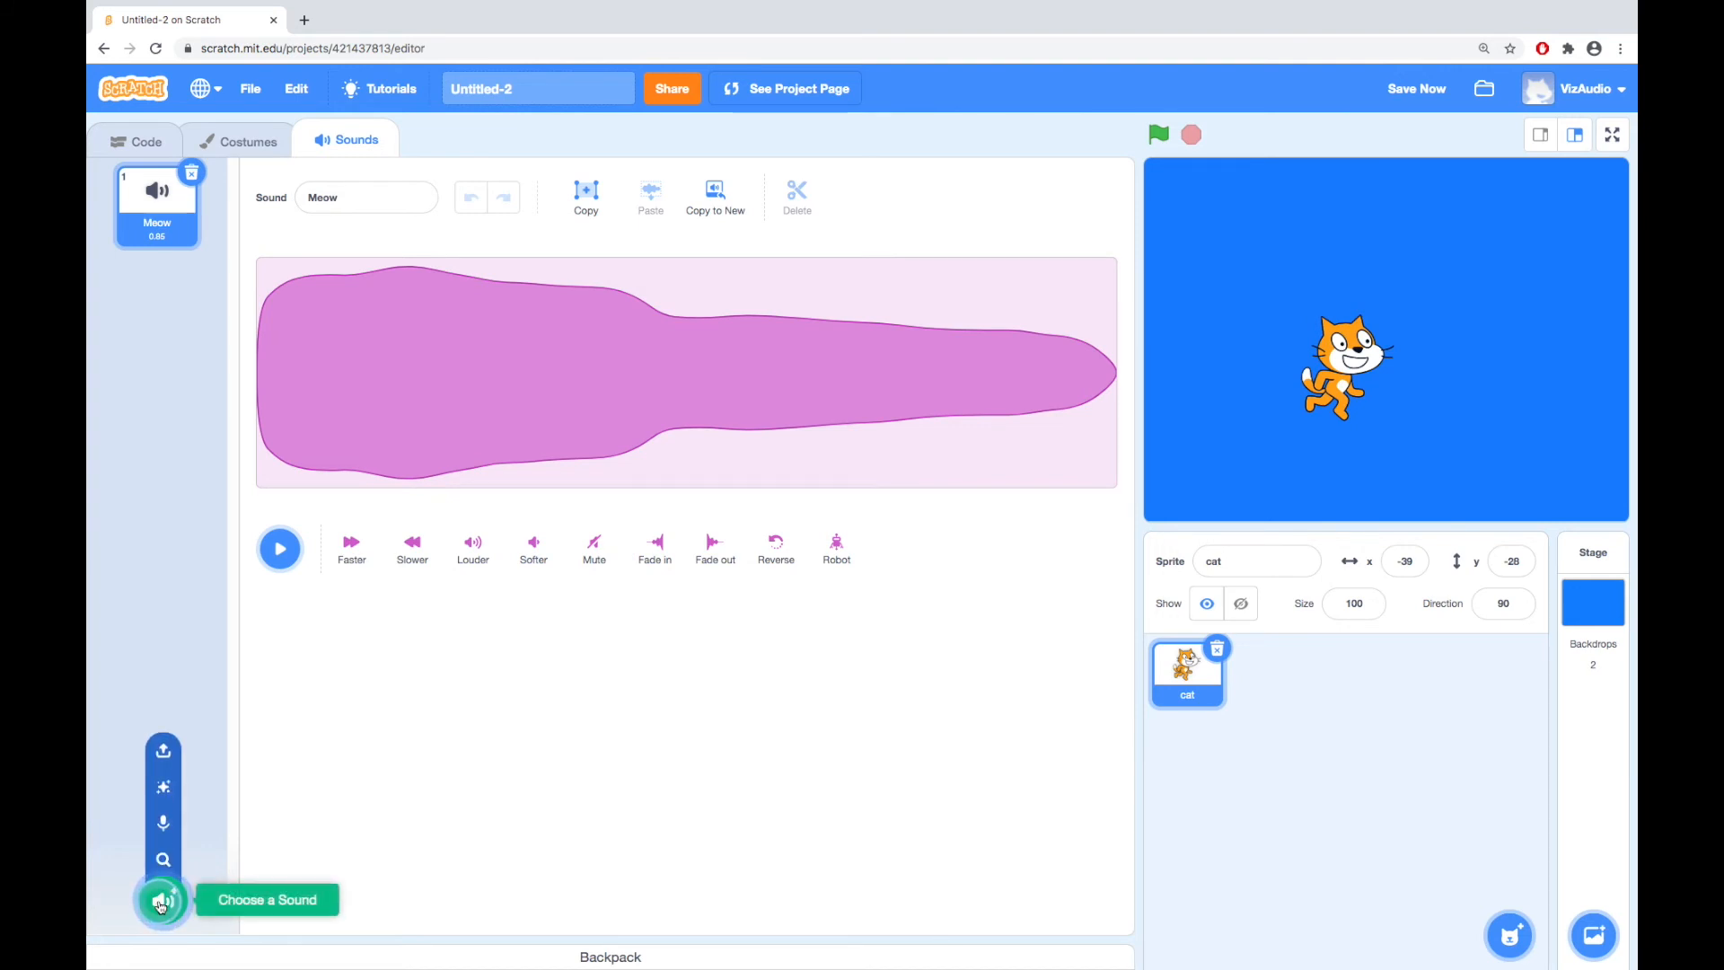
mouse_move(132, 135)
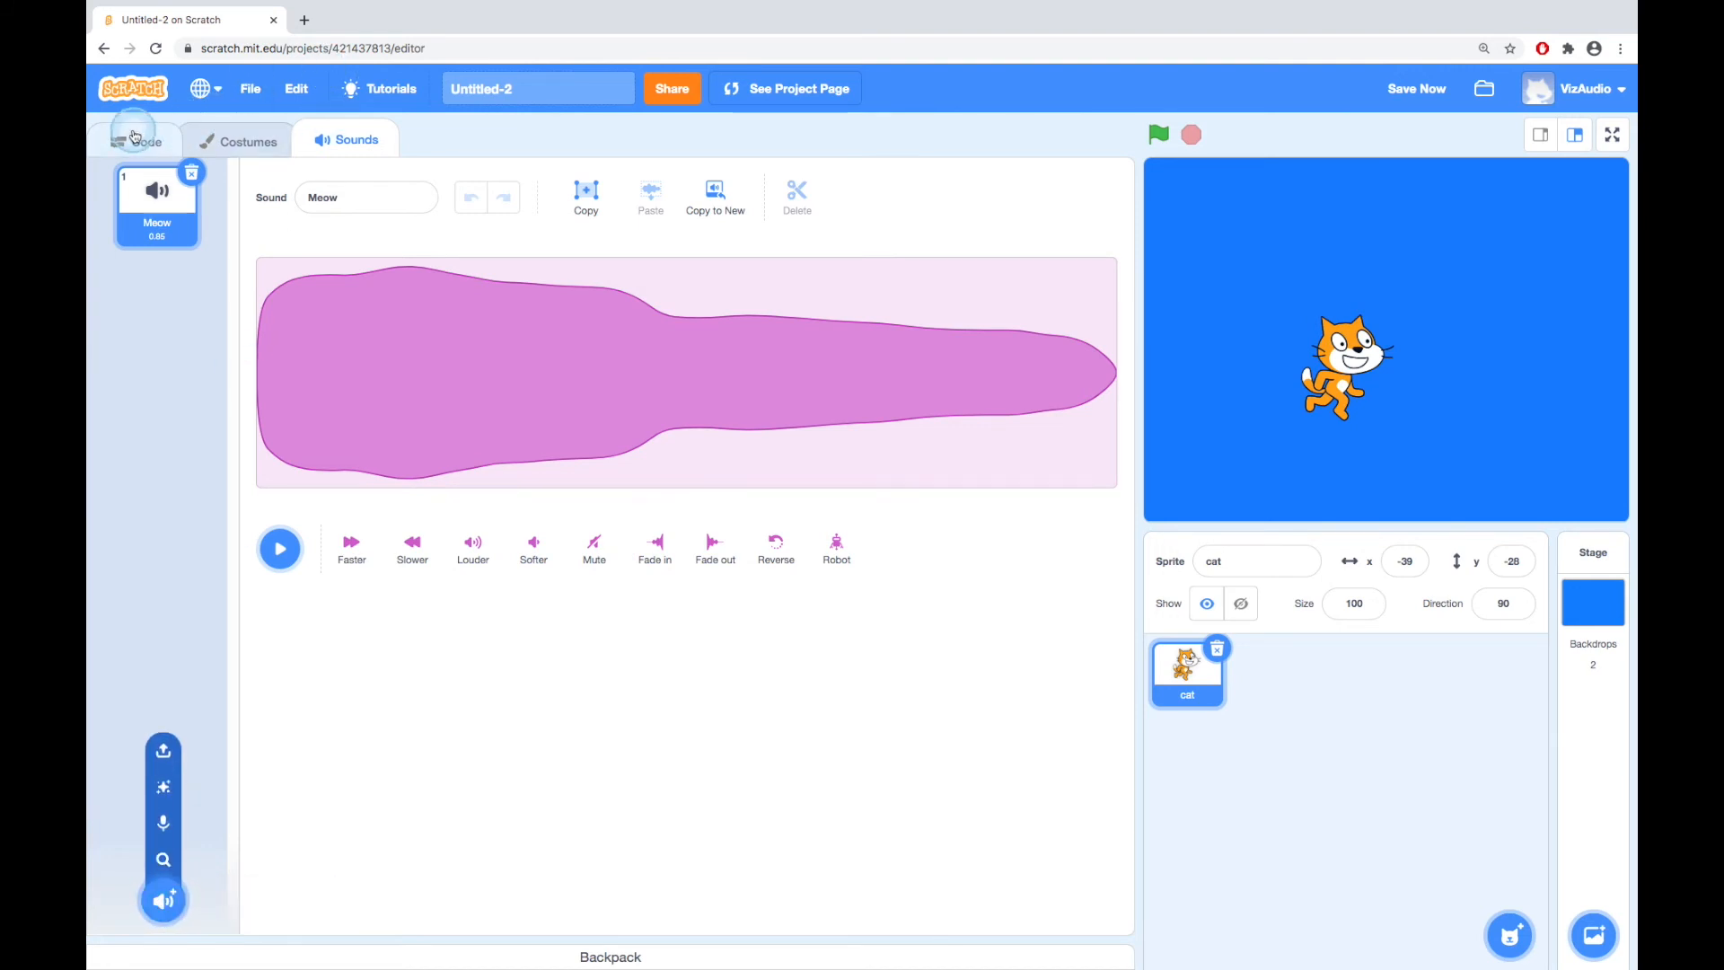
left_click(145, 141)
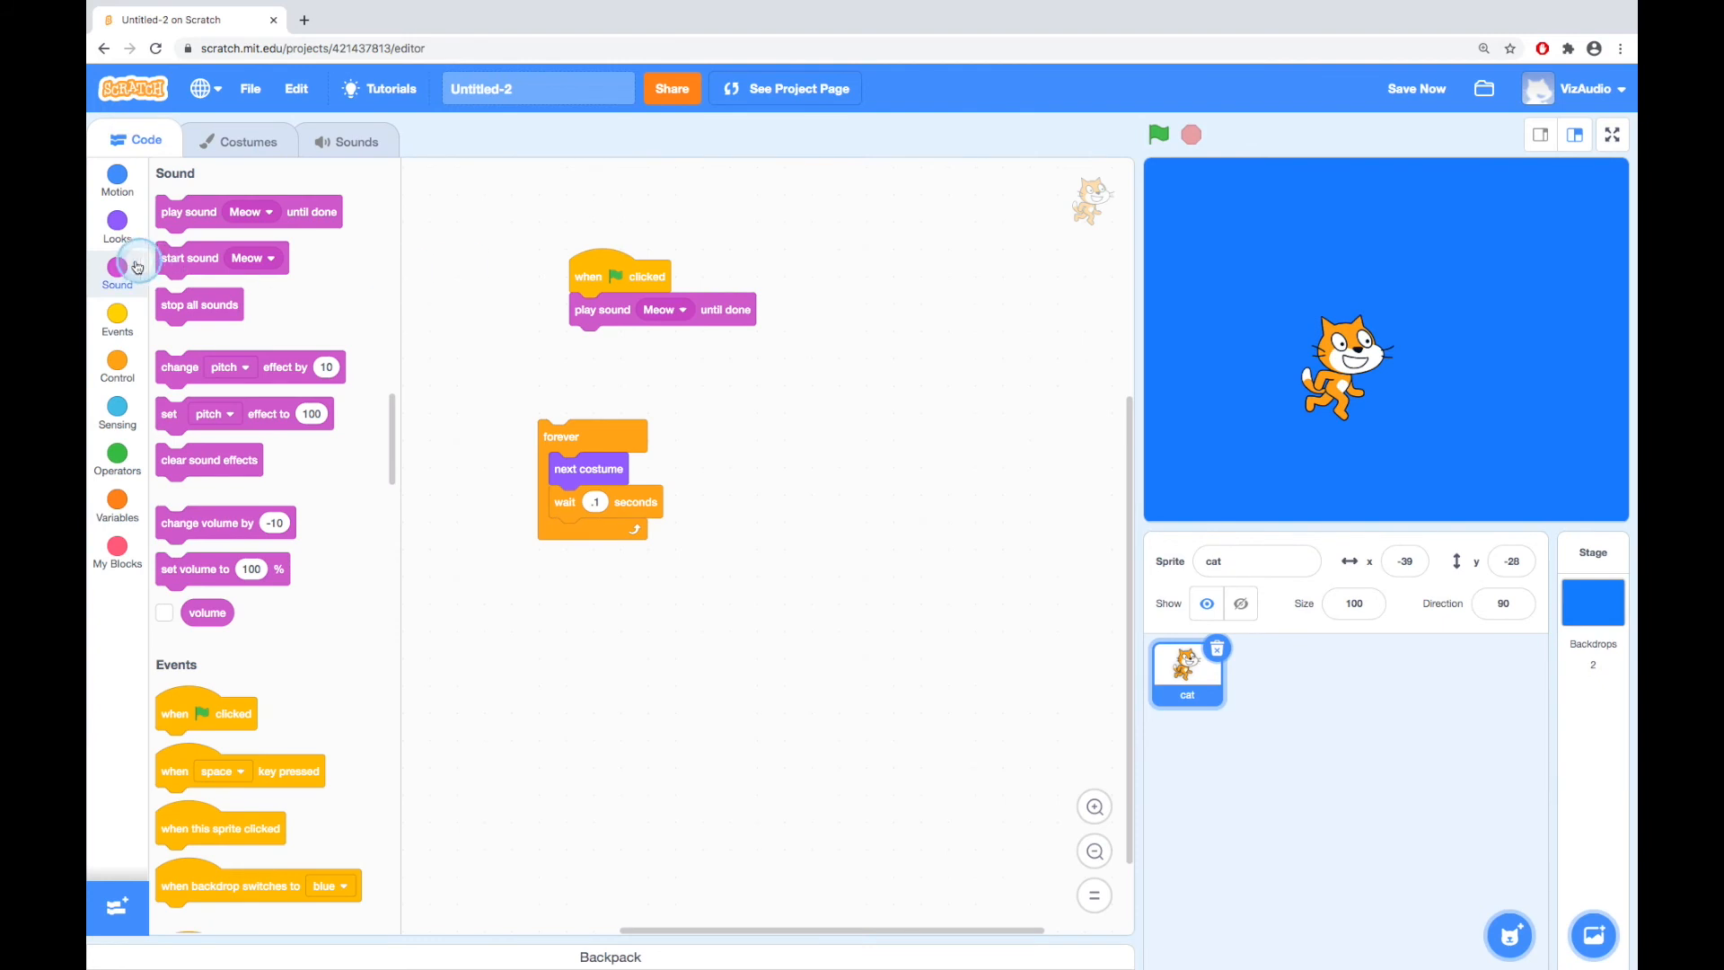
- Browse the Events blocks, preview the 'when key pressed' key options, then show Control blocks
left_click(116, 322)
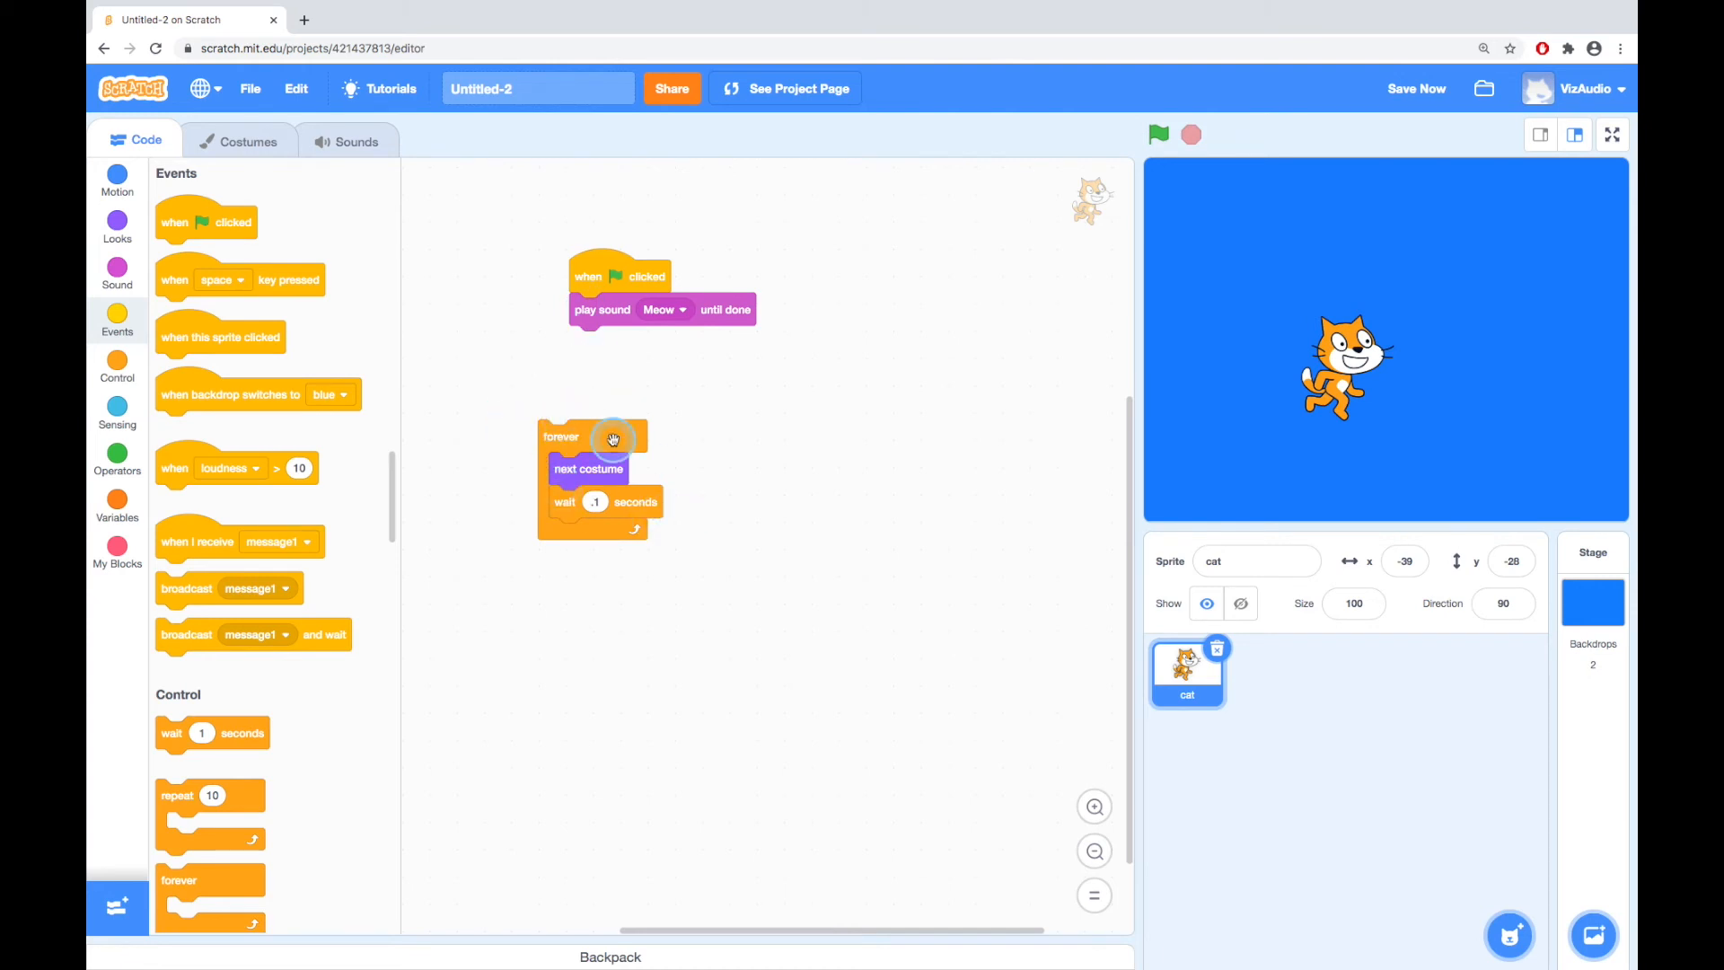
mouse_move(618, 276)
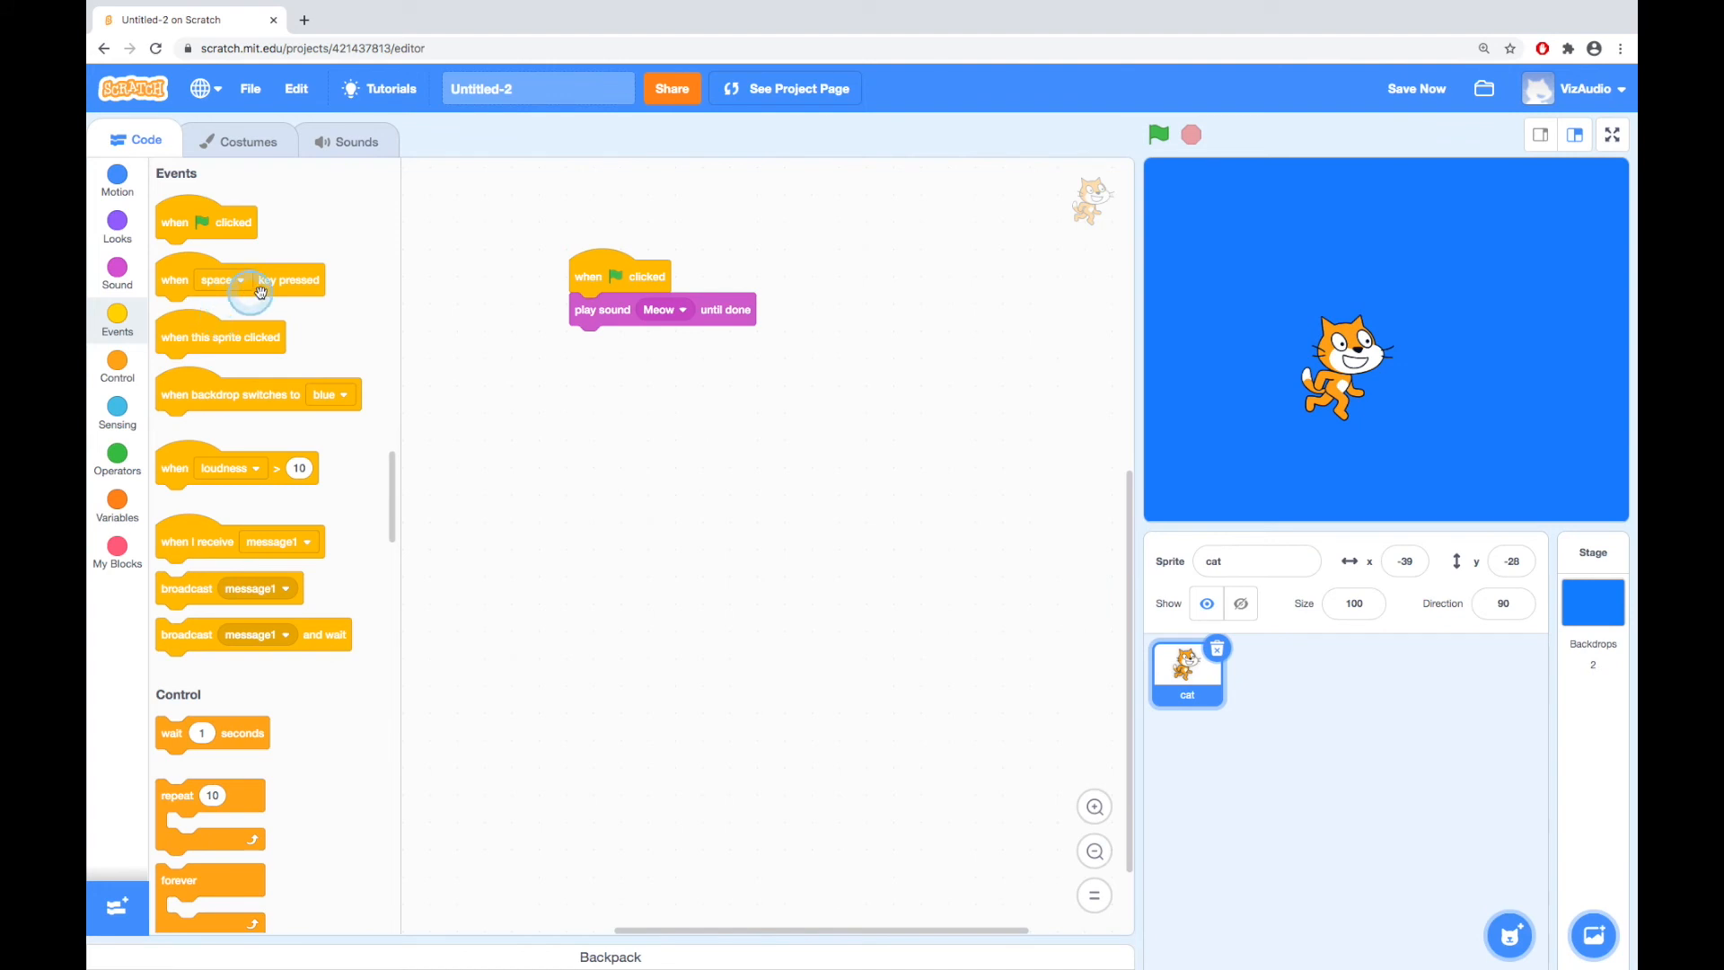
left_click(237, 279)
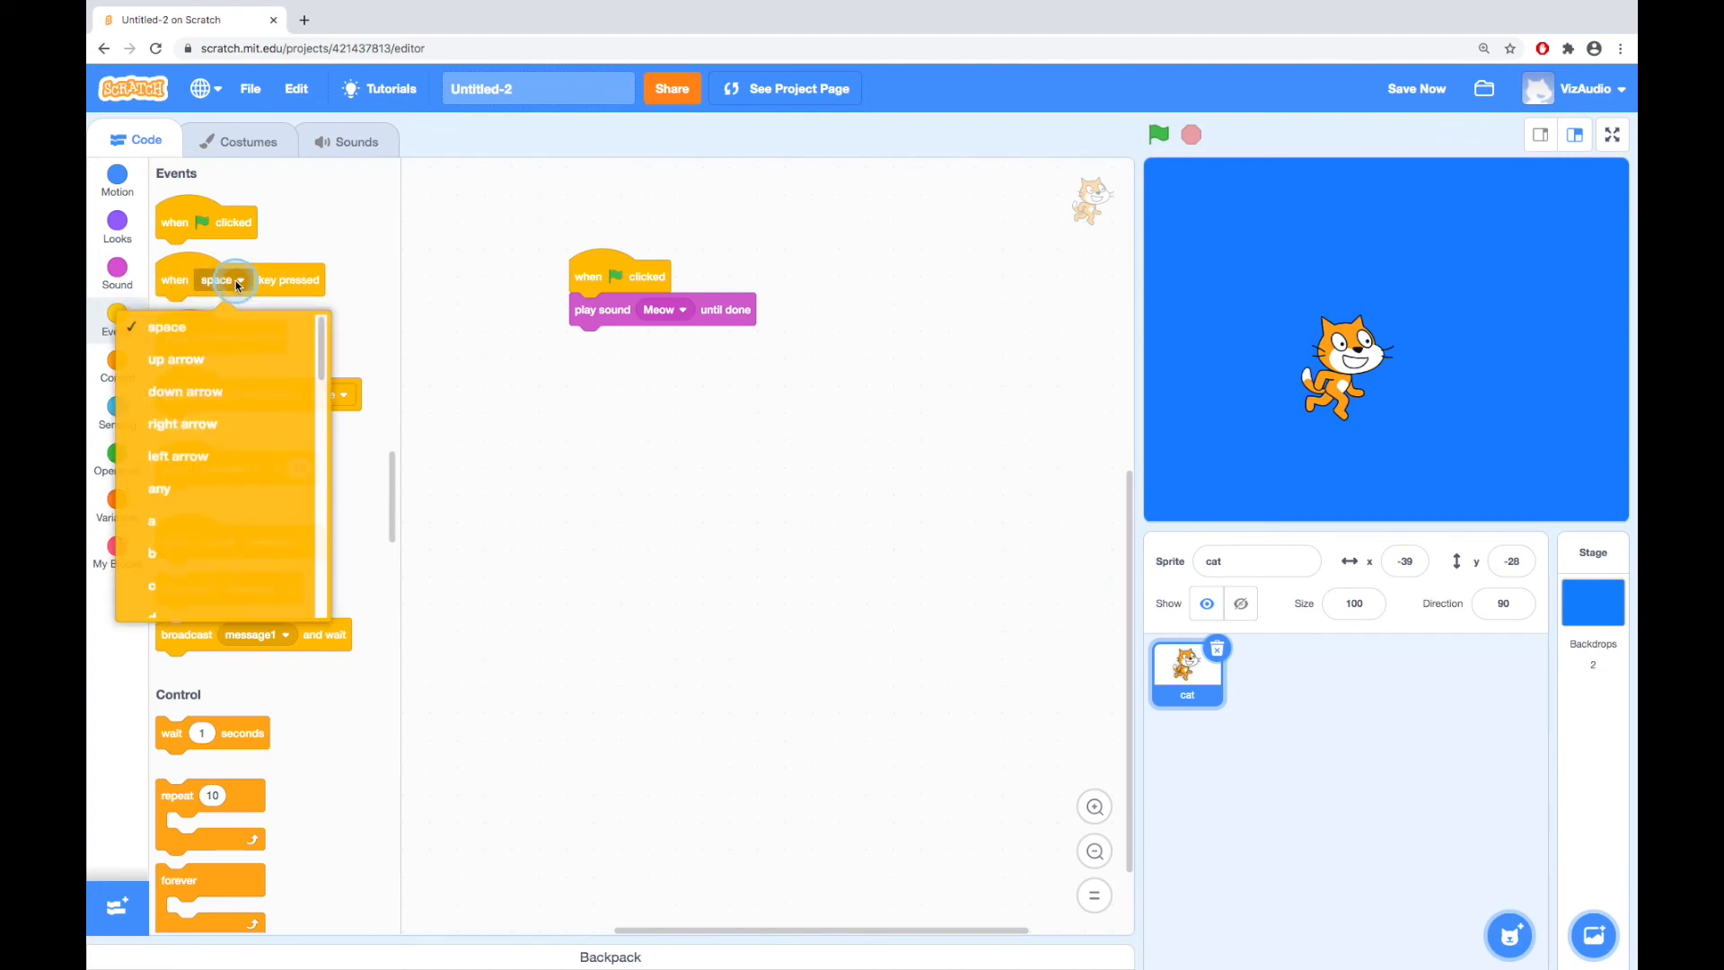
mouse_move(214, 457)
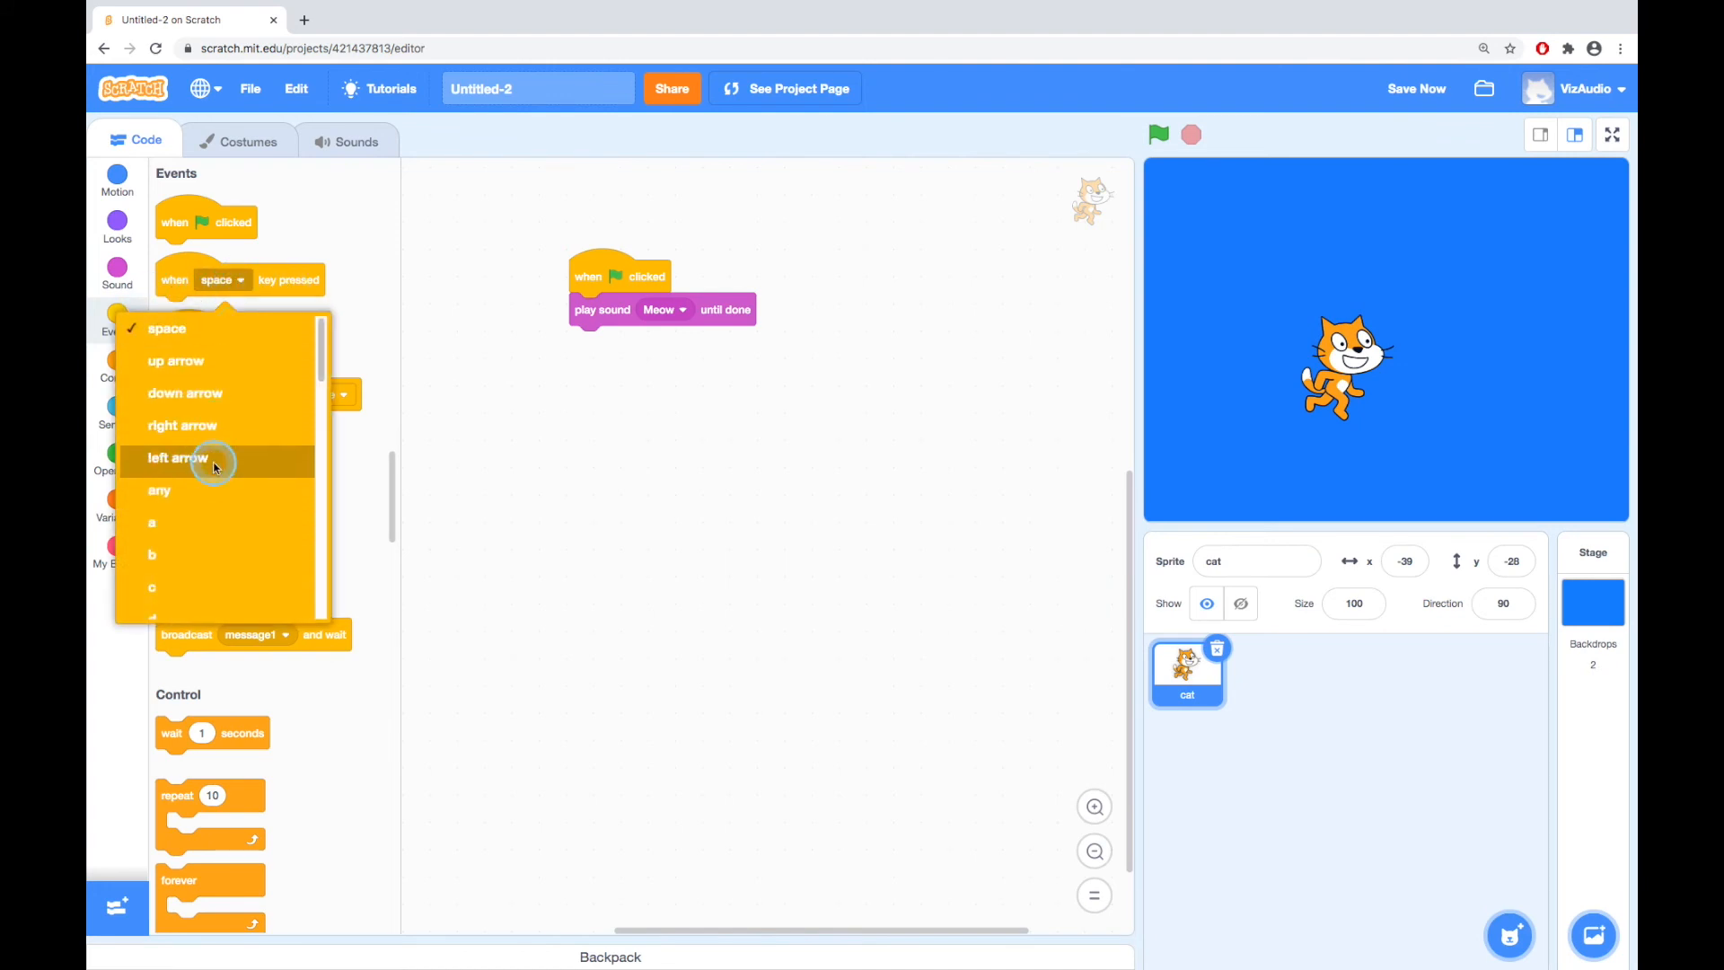
mouse_move(278, 432)
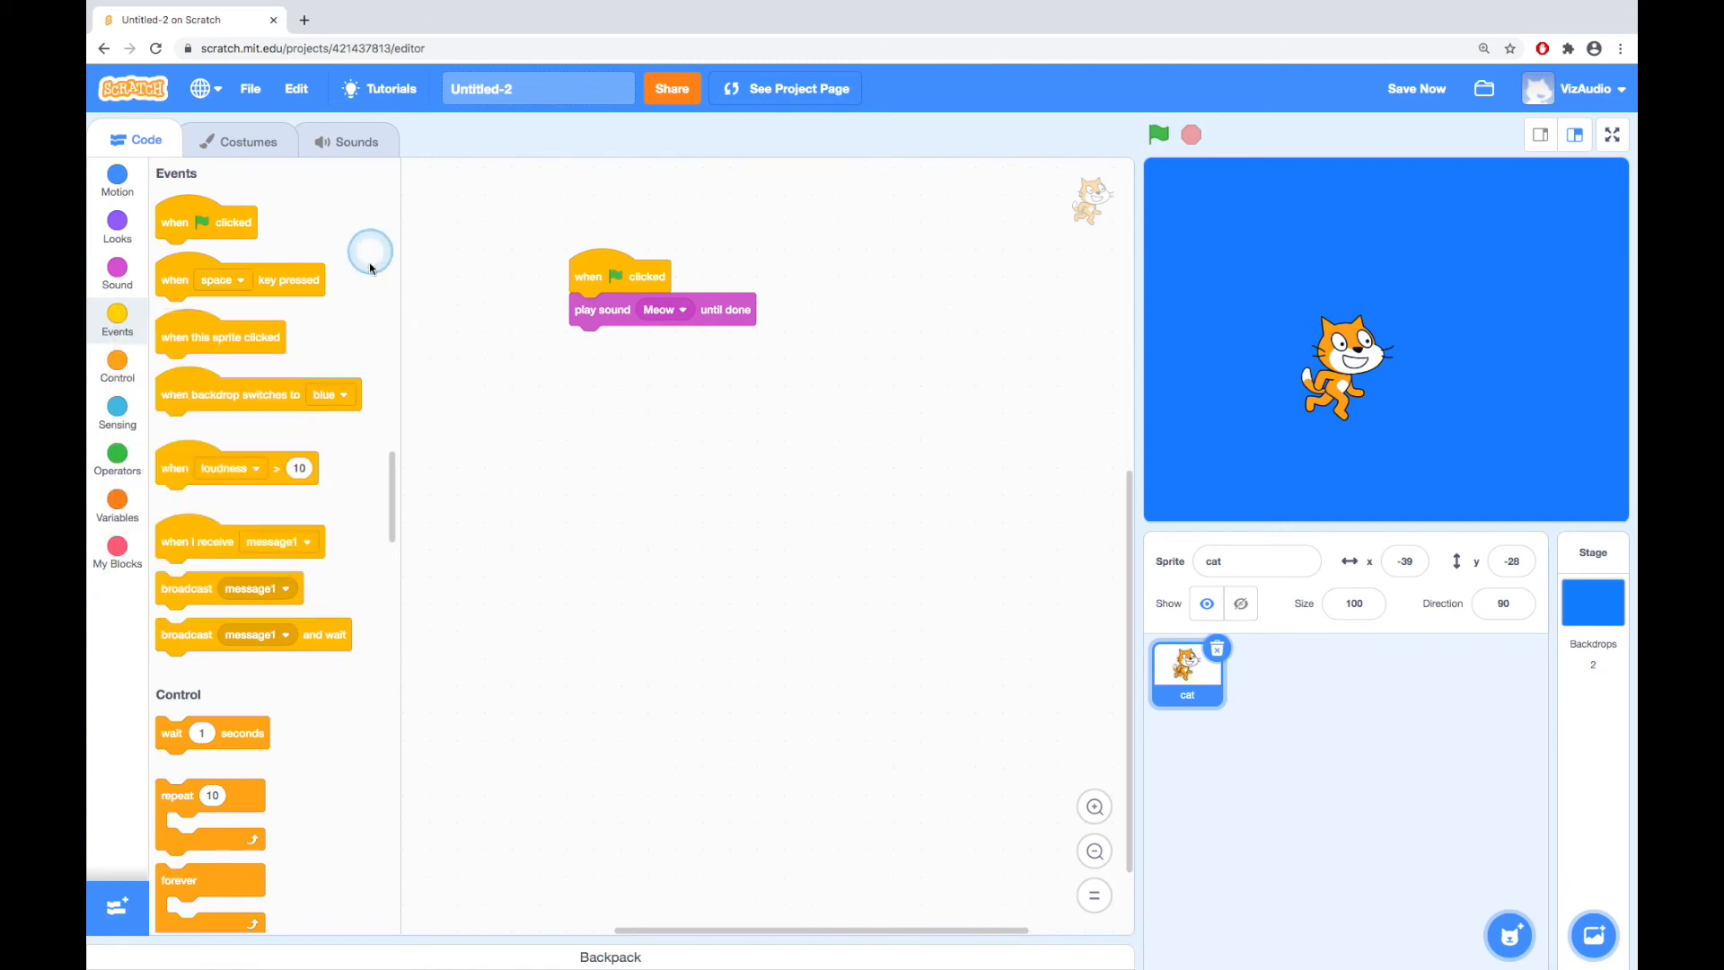
mouse_move(240, 609)
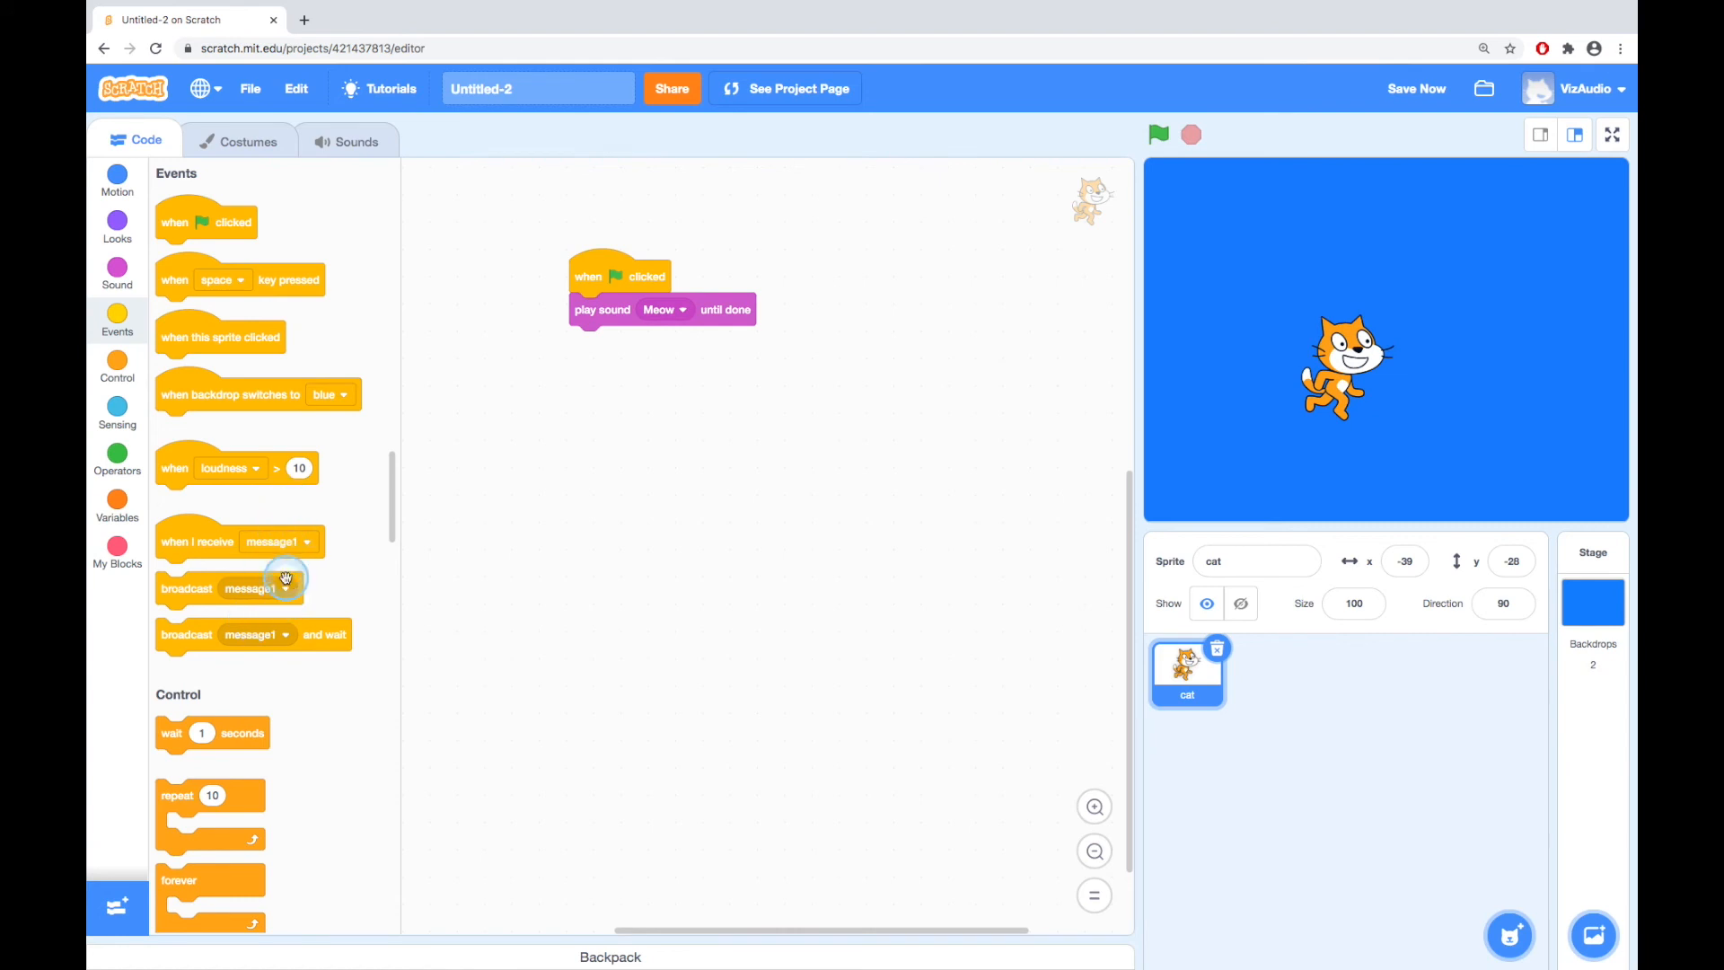
mouse_move(264, 552)
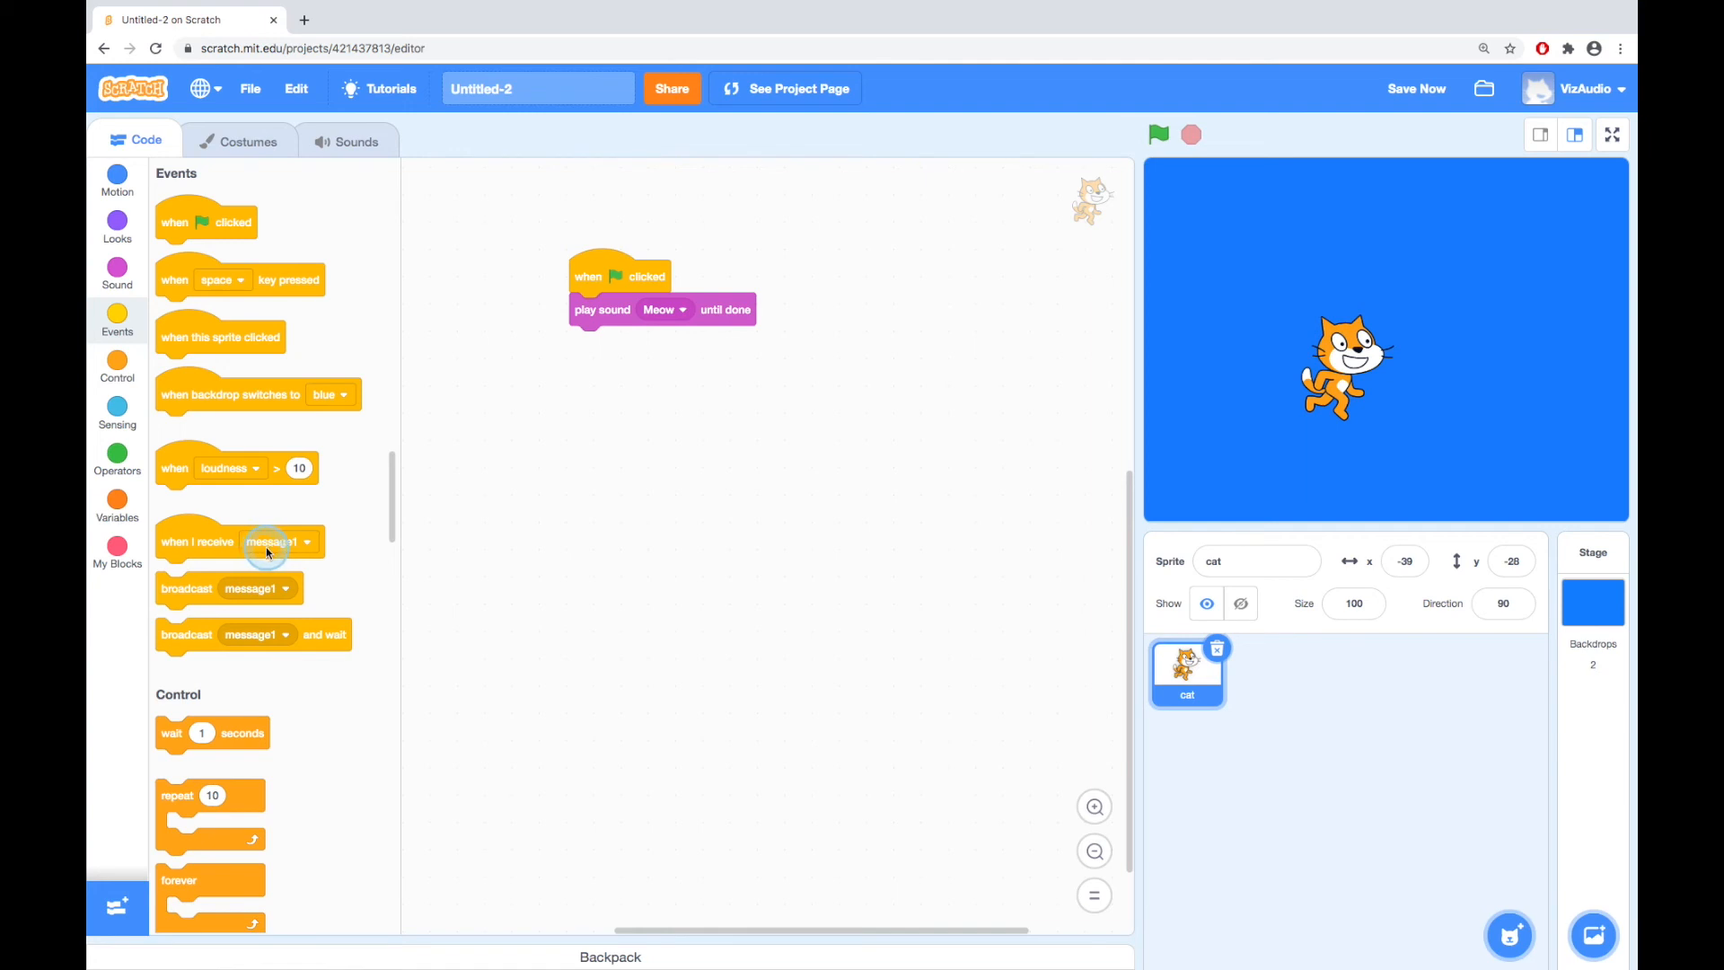
mouse_move(471, 576)
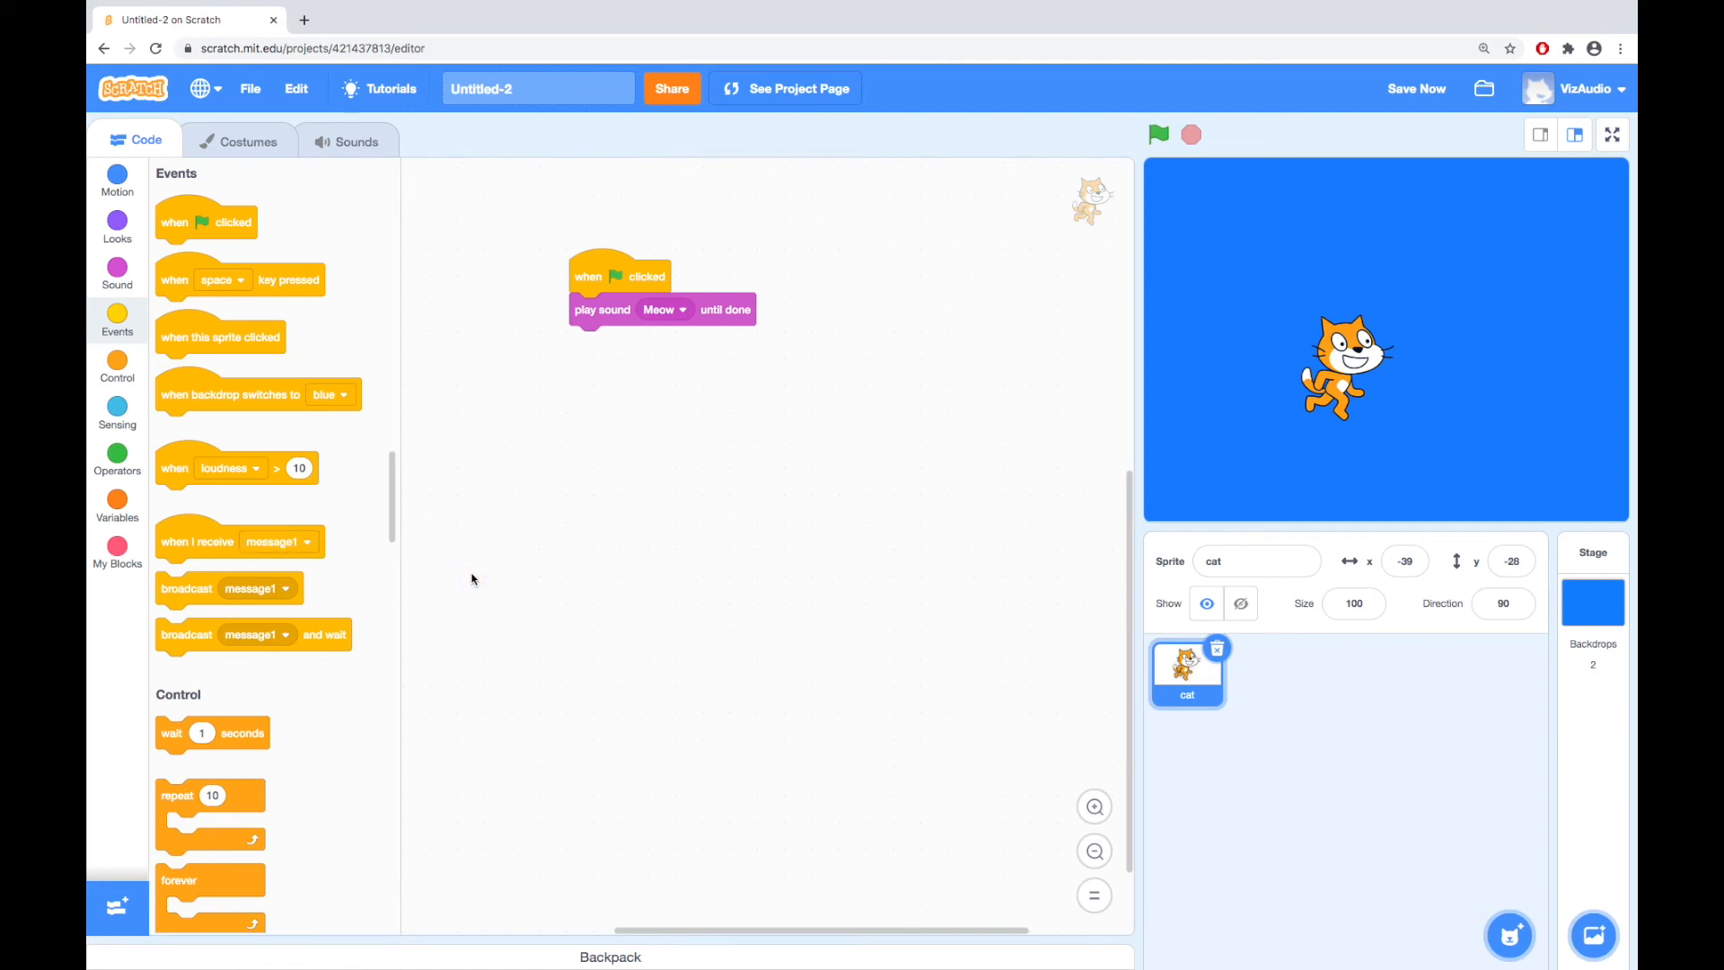
left_click(116, 363)
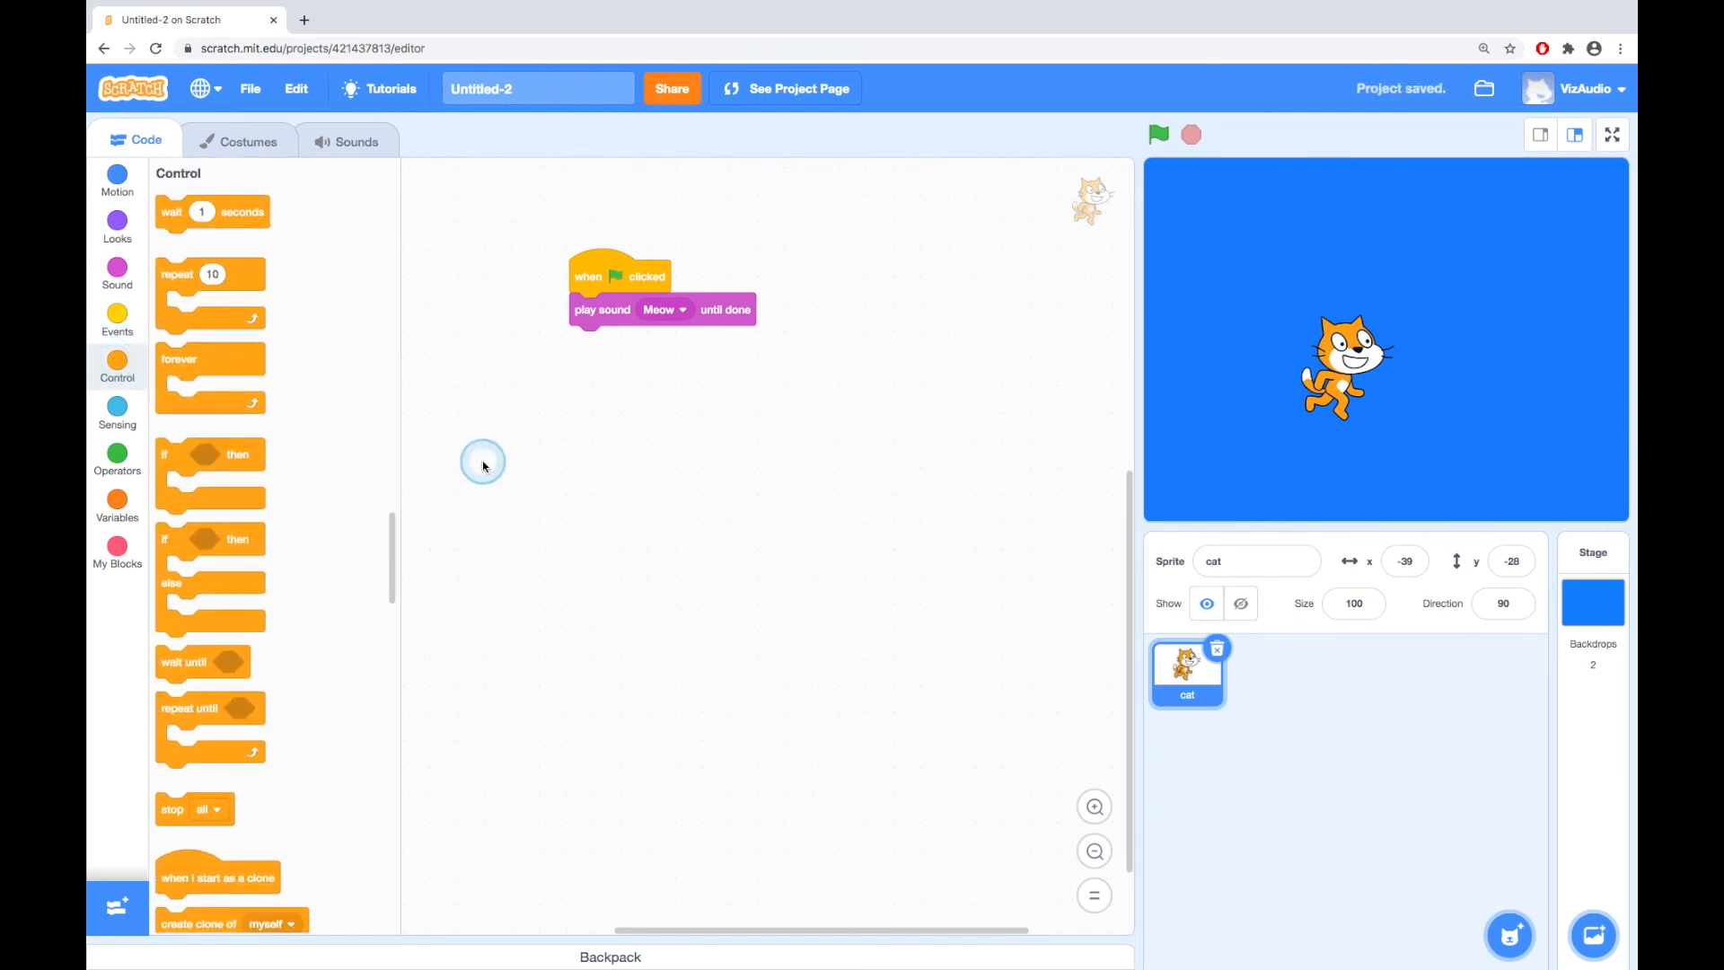
- Detach the Meow sound block, then drag forever and if-then blocks under the flag hat
left_click_drag(603, 309, 764, 380)
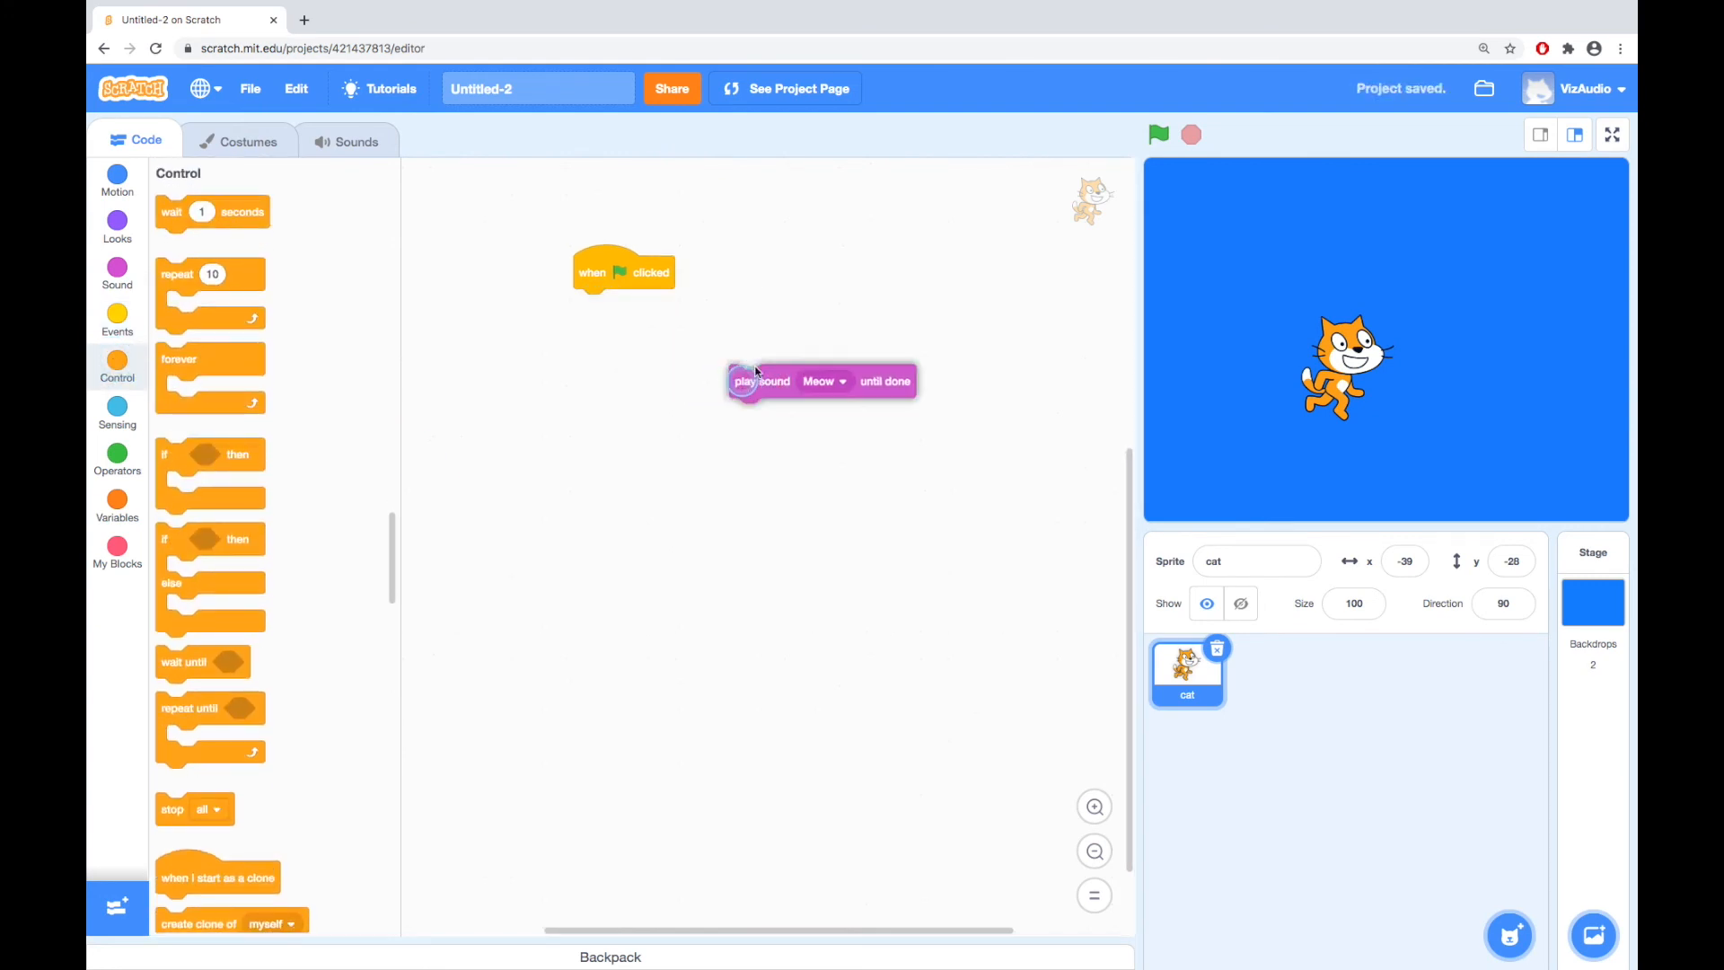
left_click_drag(623, 271, 571, 303)
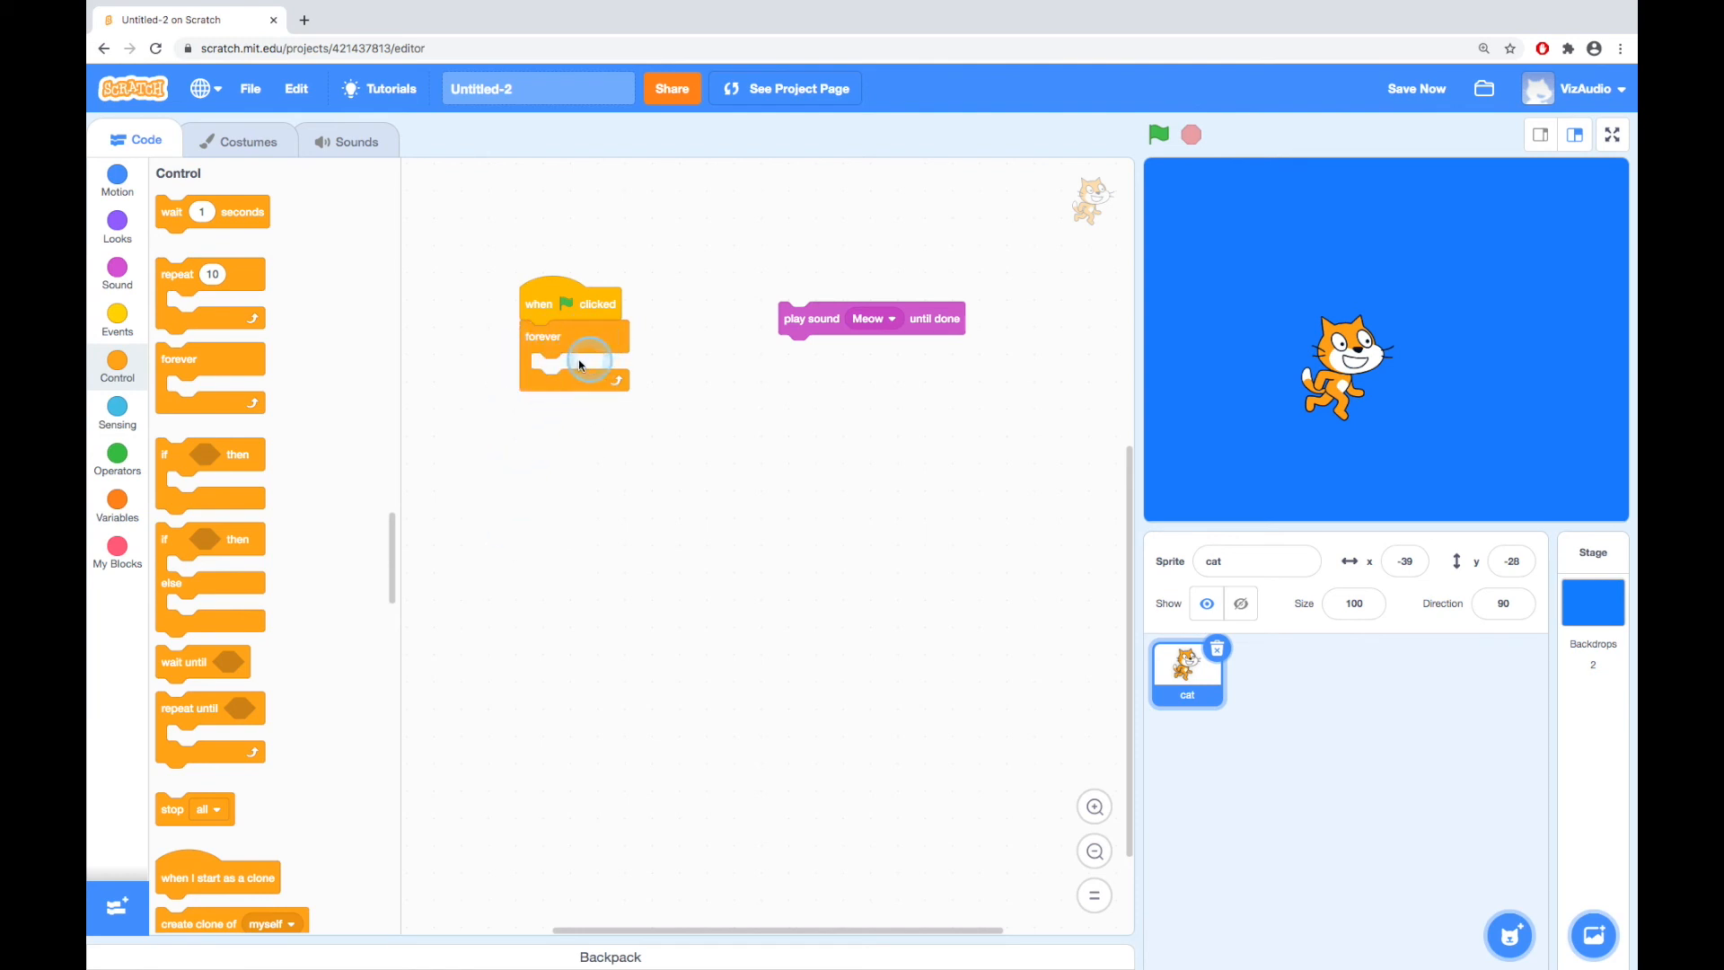
mouse_move(625, 473)
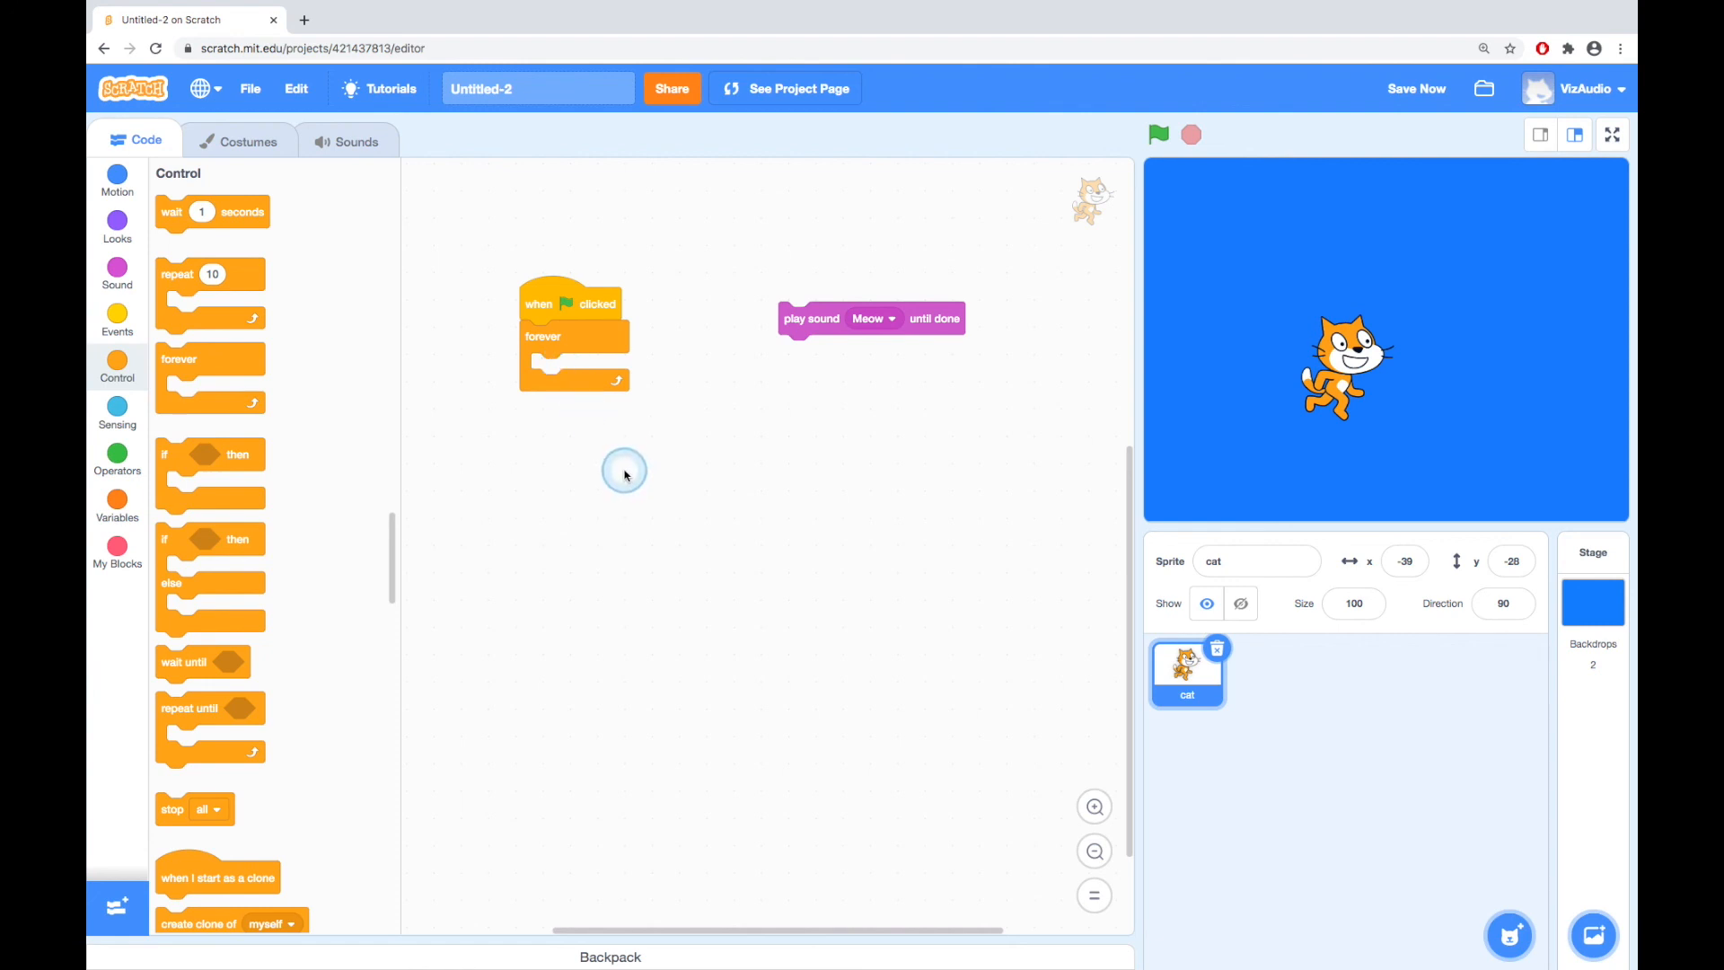
left_click_drag(572, 337, 531, 539)
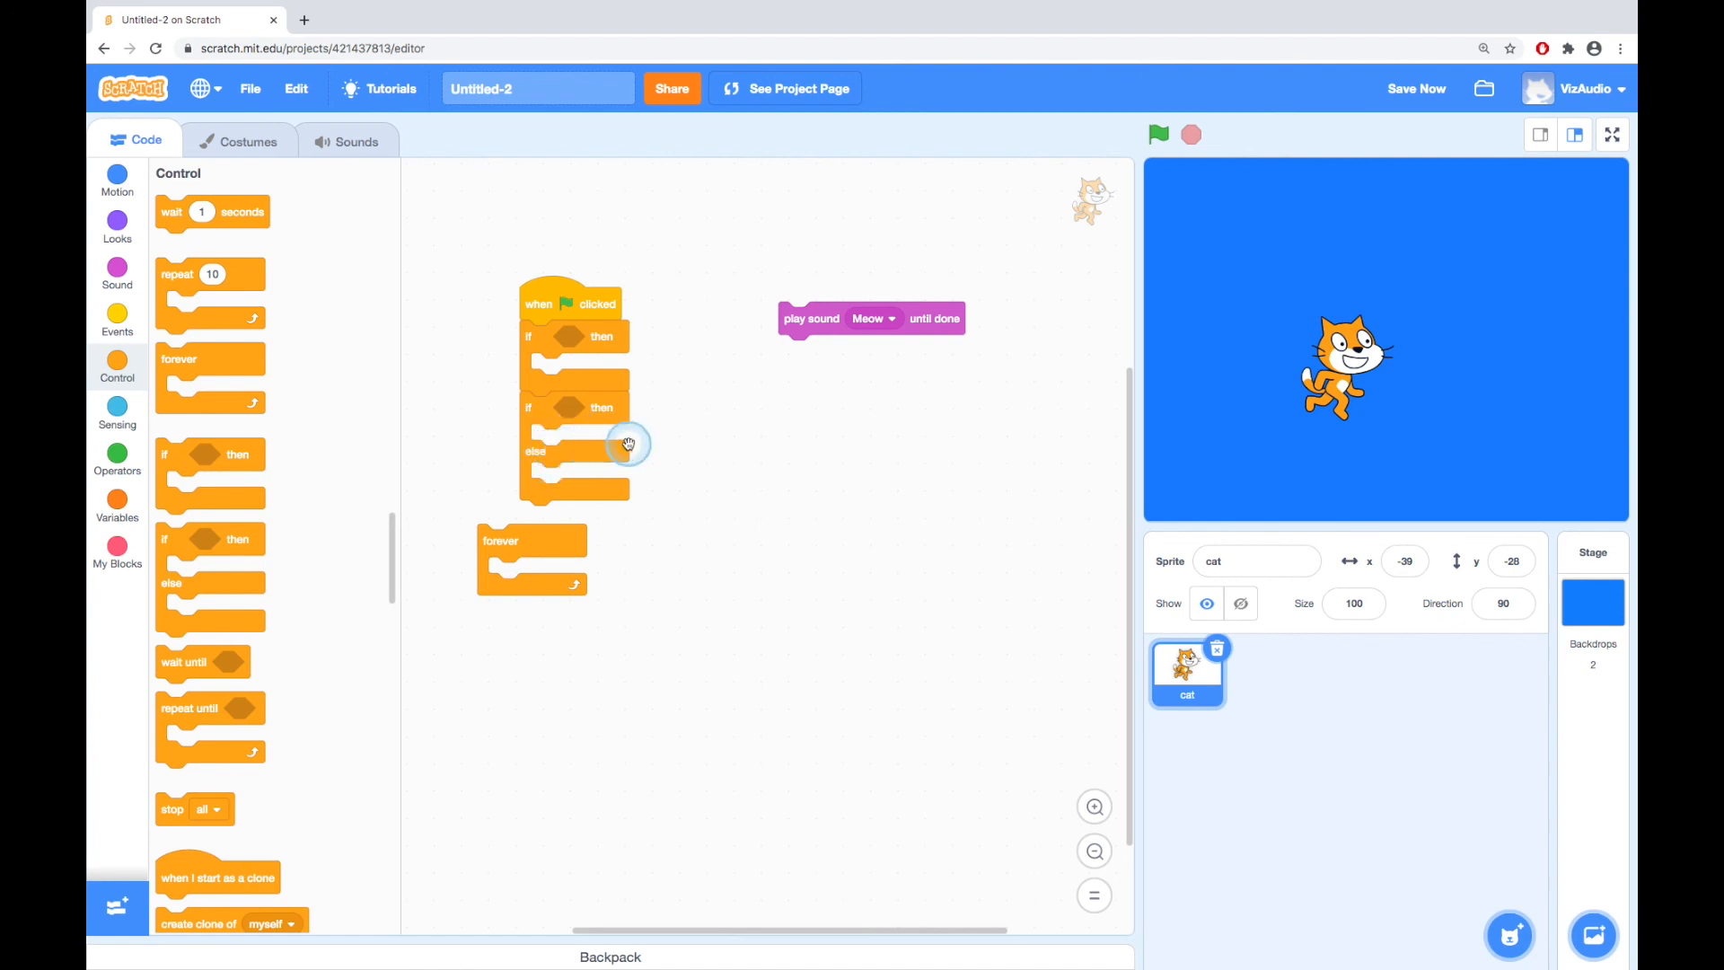
mouse_move(612, 489)
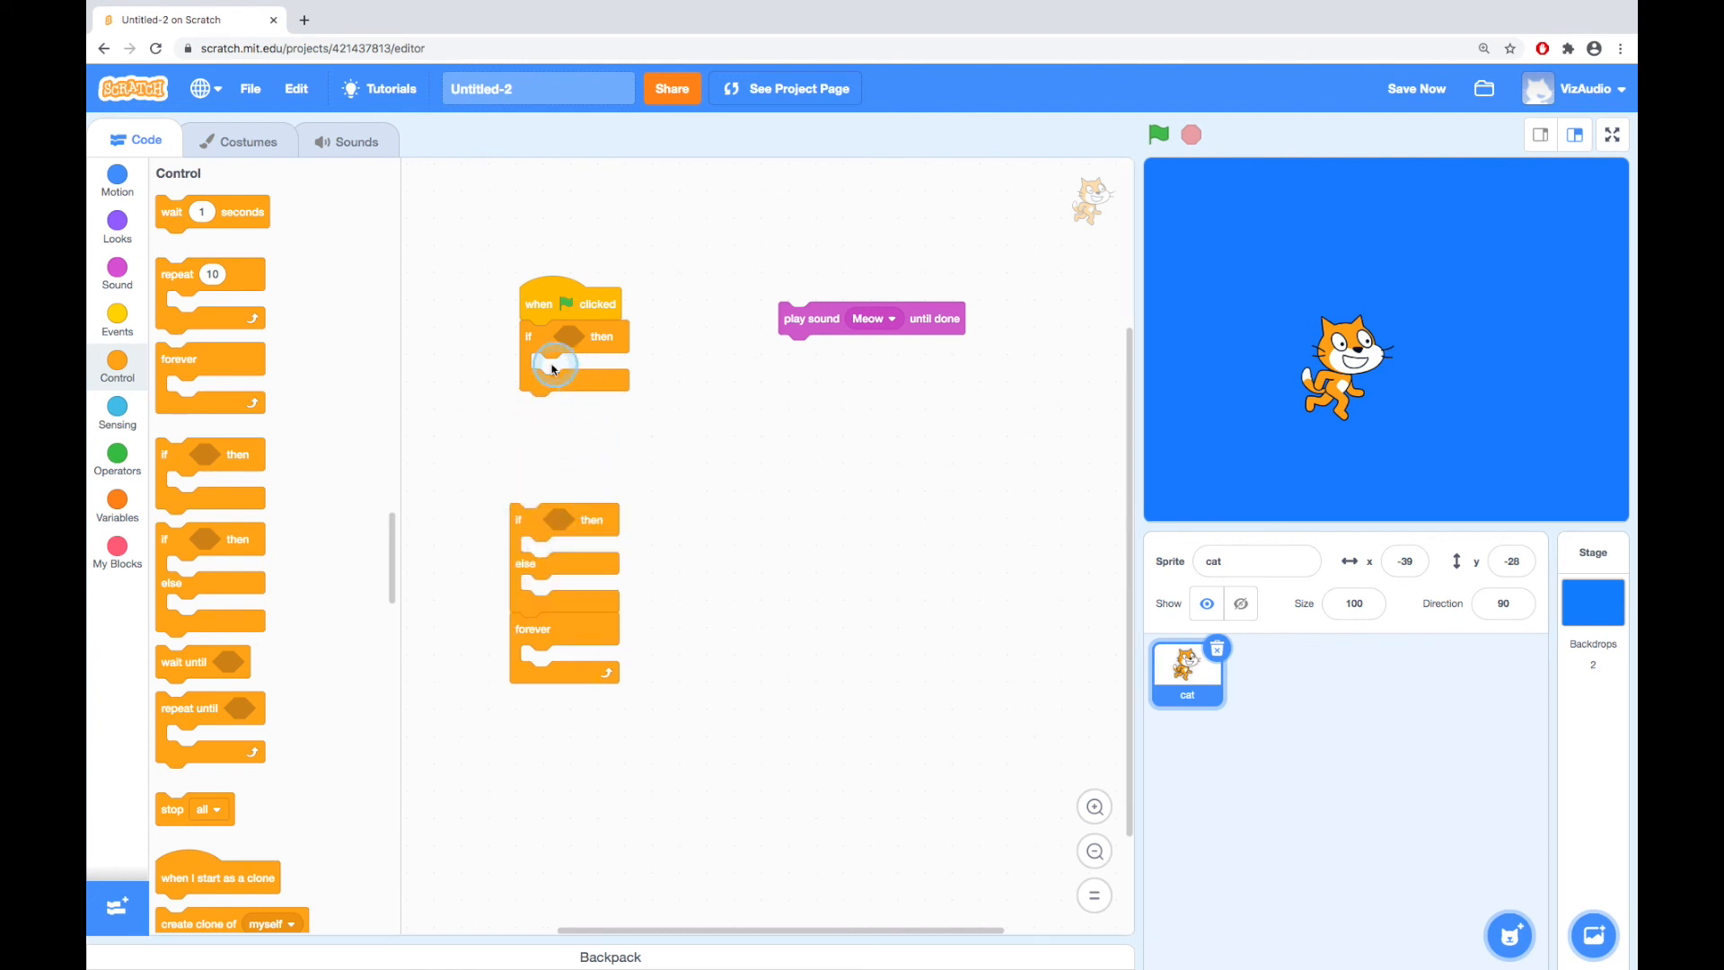
mouse_move(553, 429)
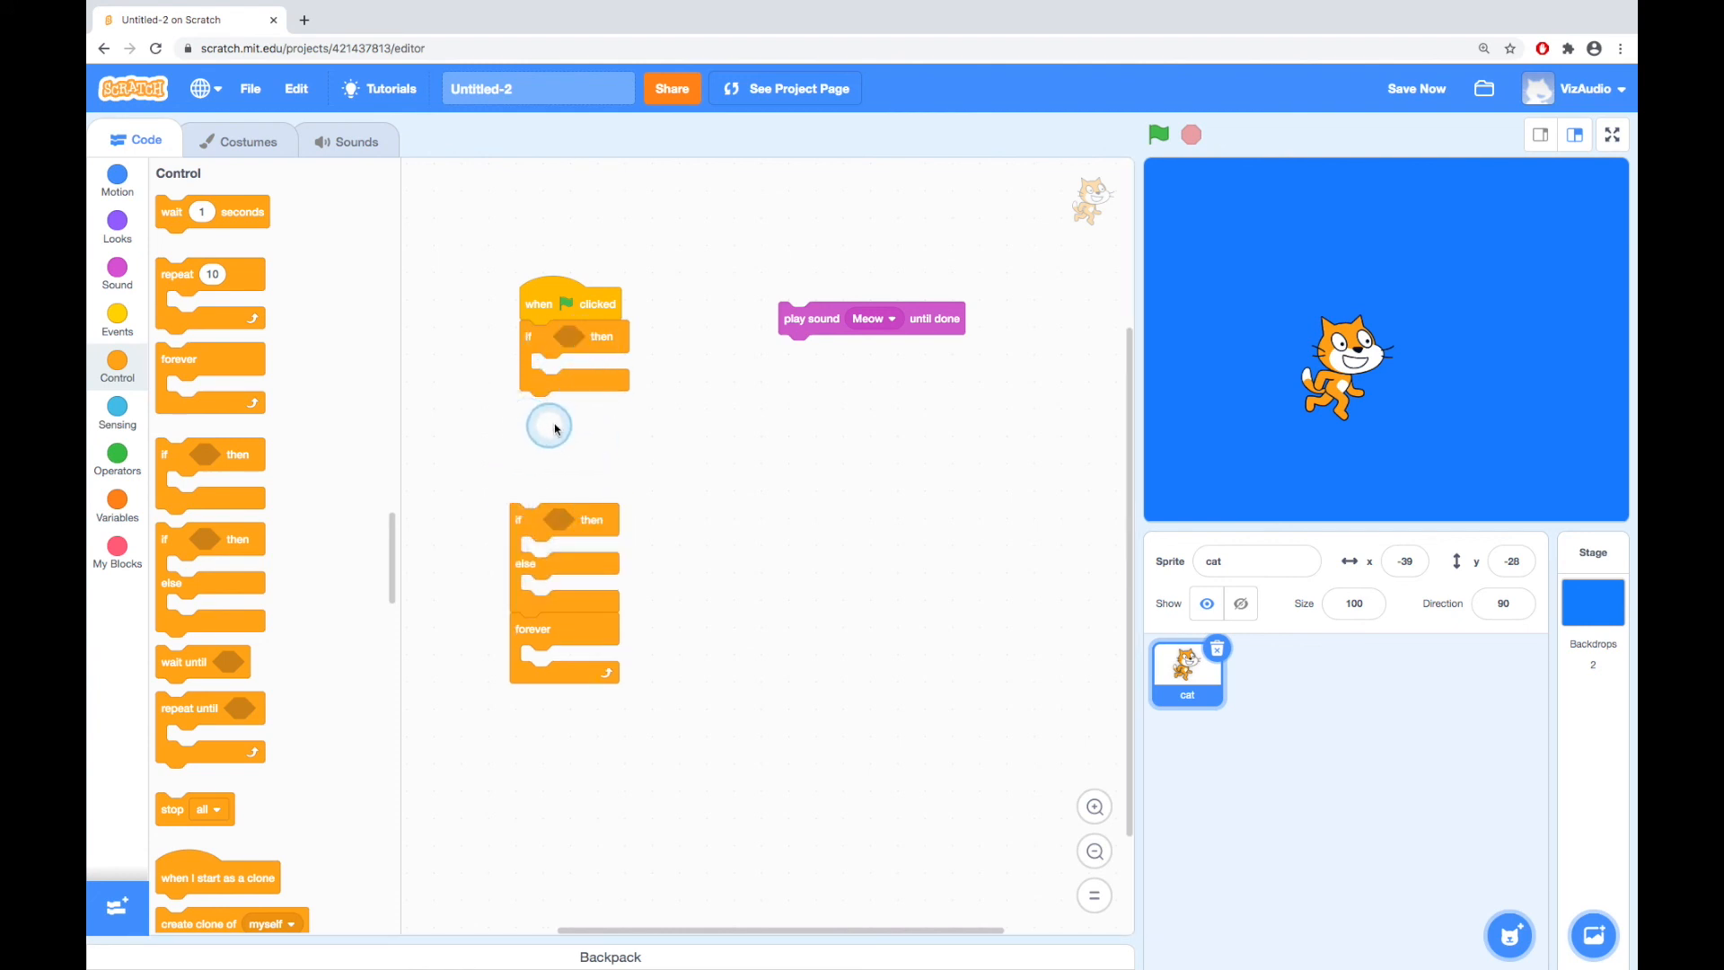